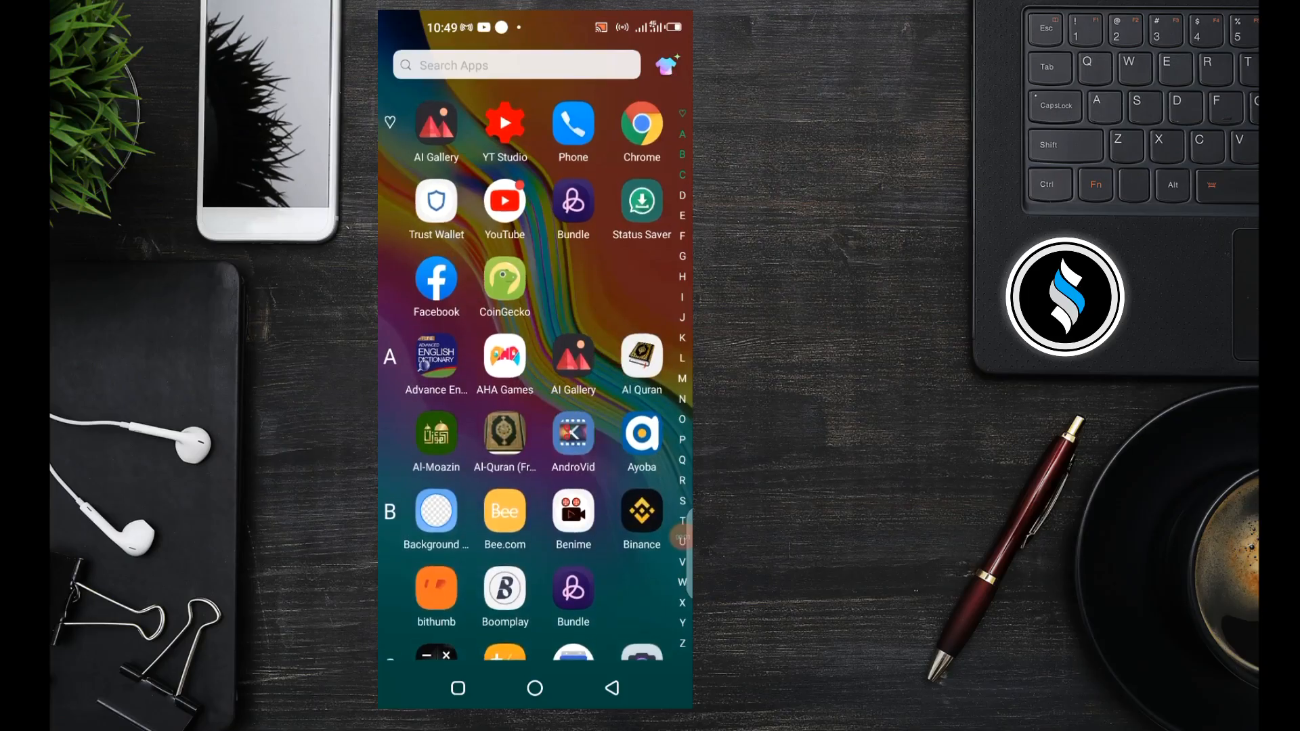
Scroll through the app drawer alphabetically to the end and back toward the M–P section with the Pi app
{"action": "scroll", "scroll_direction": "down", "scroll_amount": 3}
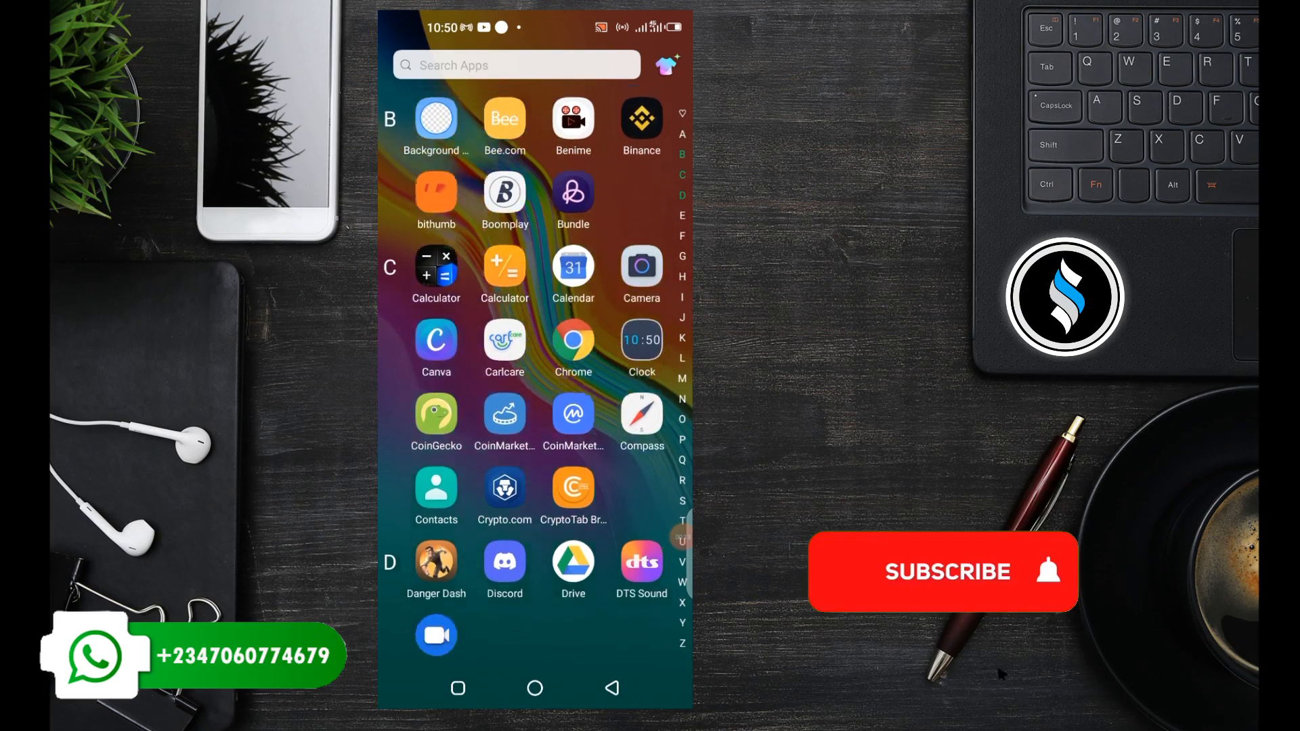
{"action": "scroll", "scroll_direction": "down", "scroll_amount": 3}
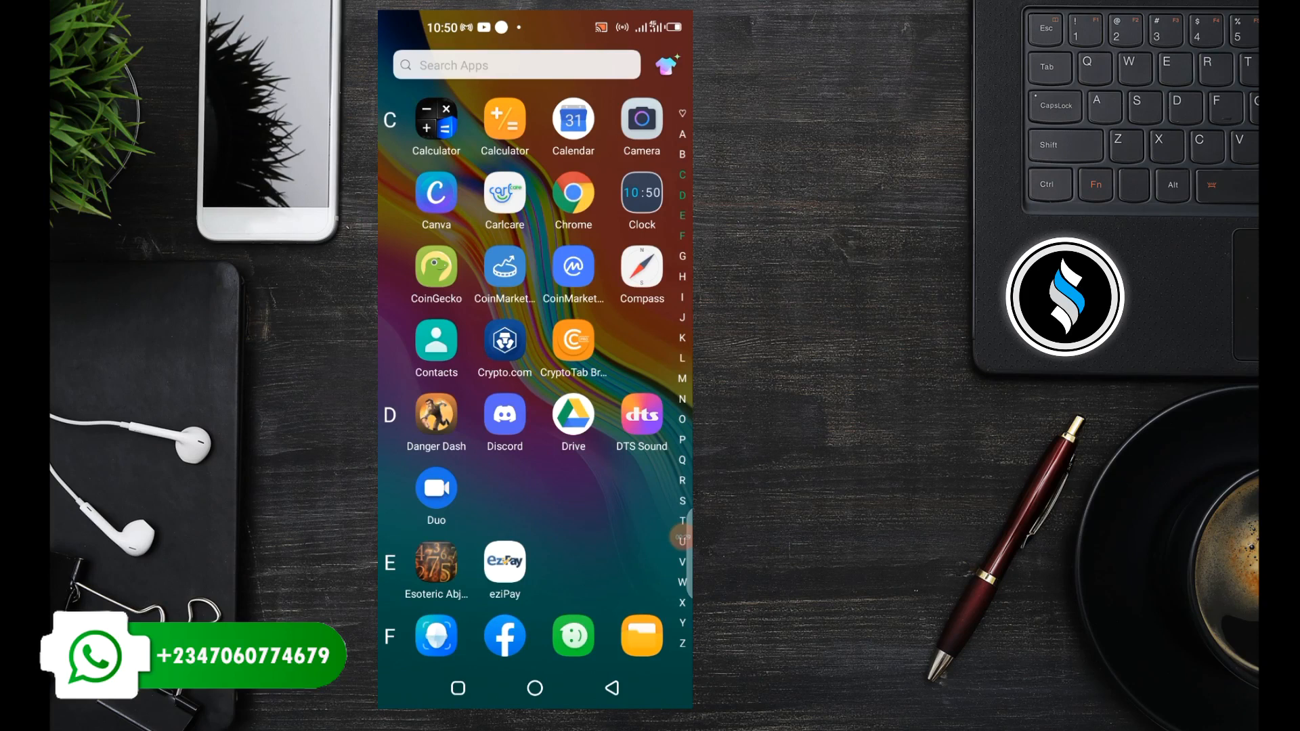
{"action": "scroll", "scroll_direction": "down", "scroll_amount": 3}
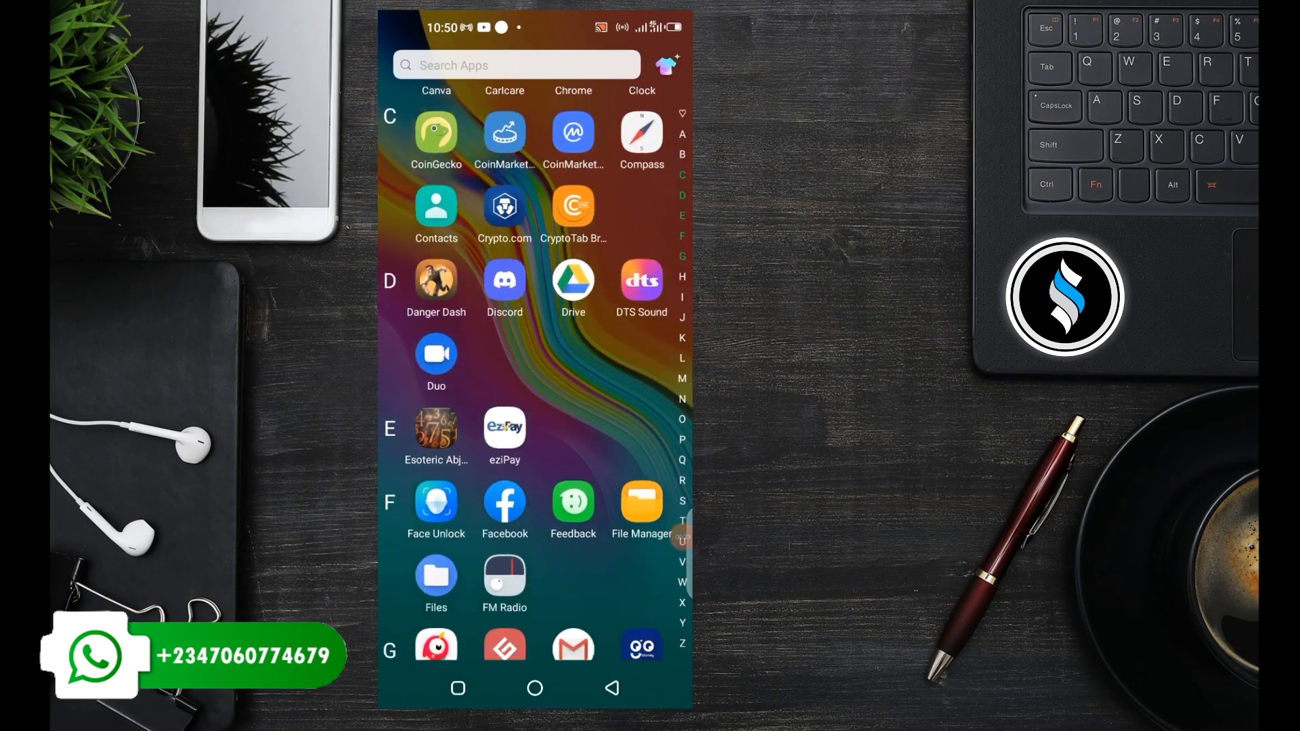
{"action": "scroll", "scroll_direction": "down", "scroll_amount": 3}
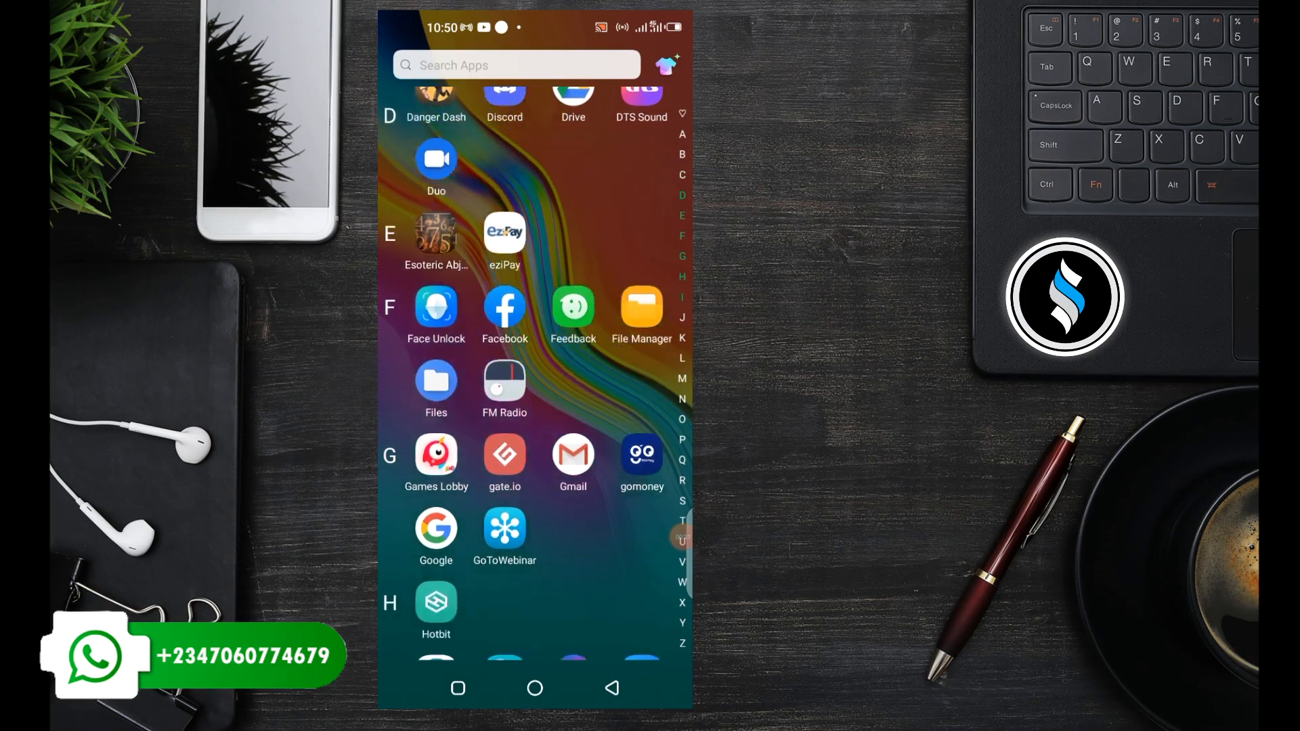
{"action": "scroll", "scroll_direction": "down", "scroll_amount": 3}
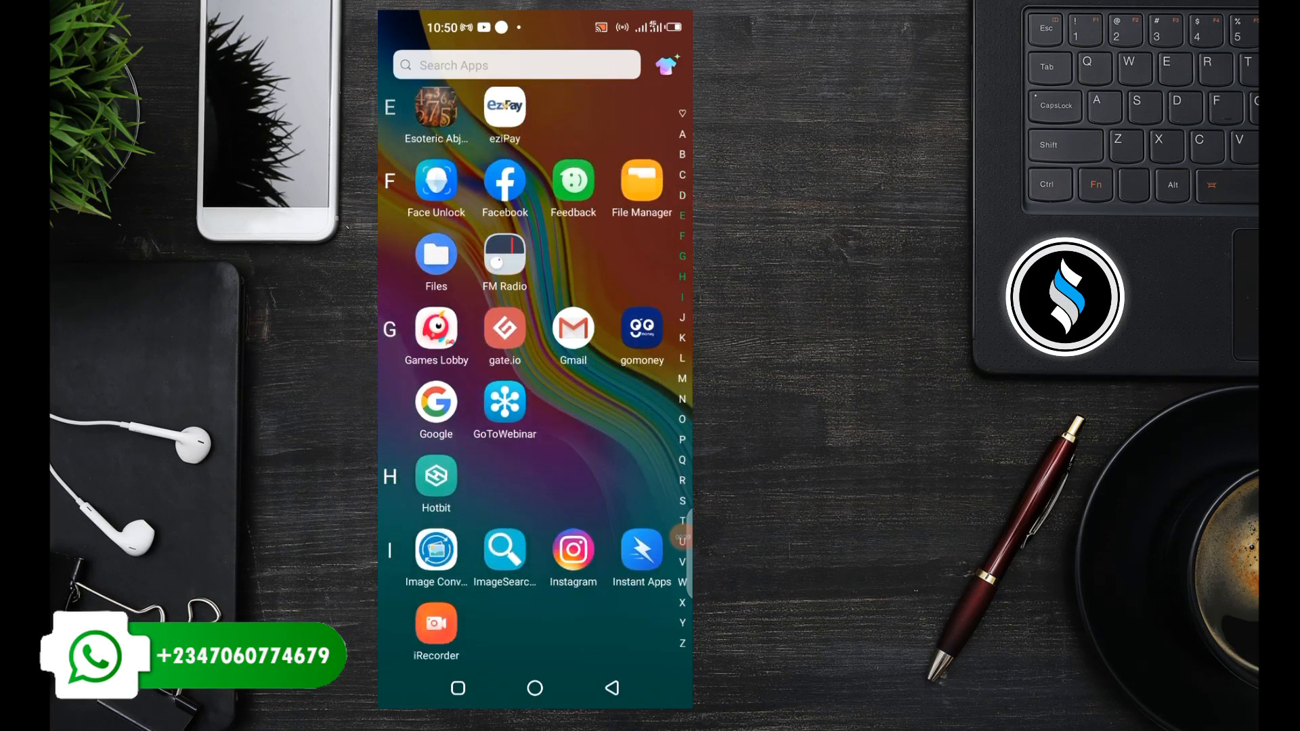
{"action": "scroll", "scroll_direction": "down", "scroll_amount": 3}
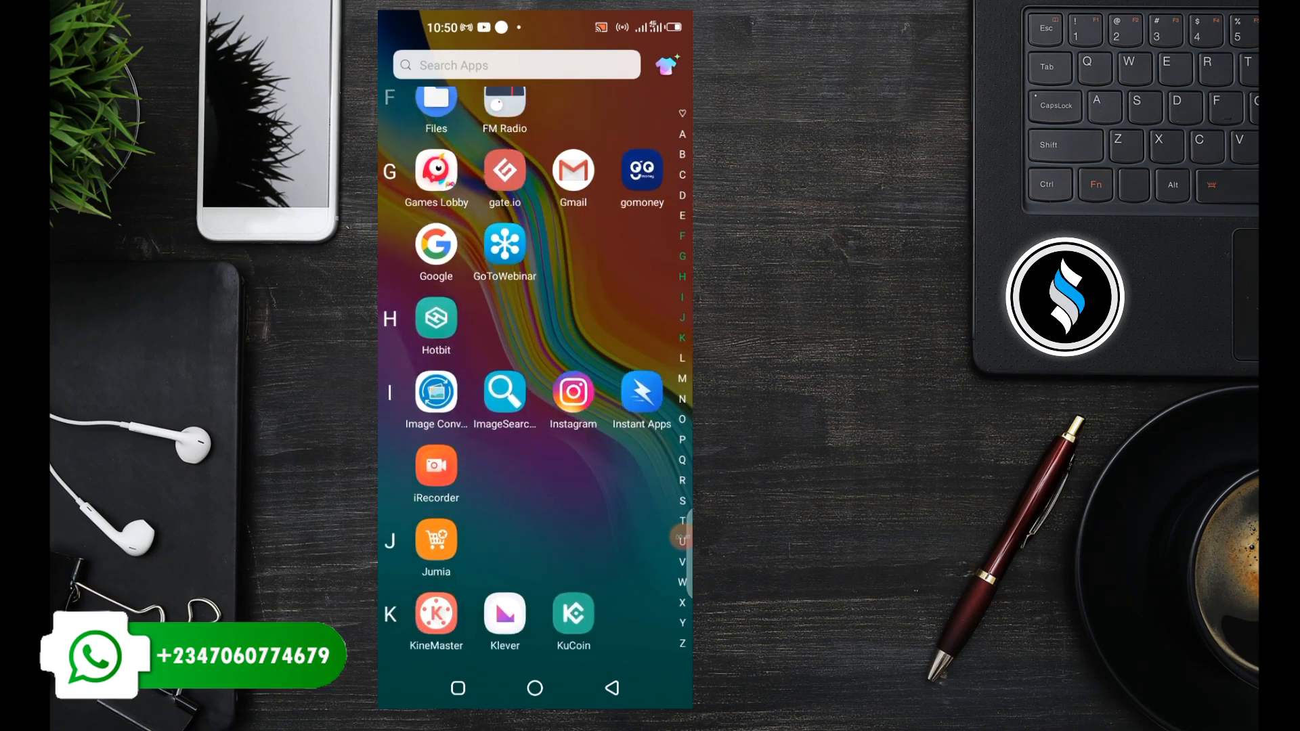
{"action": "scroll", "scroll_direction": "down", "scroll_amount": 3}
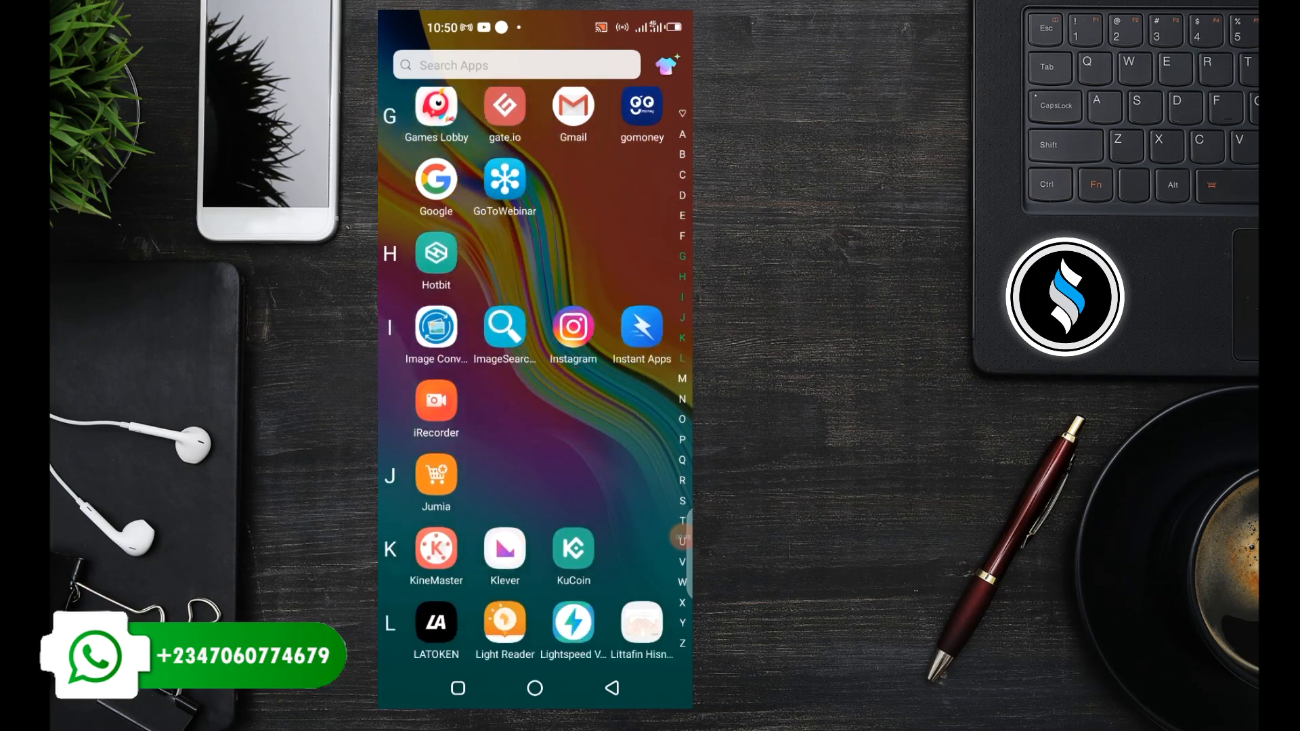
{"action": "scroll", "scroll_direction": "down", "scroll_amount": 3}
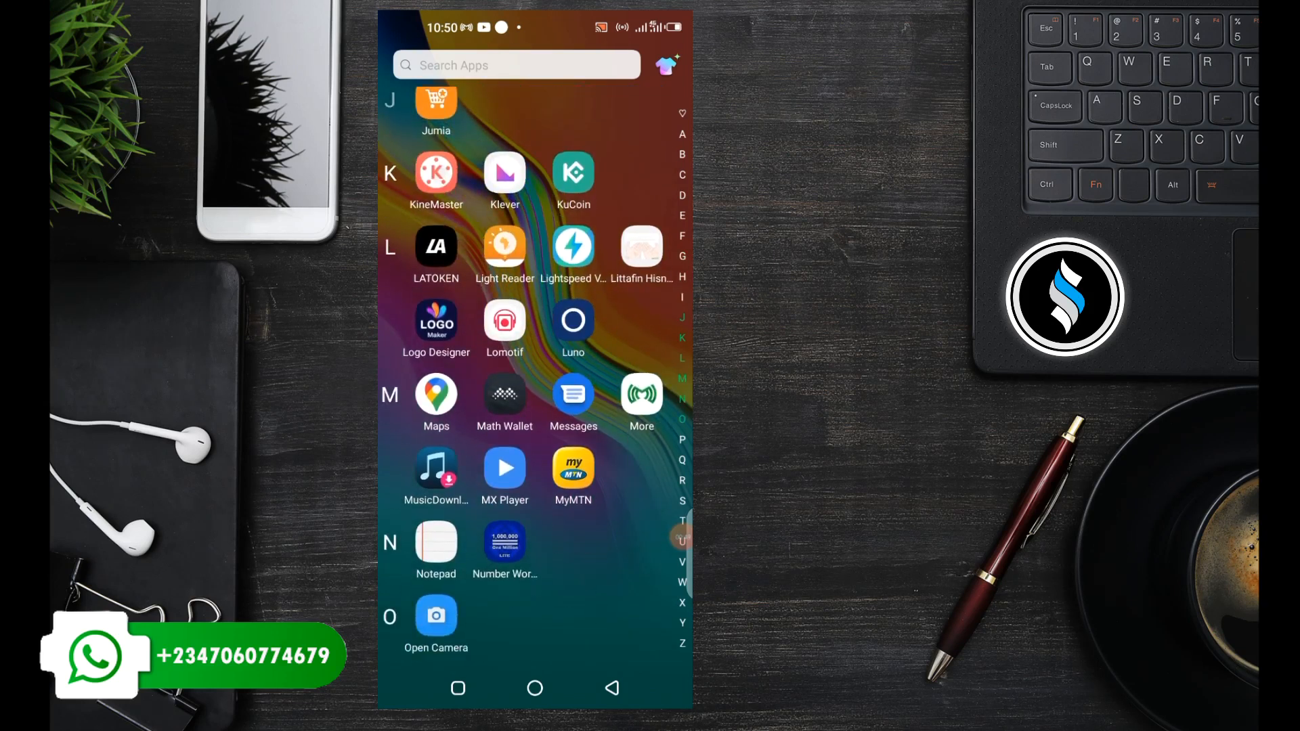
{"action": "scroll", "scroll_direction": "down", "scroll_amount": 3}
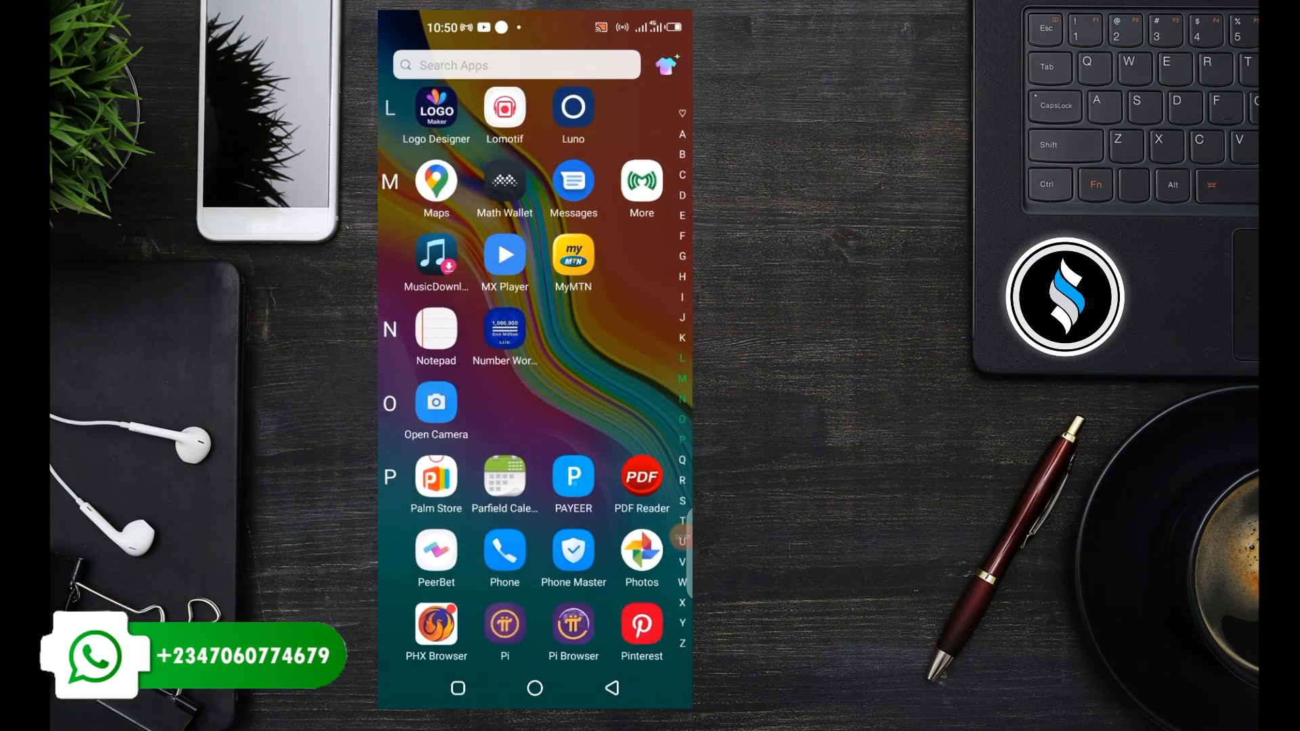
{"action": "scroll", "scroll_direction": "down", "scroll_amount": 3}
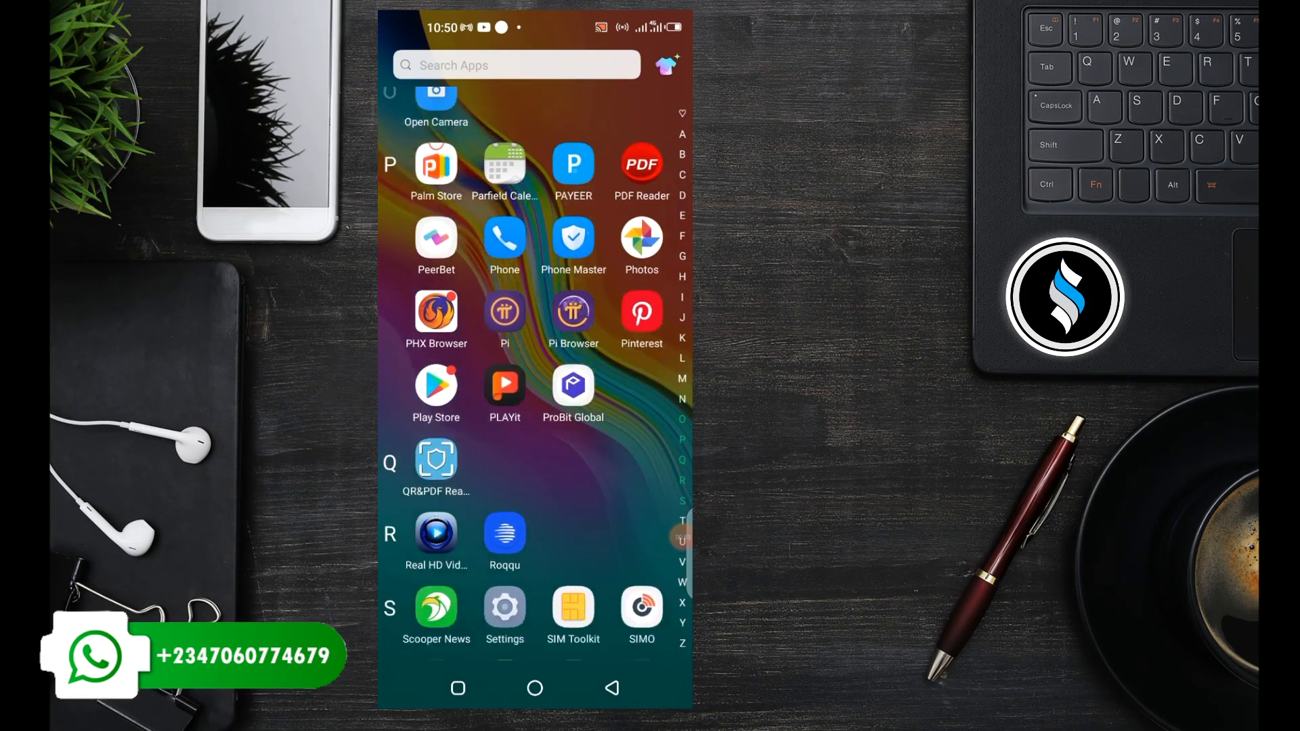
{"action": "scroll", "scroll_direction": "down", "scroll_amount": 3}
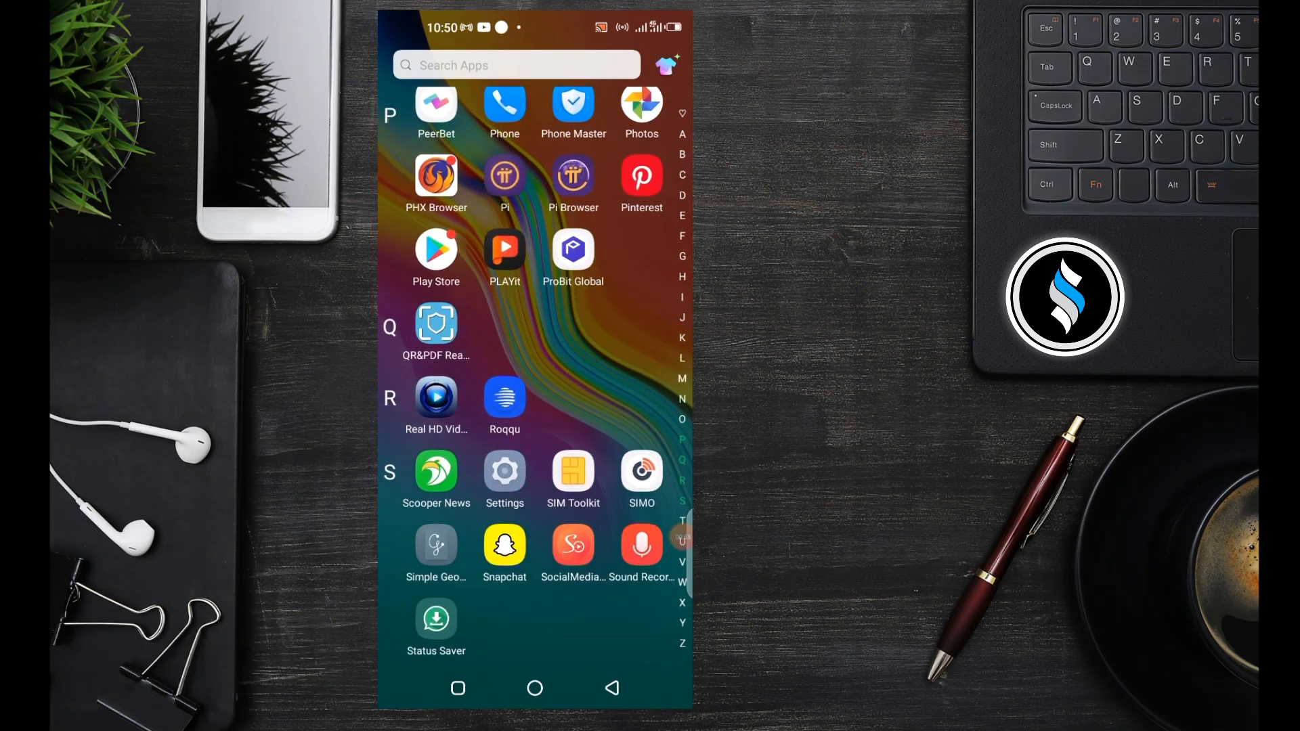
{"action": "scroll", "scroll_direction": "down", "scroll_amount": 3}
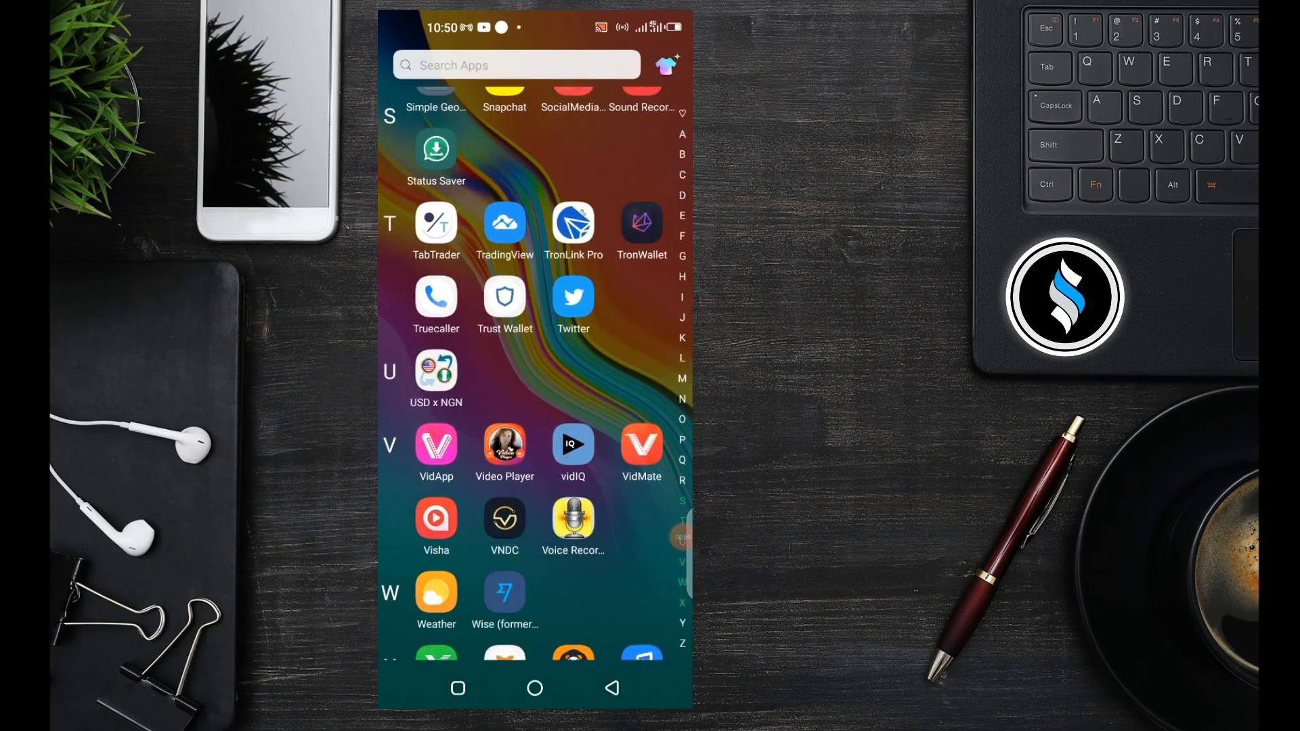
{"action": "scroll", "scroll_direction": "down", "scroll_amount": 3}
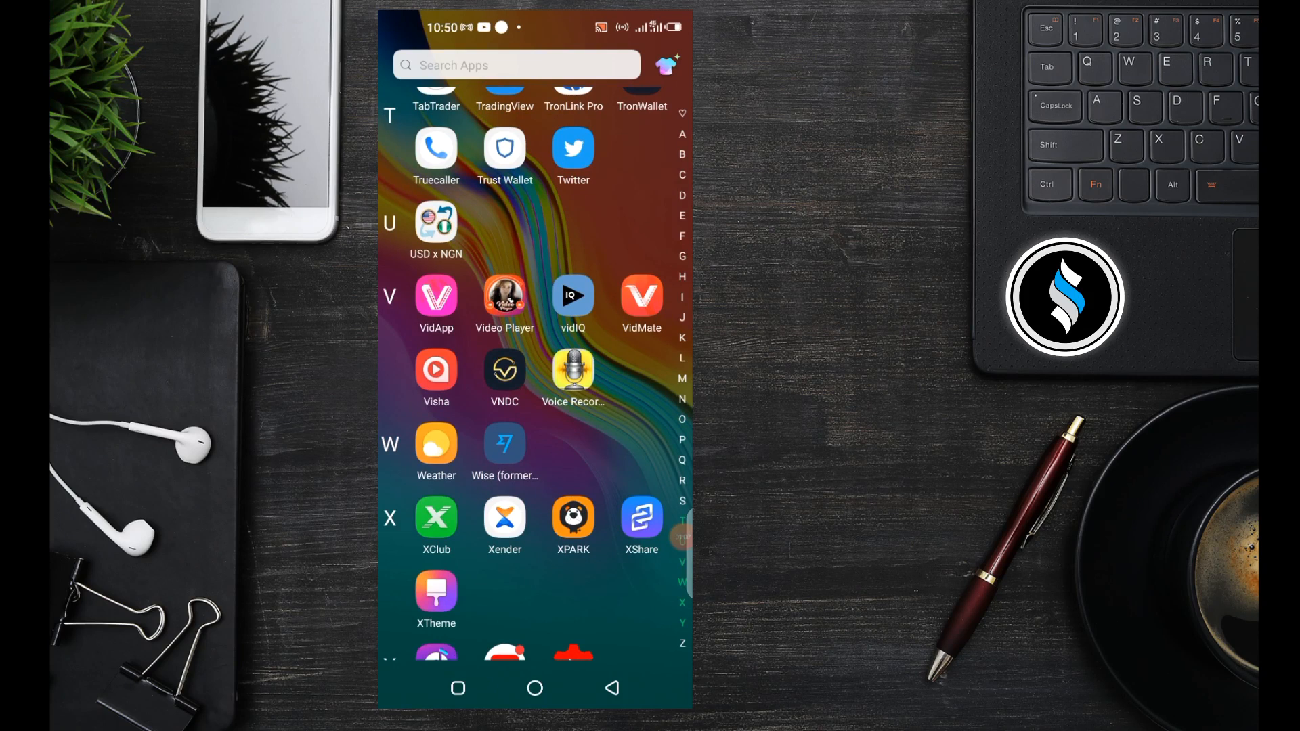
{"action": "scroll", "scroll_direction": "down", "scroll_amount": 3}
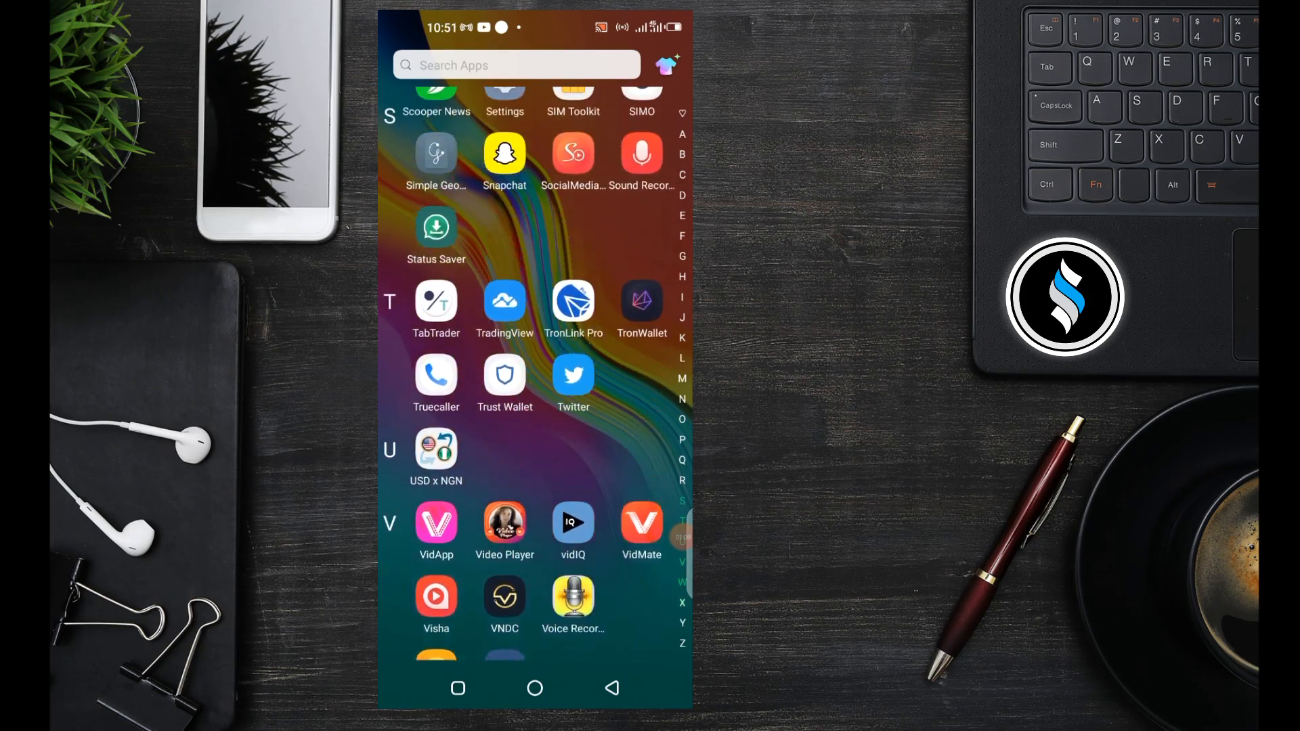
{"action": "scroll", "scroll_direction": "down", "scroll_amount": 3}
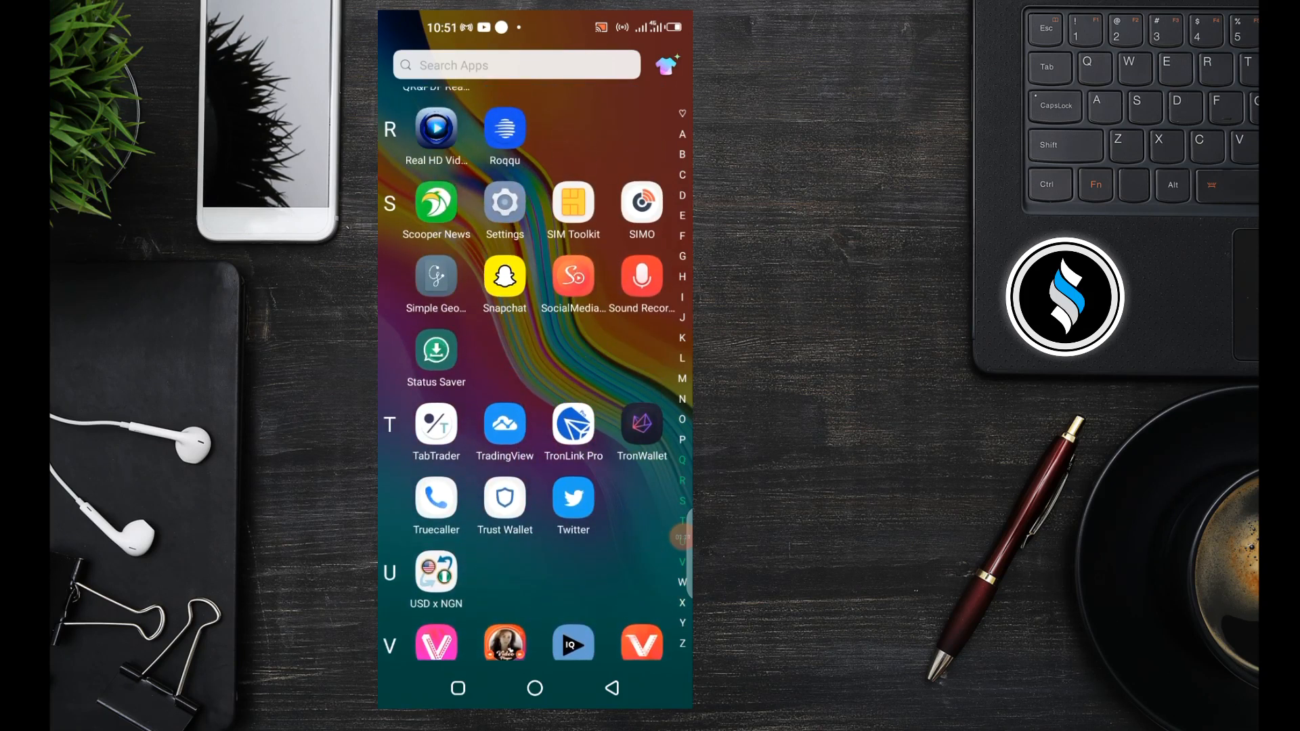
{"action": "scroll", "scroll_direction": "down", "scroll_amount": 3}
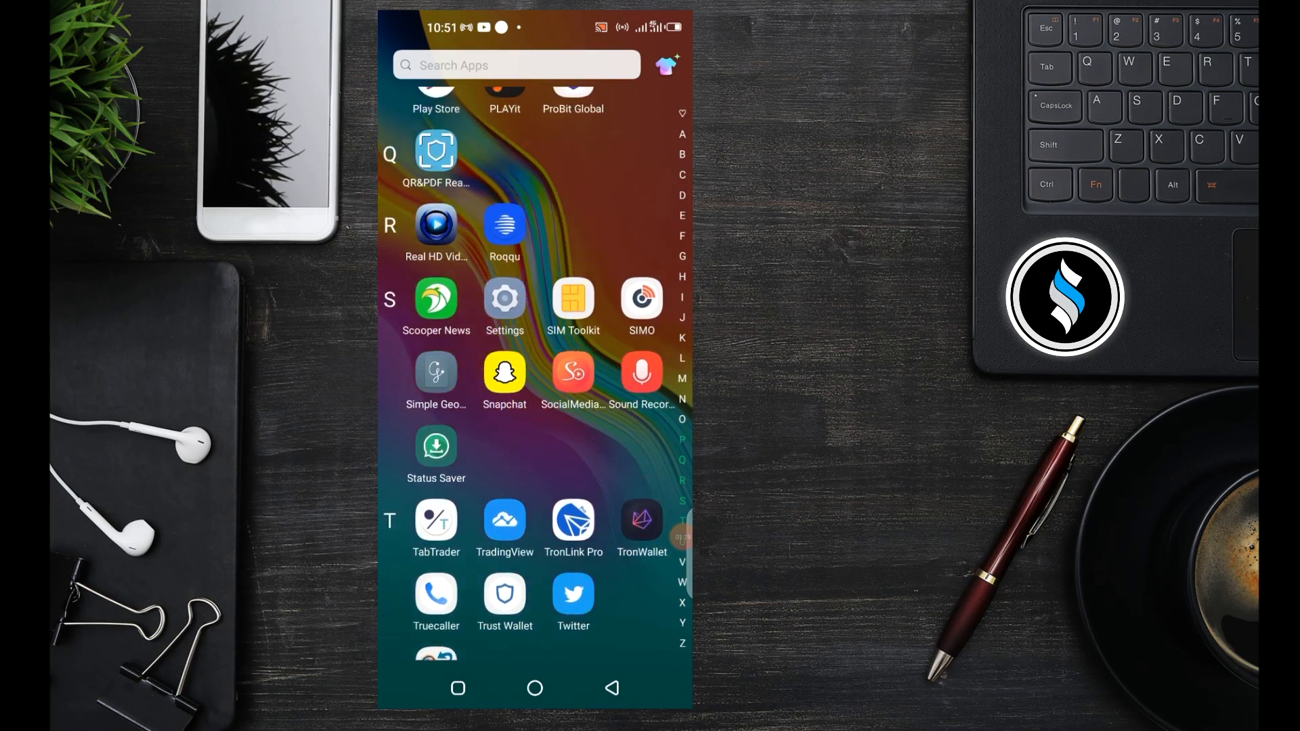
{"action": "scroll", "scroll_direction": "down", "scroll_amount": 3}
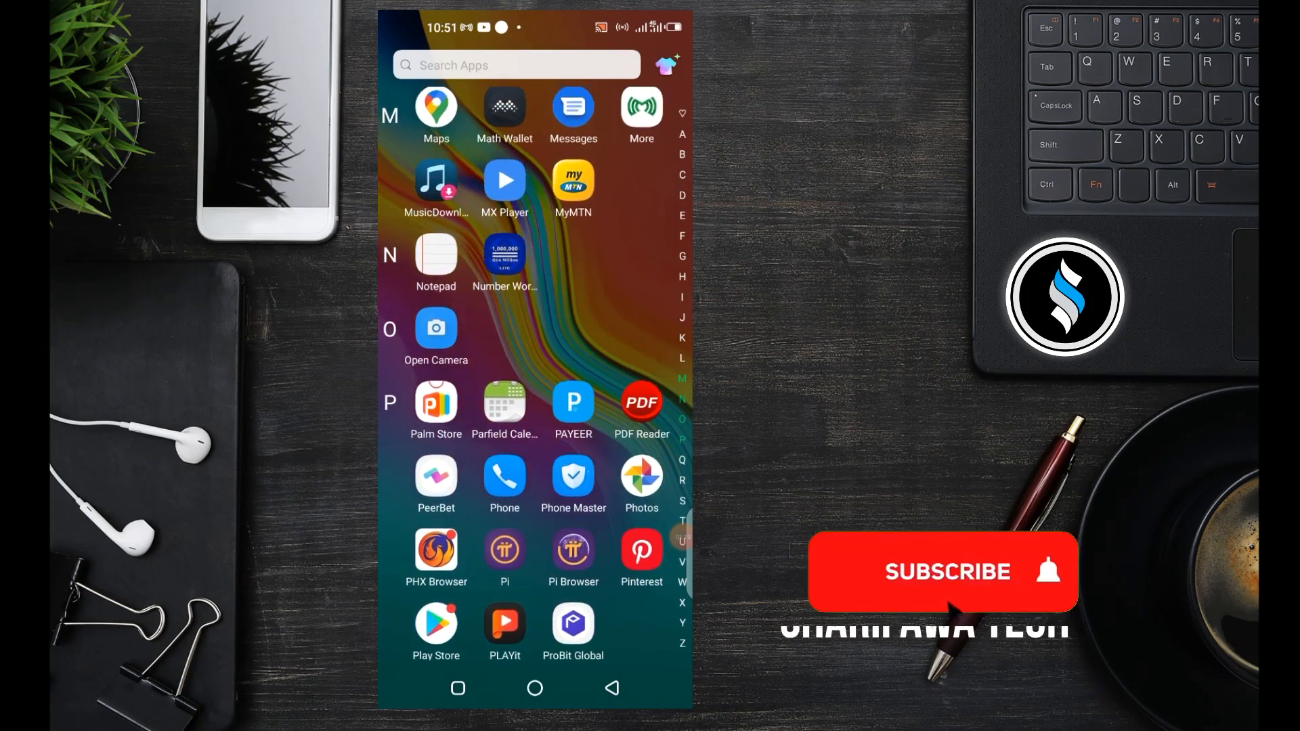
{"action": "left_click", "coordinate": [943, 571]}
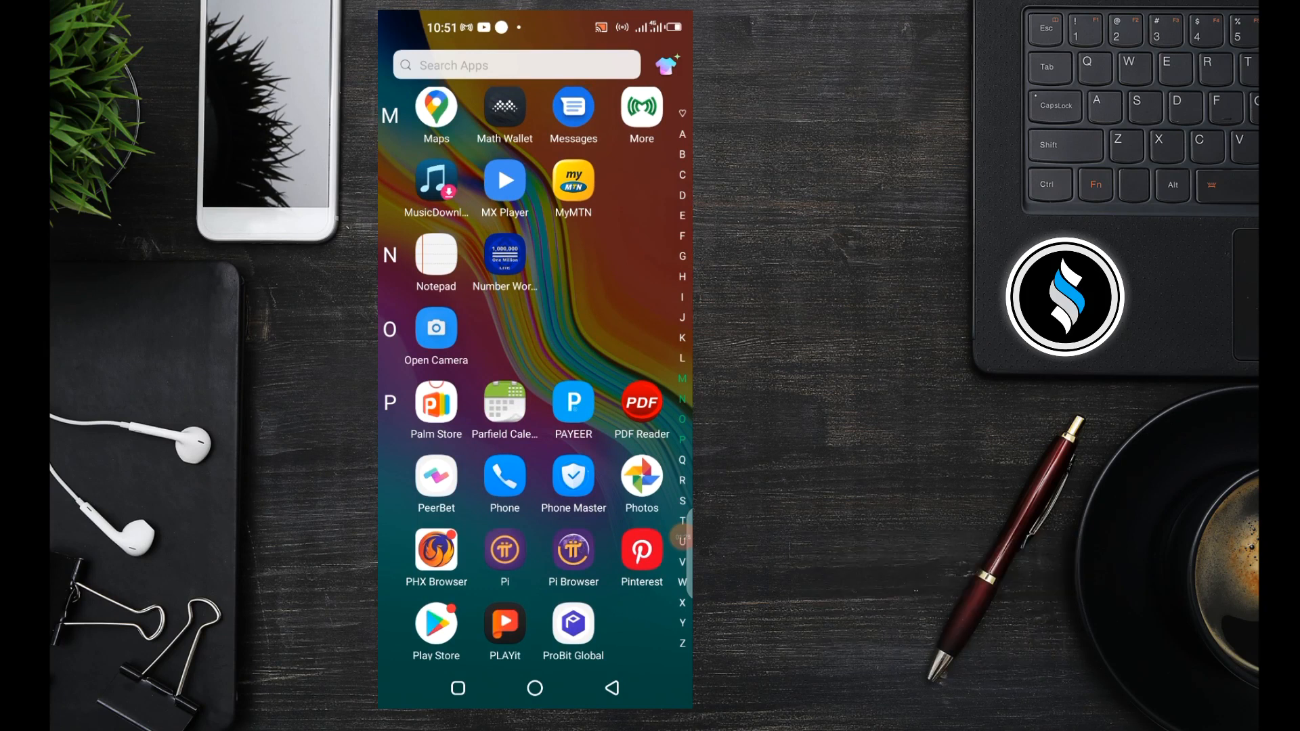
{"action": "scroll", "scroll_direction": "down", "scroll_amount": 3}
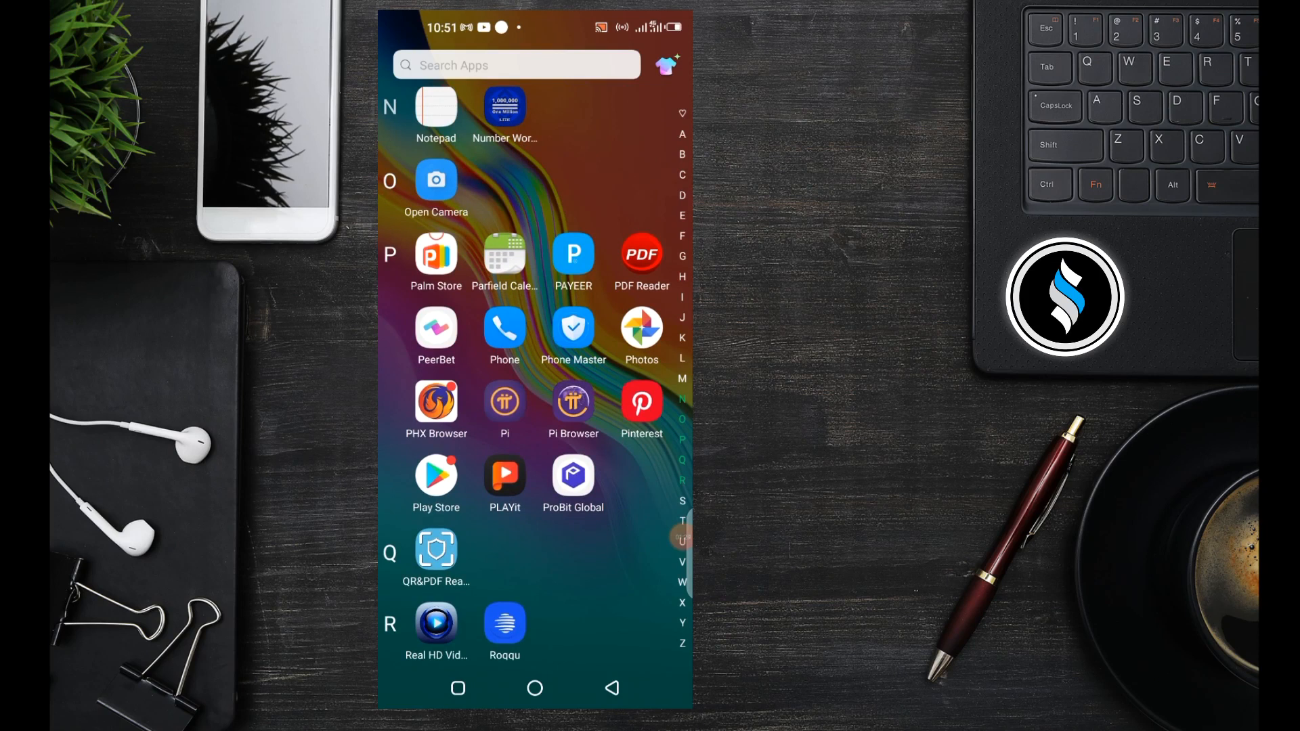
{"action": "scroll", "scroll_direction": "down", "scroll_amount": 3}
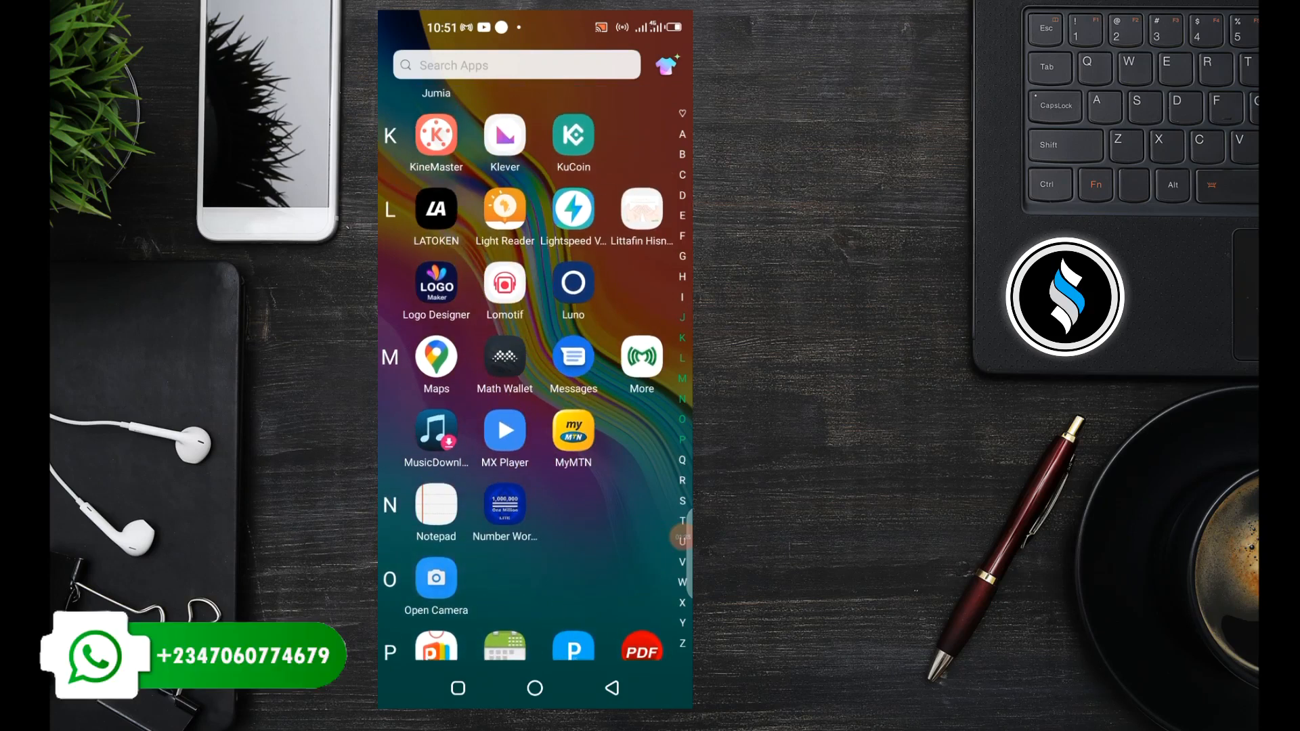
{"action": "scroll", "scroll_direction": "down", "scroll_amount": 3}
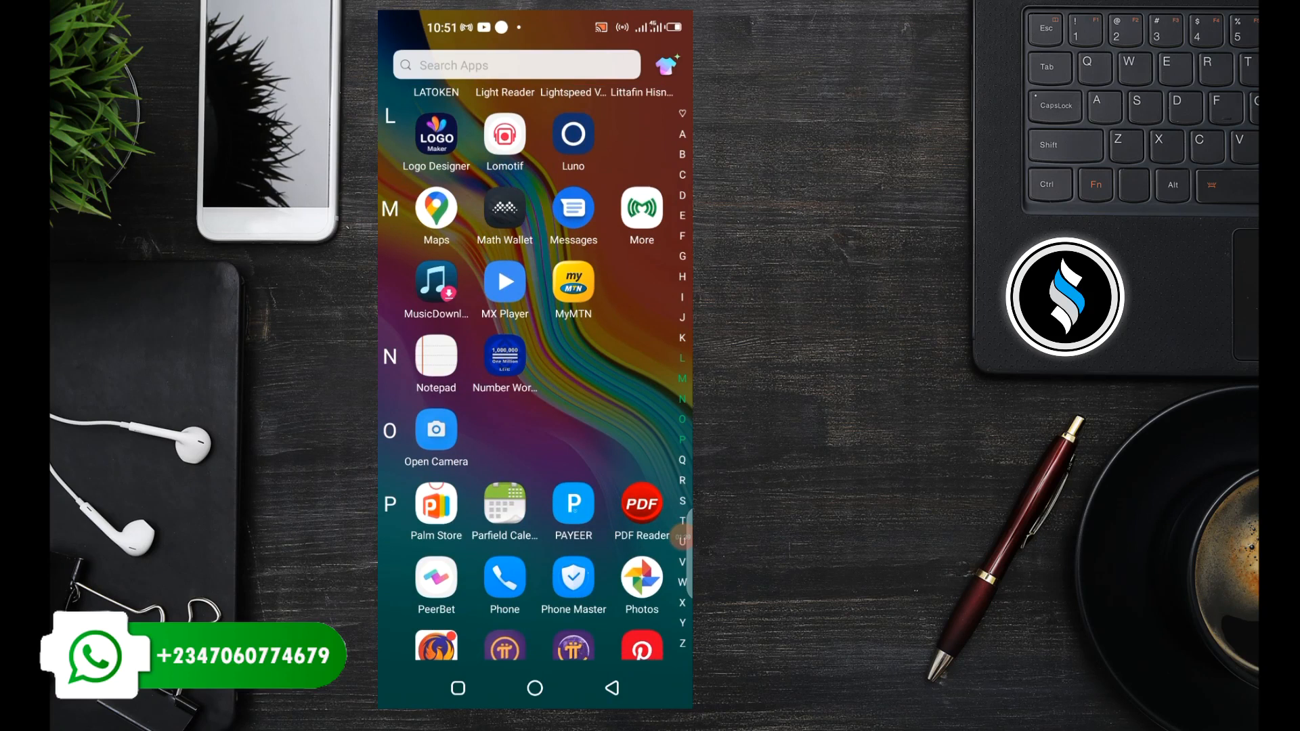
{"action": "scroll", "scroll_direction": "down", "scroll_amount": 3}
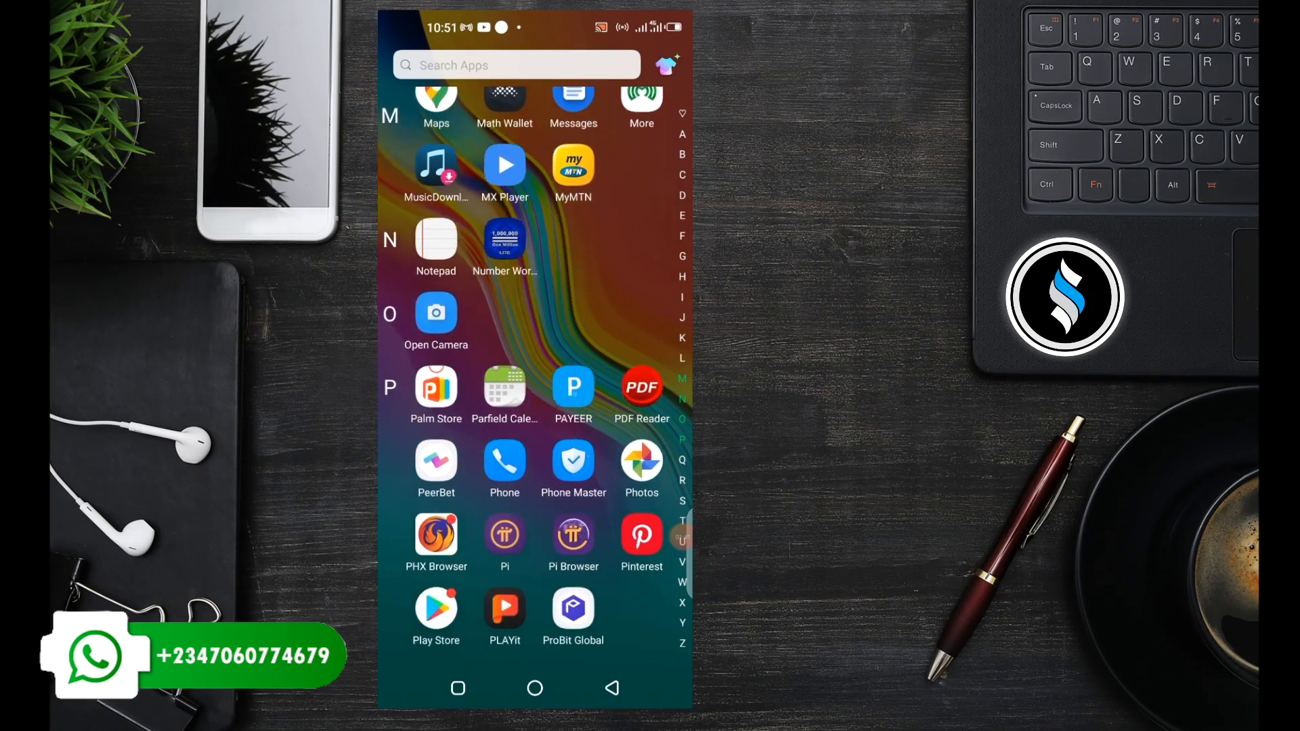
{"action": "scroll", "scroll_direction": "down", "scroll_amount": 3}
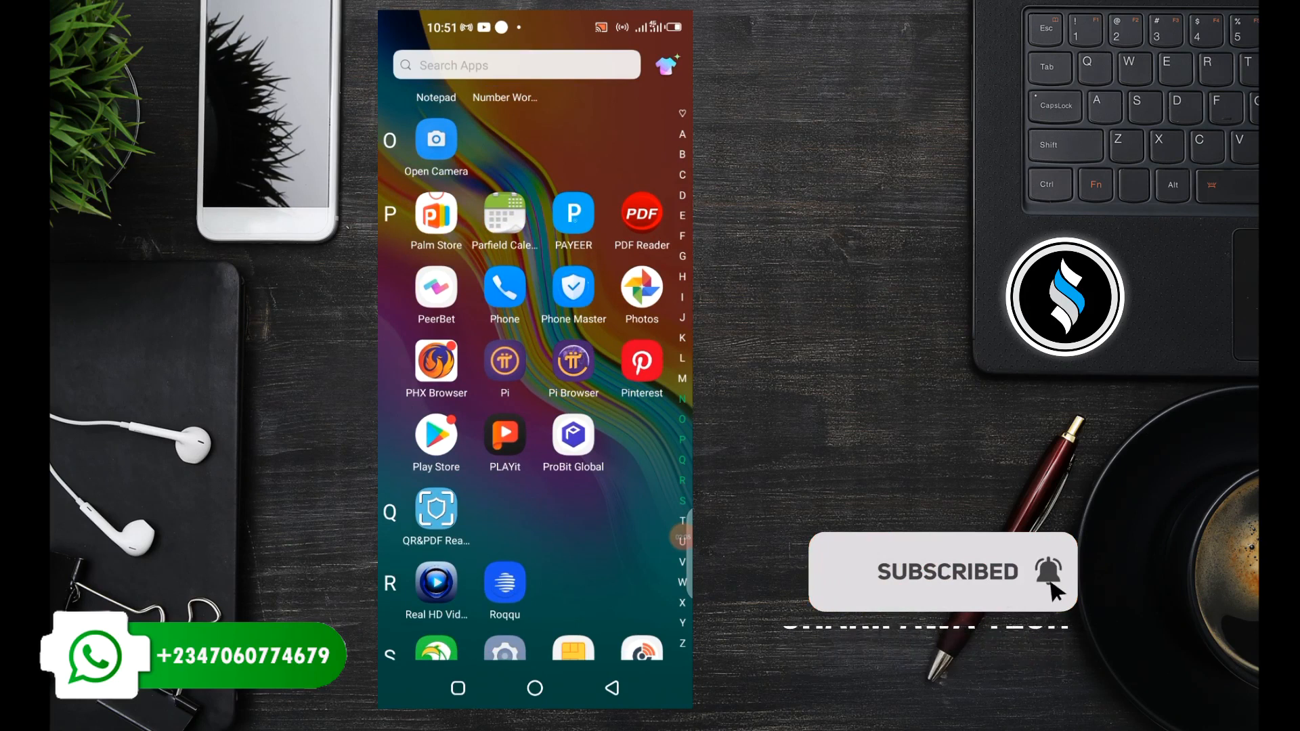
{"action": "scroll", "scroll_direction": "down", "scroll_amount": 3}
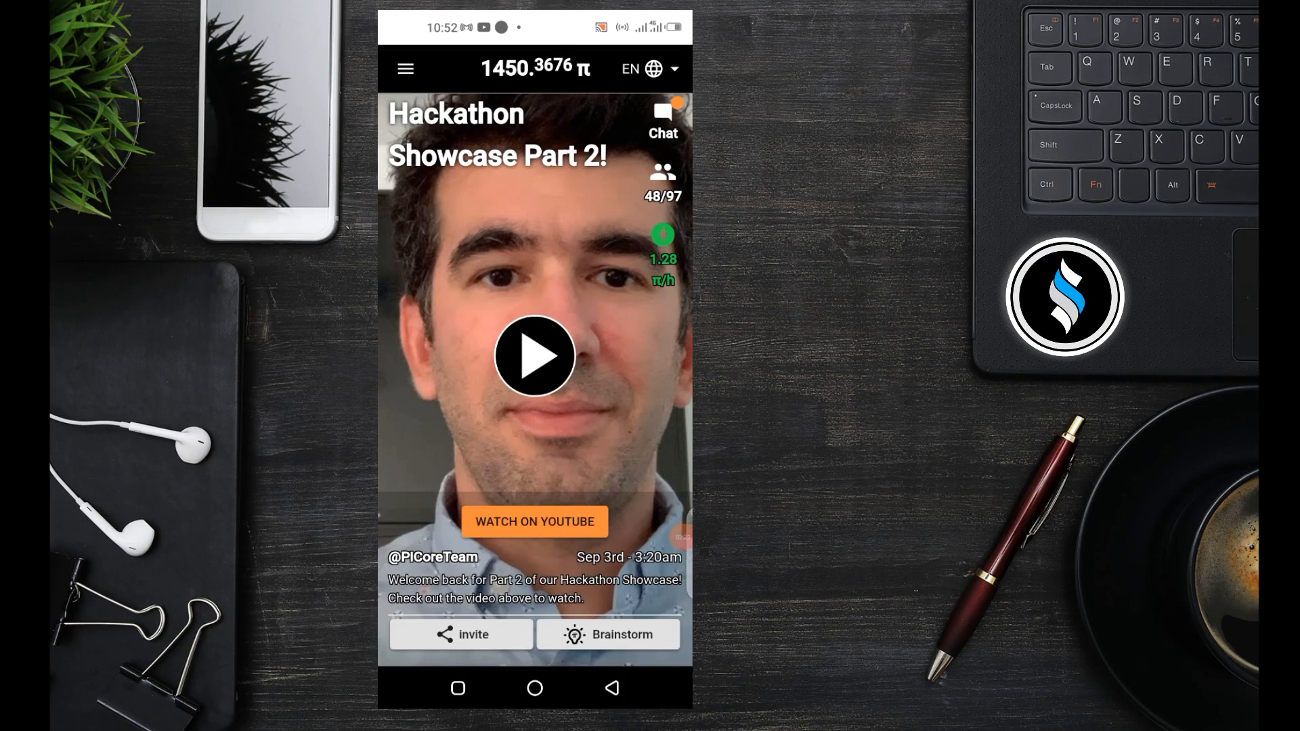
View the profile's verification status from the navigation menu, then return to the home screen
{"action": "left_click", "coordinate": [404, 69]}
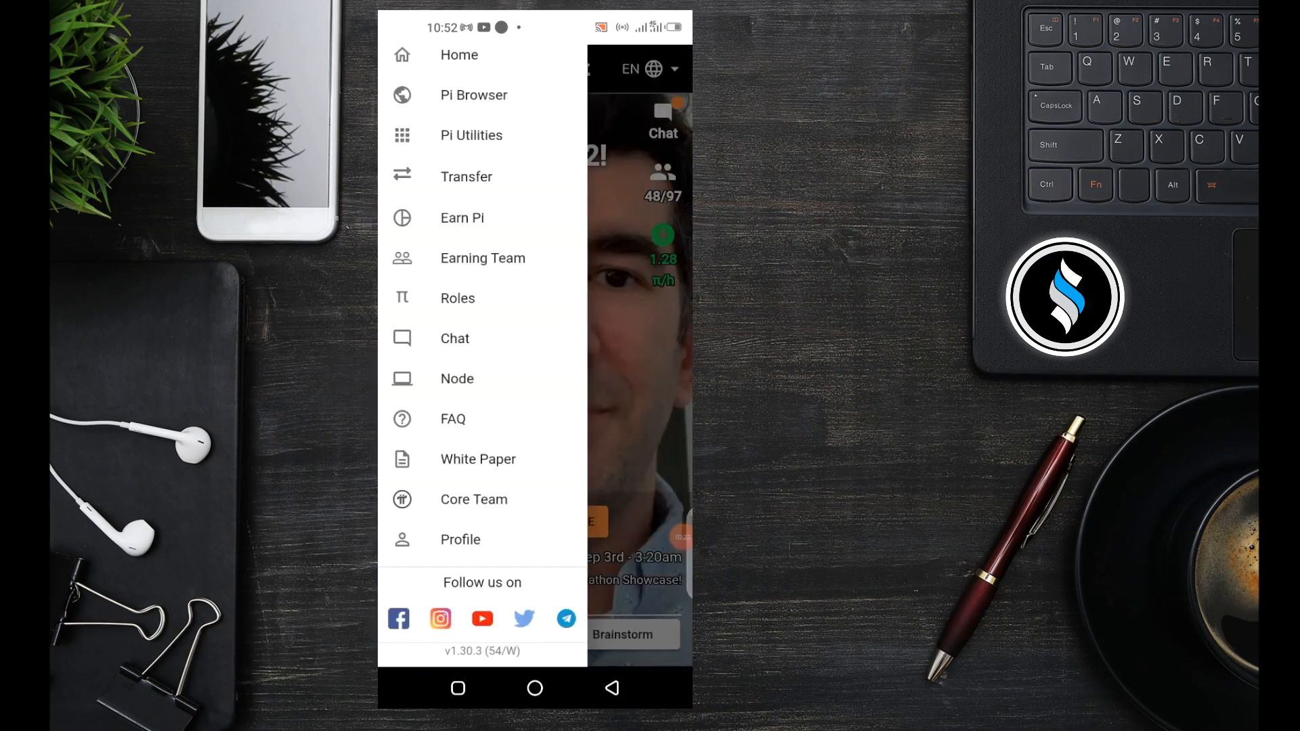
{"action": "left_click", "coordinate": [459, 540]}
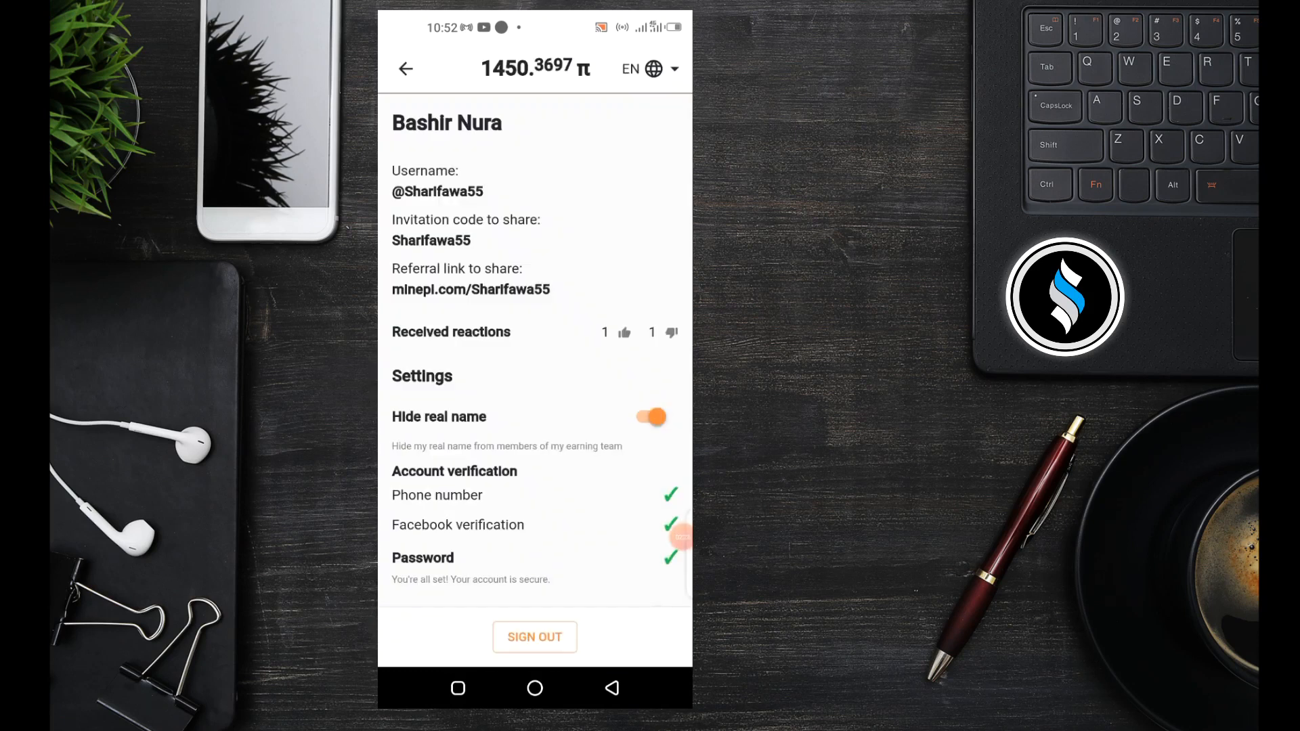
{"action": "scroll", "scroll_direction": "down", "scroll_amount": 3}
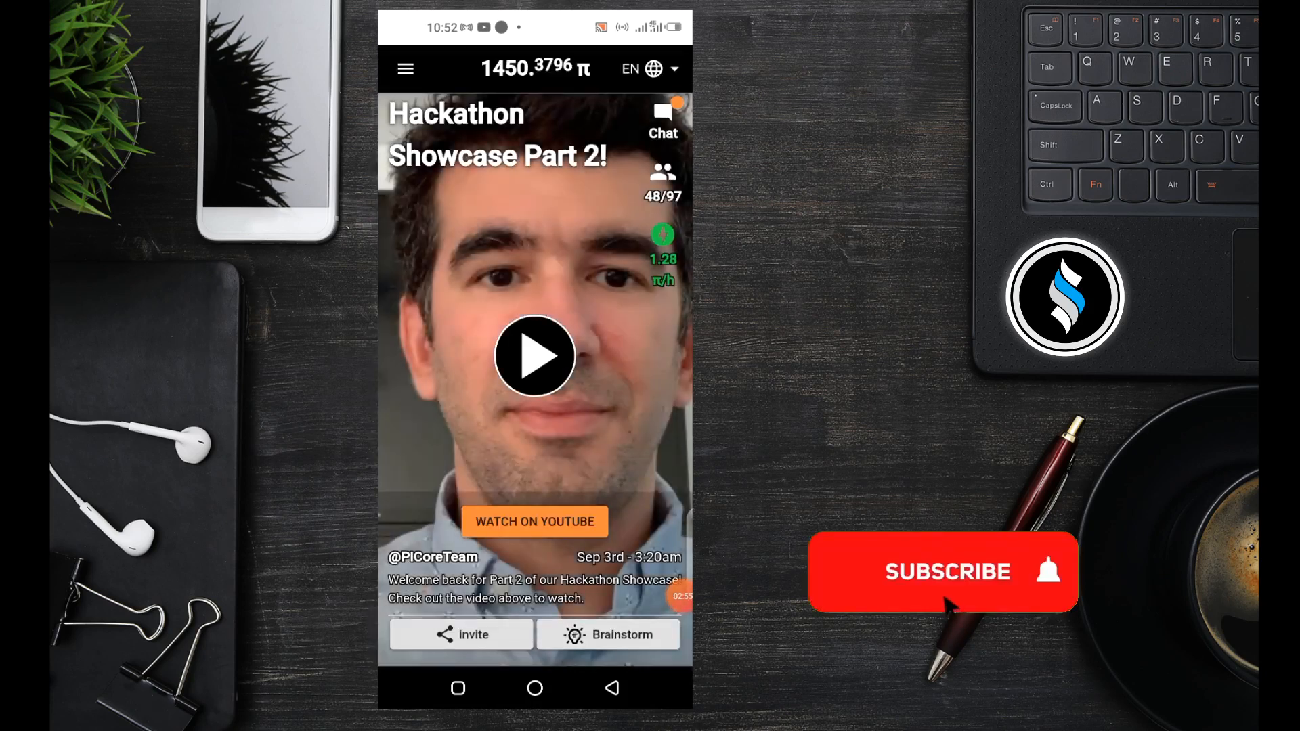
Choose Earning Team from the navigation menu to list members with Mining or Inactive status
{"action": "left_click", "coordinate": [941, 572]}
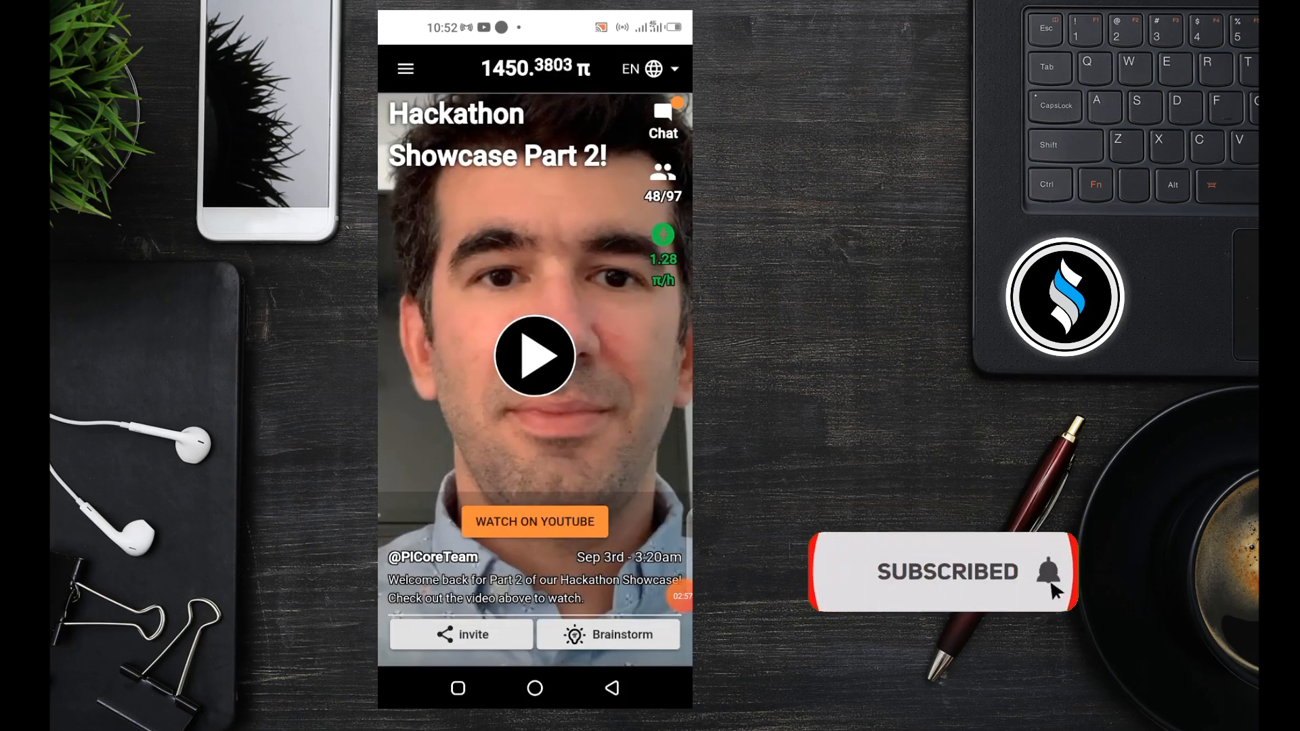
{"action": "left_click", "coordinate": [404, 69]}
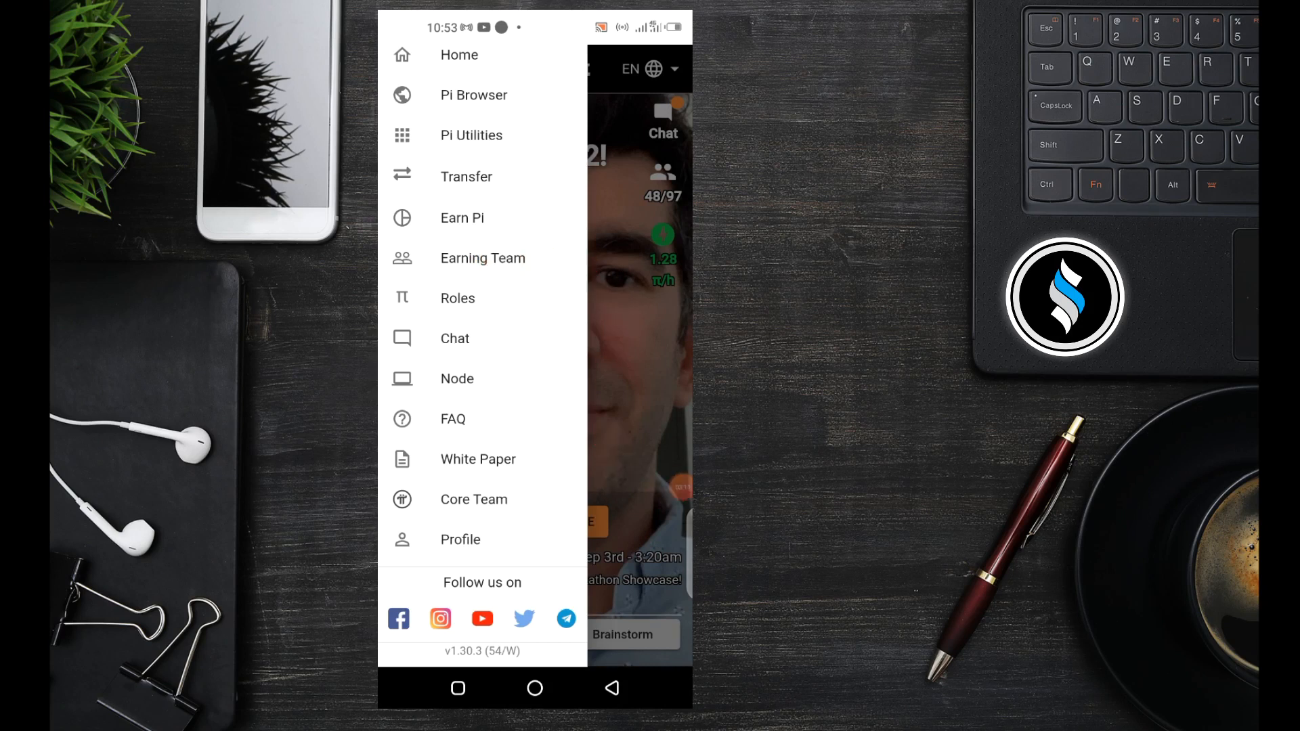
{"action": "left_click", "coordinate": [482, 257]}
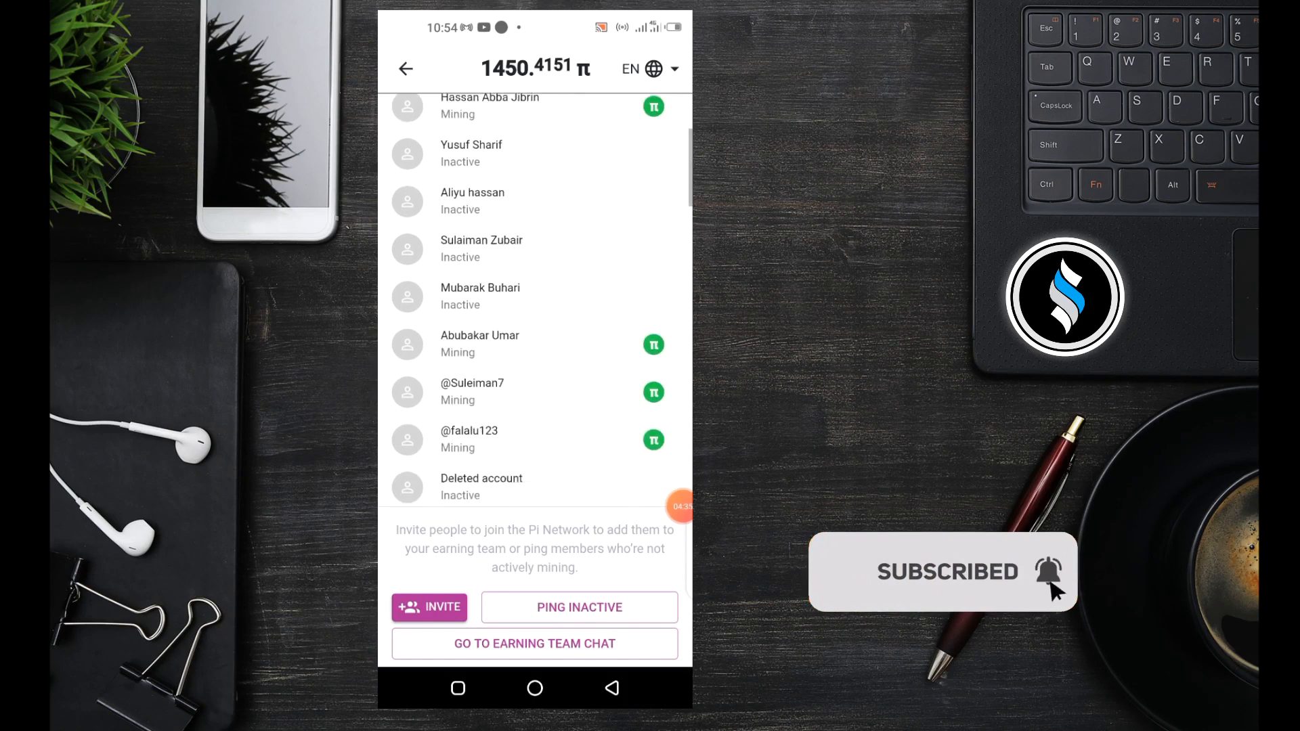
{"action": "scroll", "scroll_direction": "down", "scroll_amount": 3}
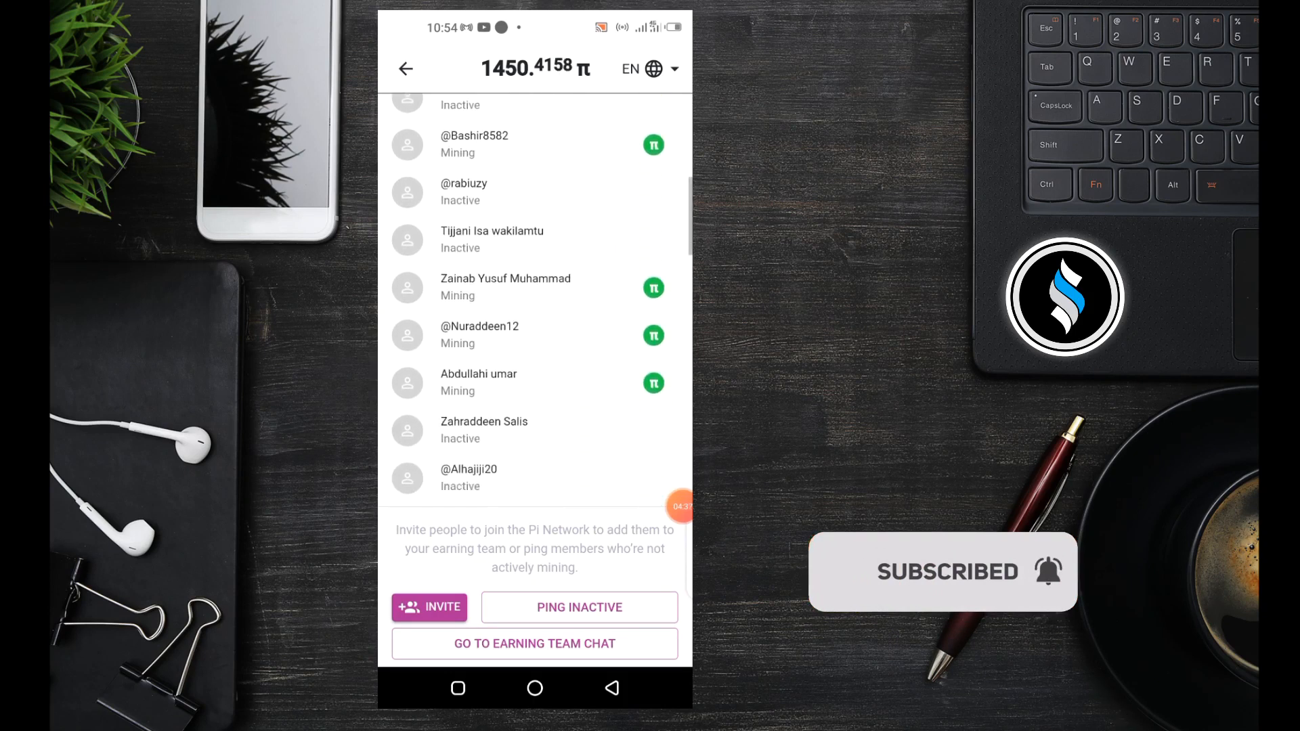
{"action": "scroll", "scroll_direction": "down", "scroll_amount": 3}
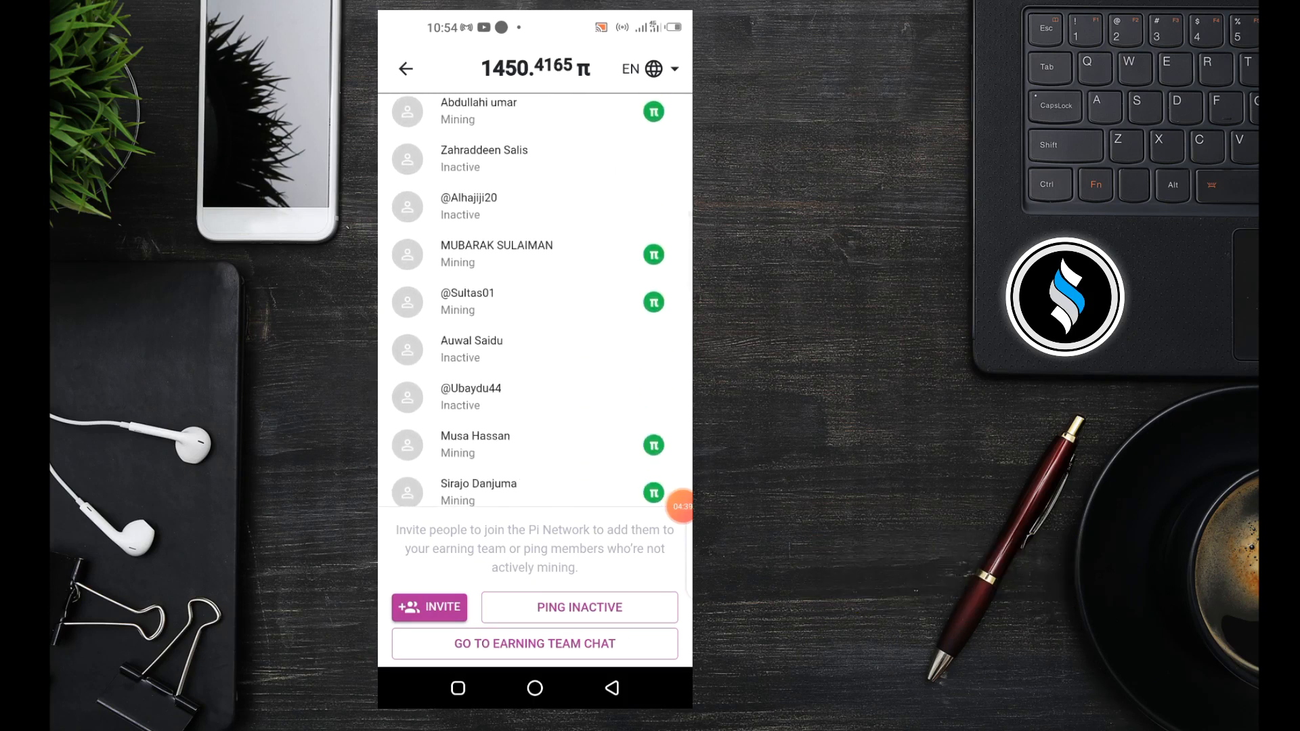
{"action": "scroll", "scroll_direction": "down", "scroll_amount": 3}
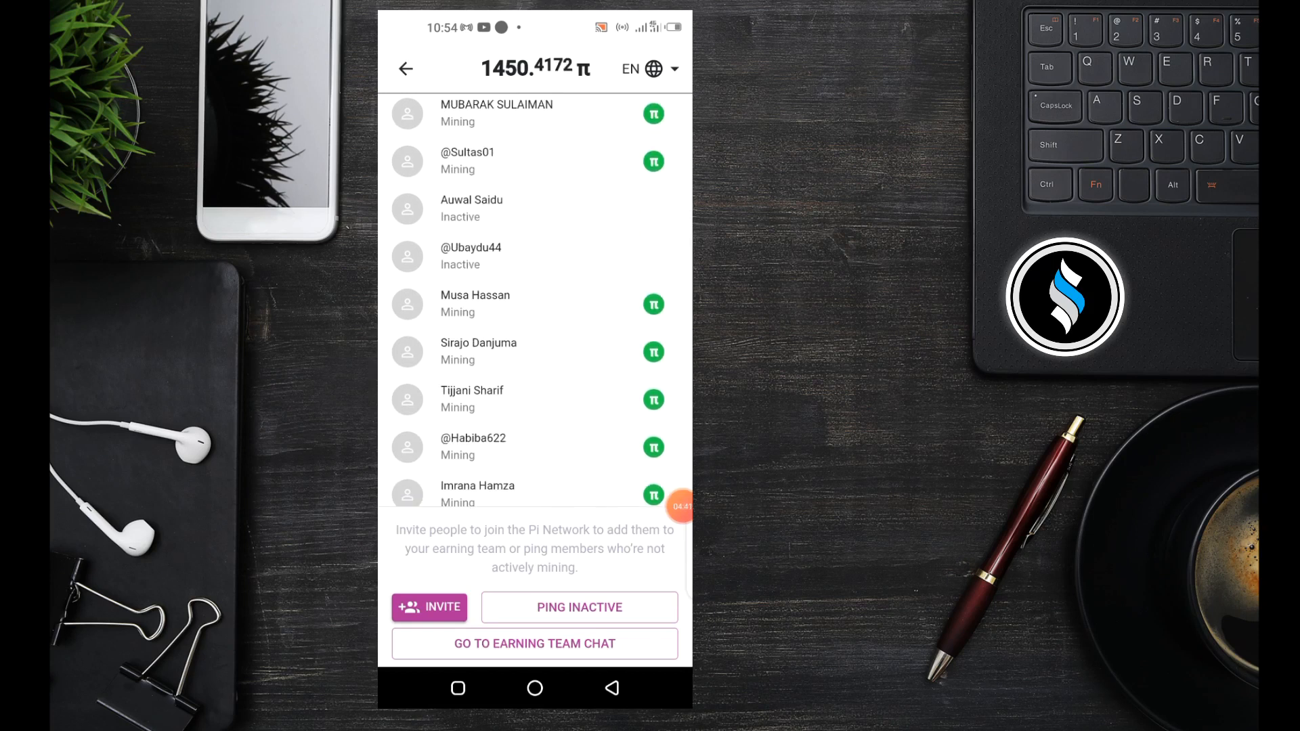
{"action": "scroll", "scroll_direction": "down", "scroll_amount": 3}
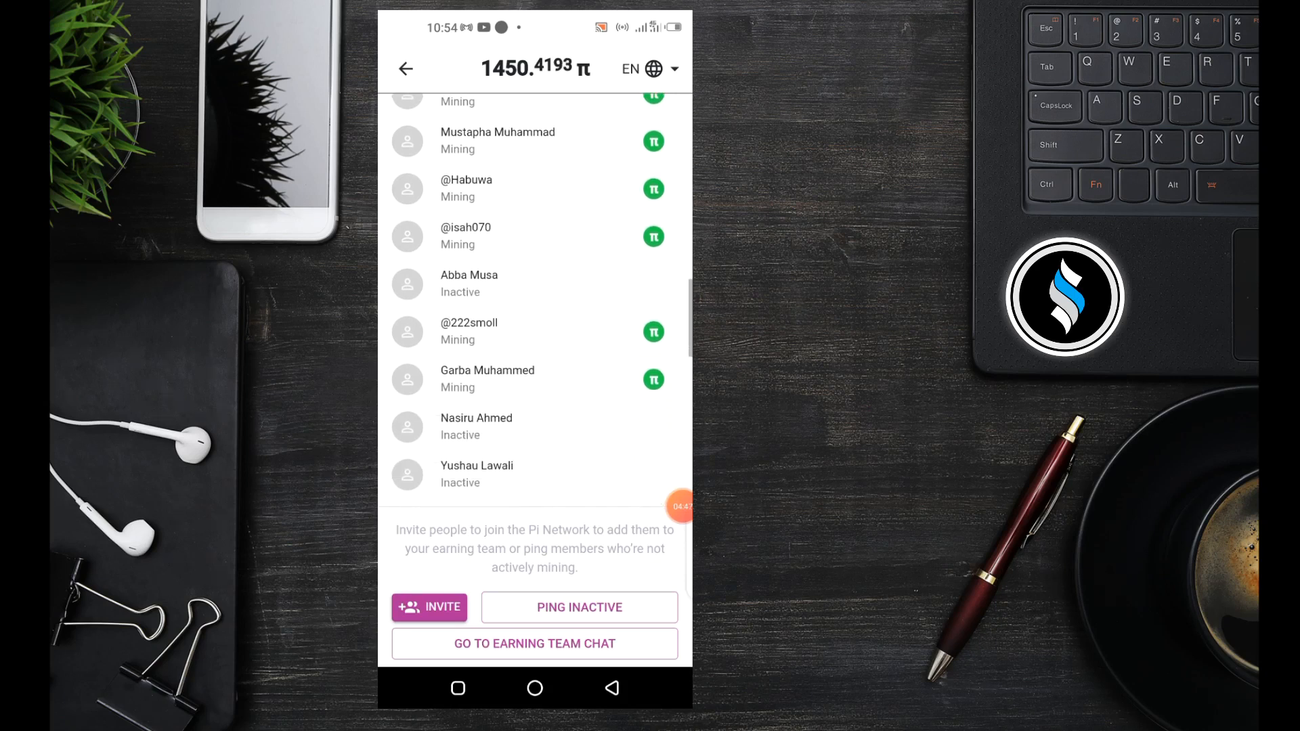
{"action": "scroll", "scroll_direction": "down", "scroll_amount": 3}
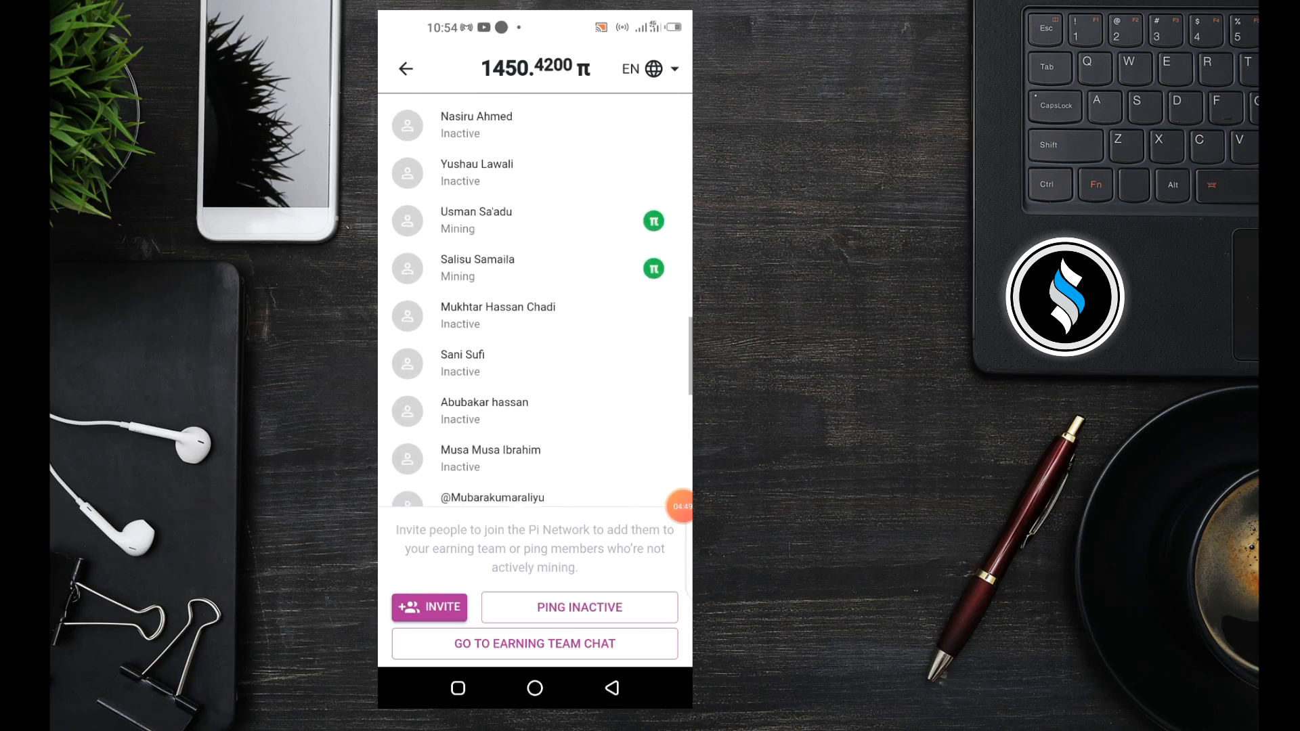
{"action": "scroll", "scroll_direction": "down", "scroll_amount": 3}
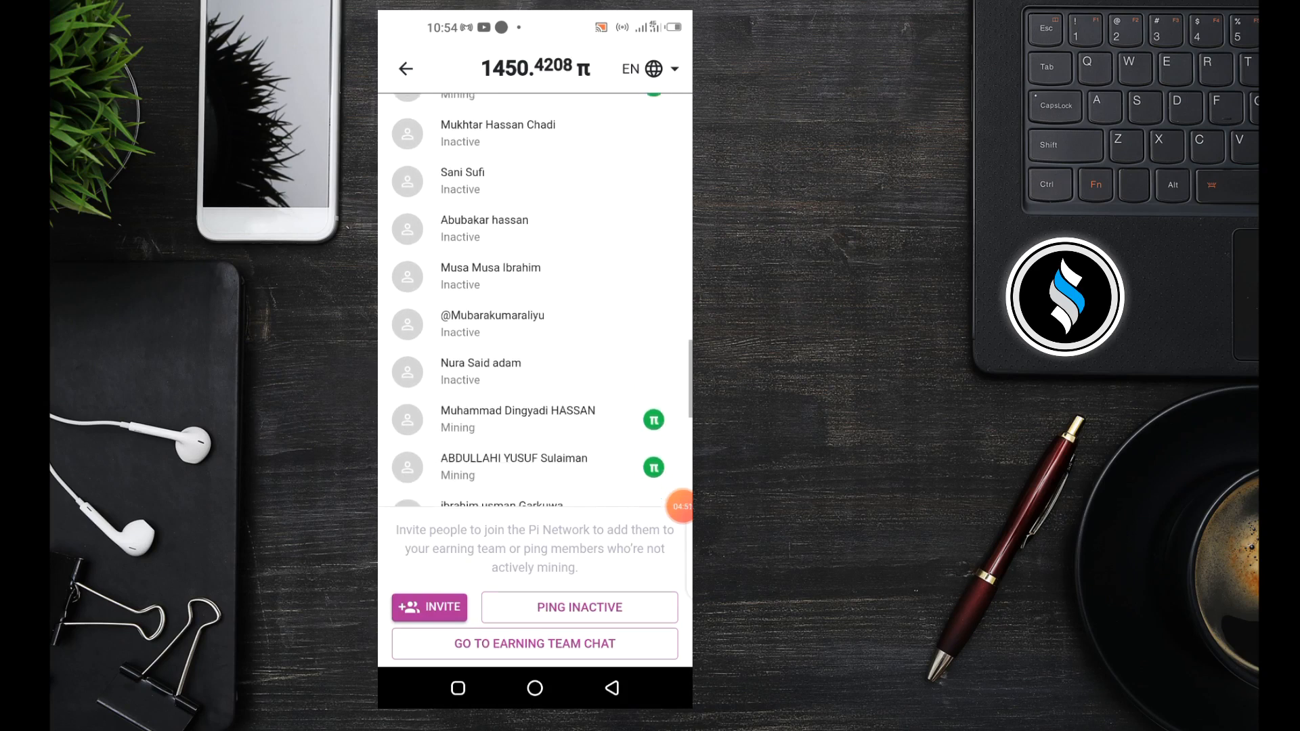
{"action": "scroll", "scroll_direction": "down", "scroll_amount": 3}
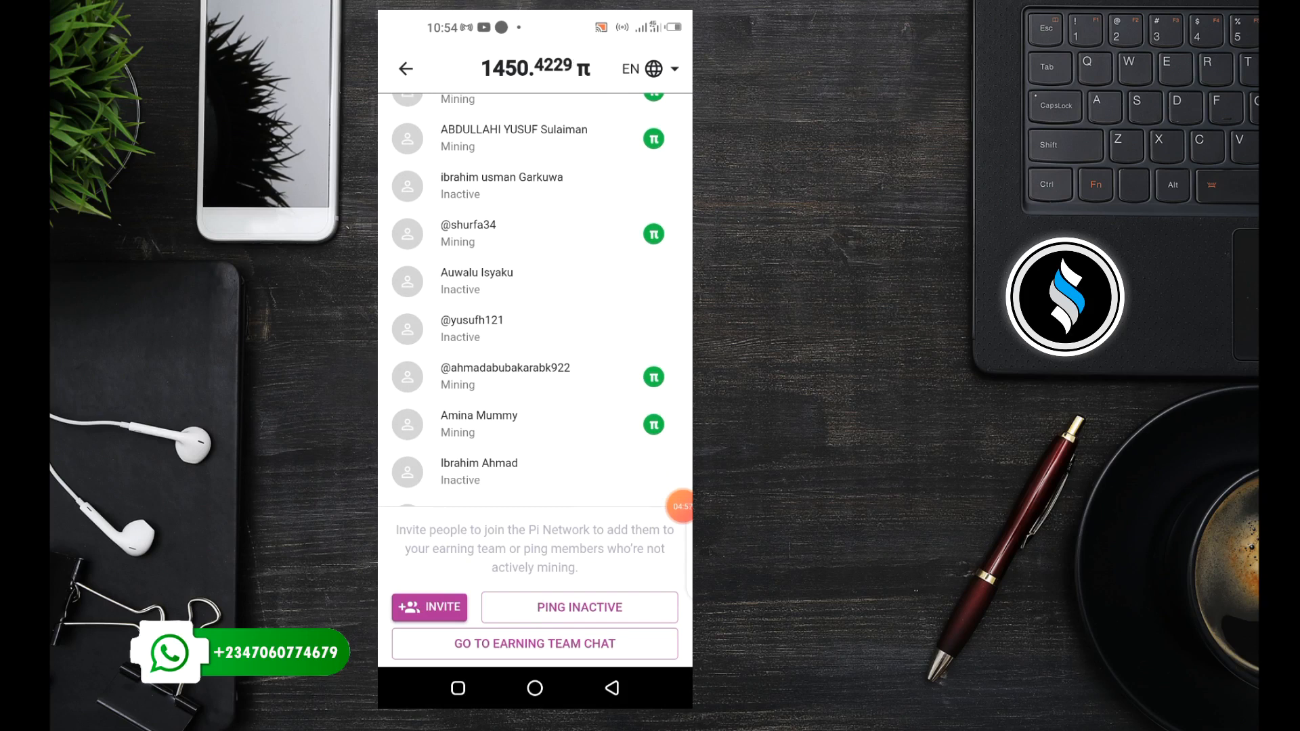
{"action": "scroll", "scroll_direction": "down", "scroll_amount": 3}
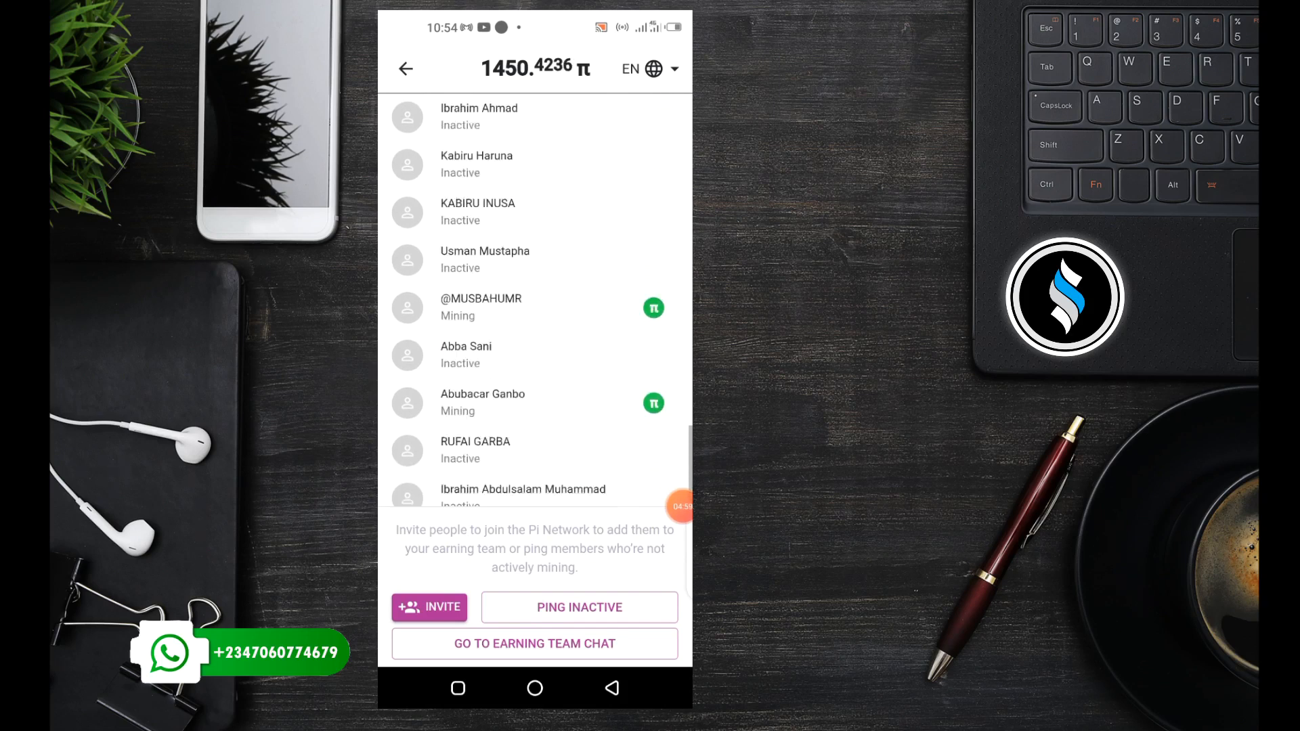
{"action": "scroll", "scroll_direction": "down", "scroll_amount": 3}
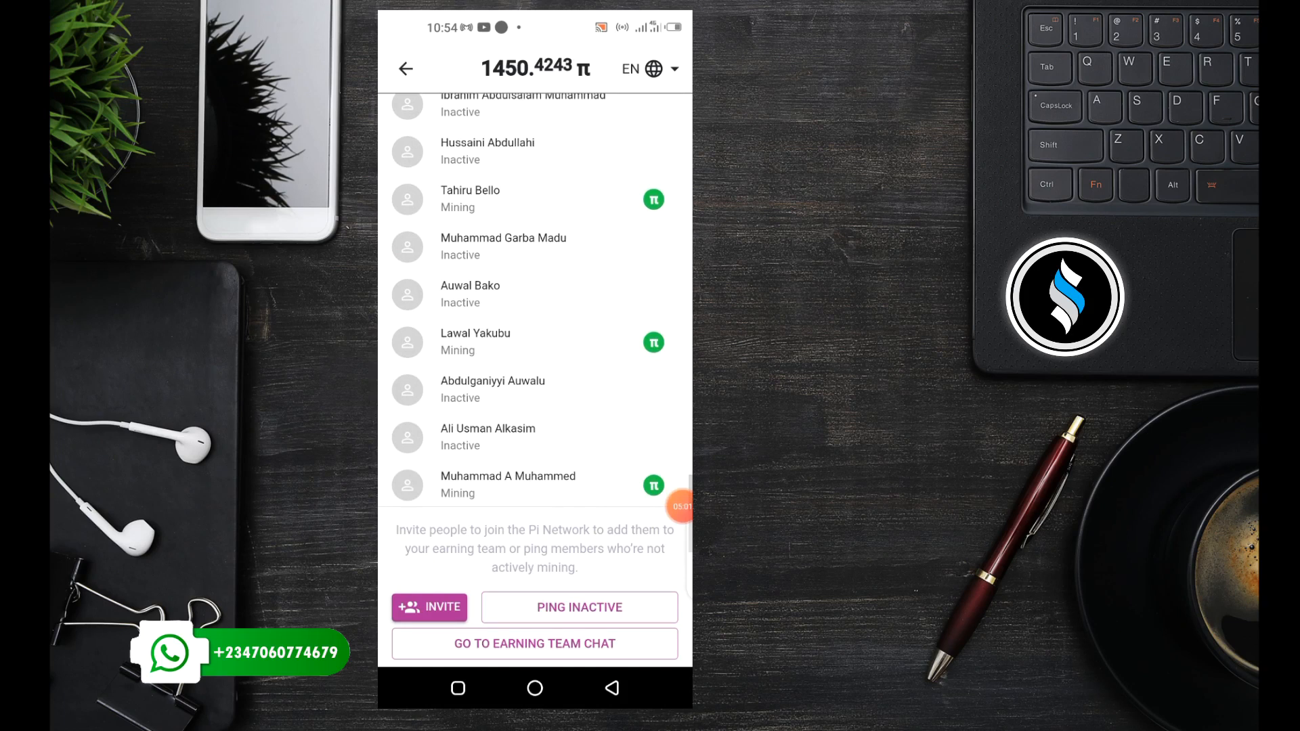
{"action": "scroll", "scroll_direction": "down", "scroll_amount": 3}
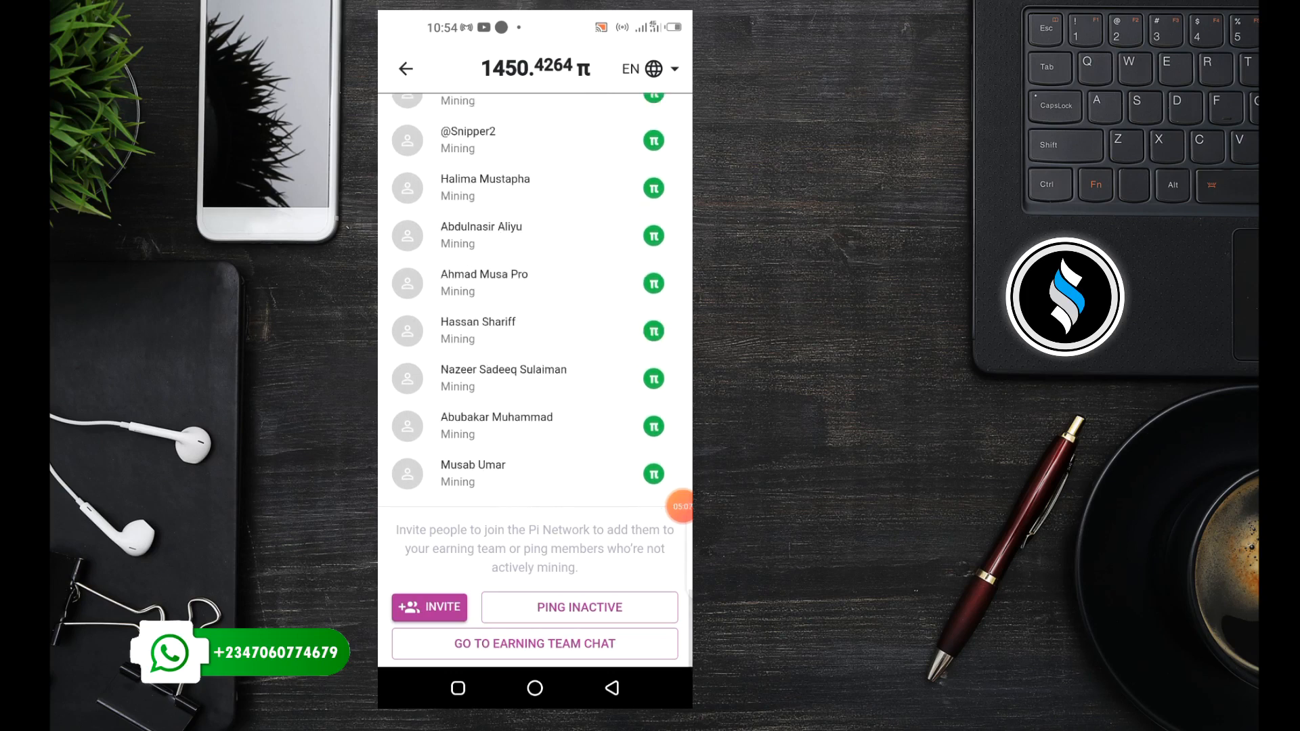
{"action": "scroll", "scroll_direction": "down", "scroll_amount": 3}
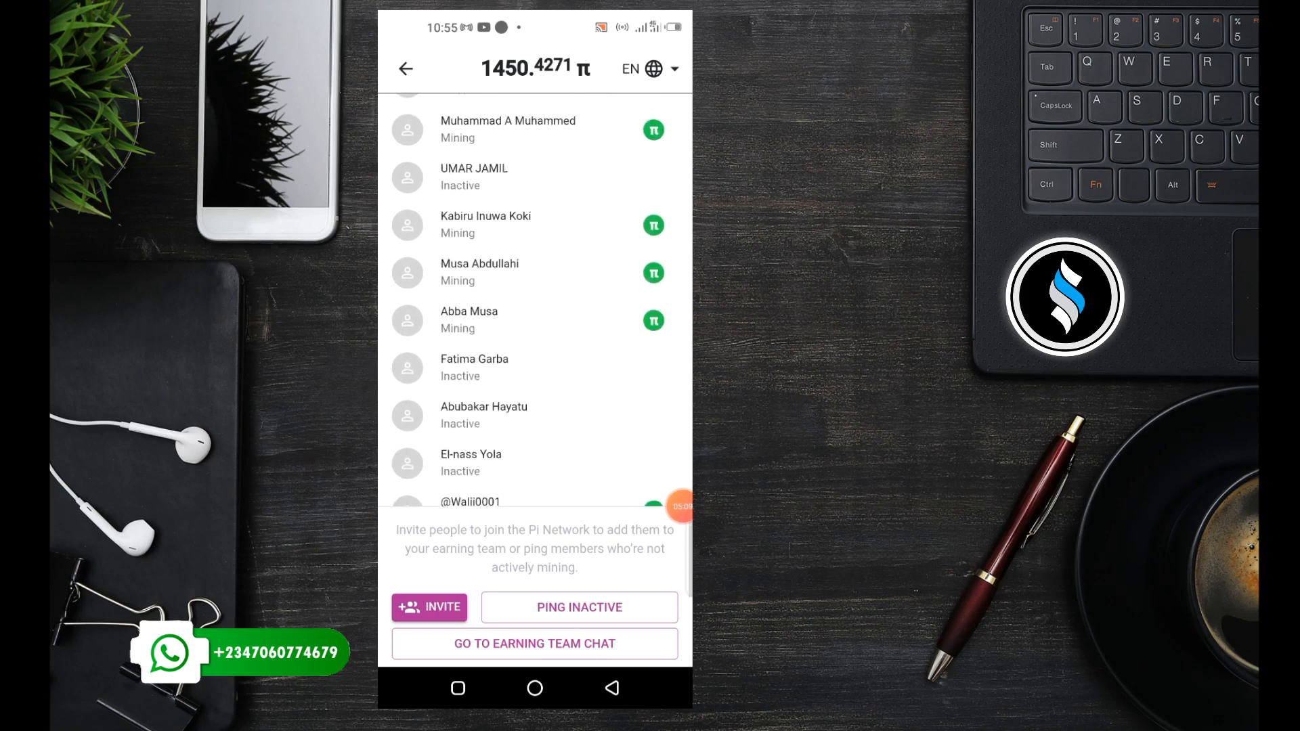
{"action": "scroll", "scroll_direction": "down", "scroll_amount": 3}
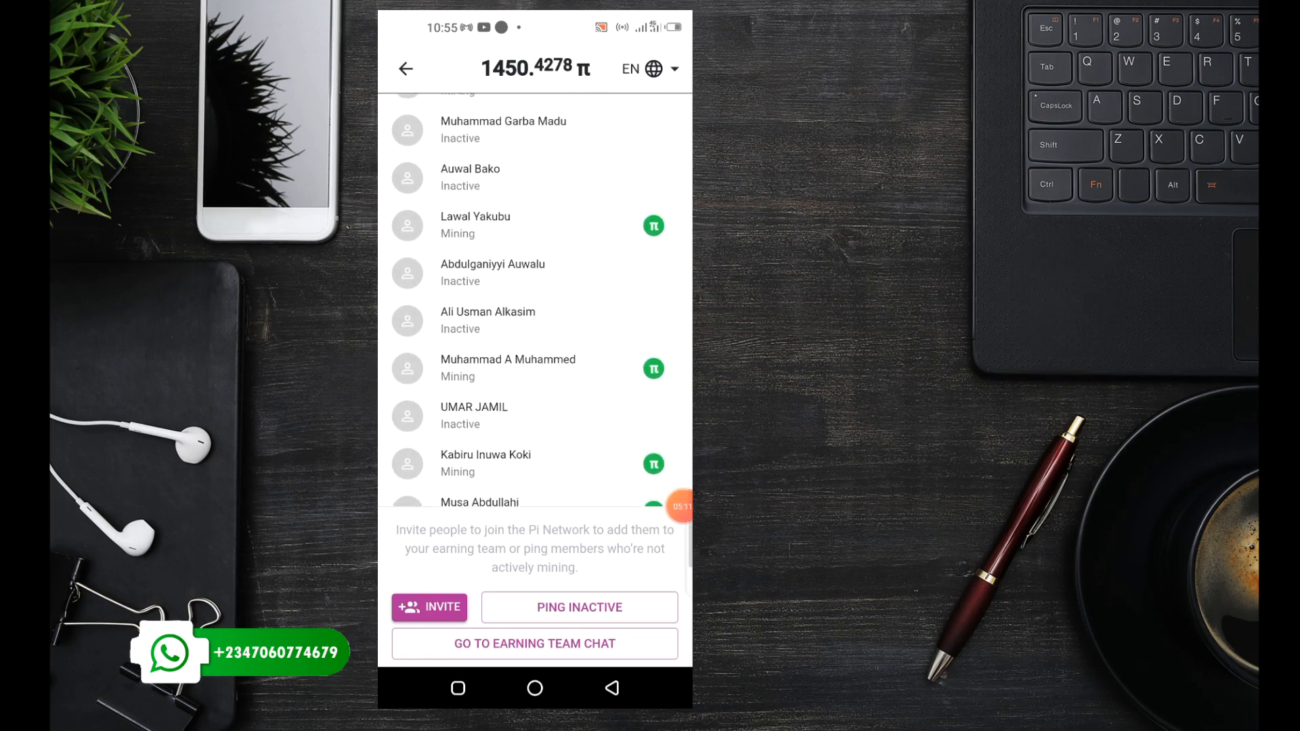
{"action": "scroll", "scroll_direction": "down", "scroll_amount": 3}
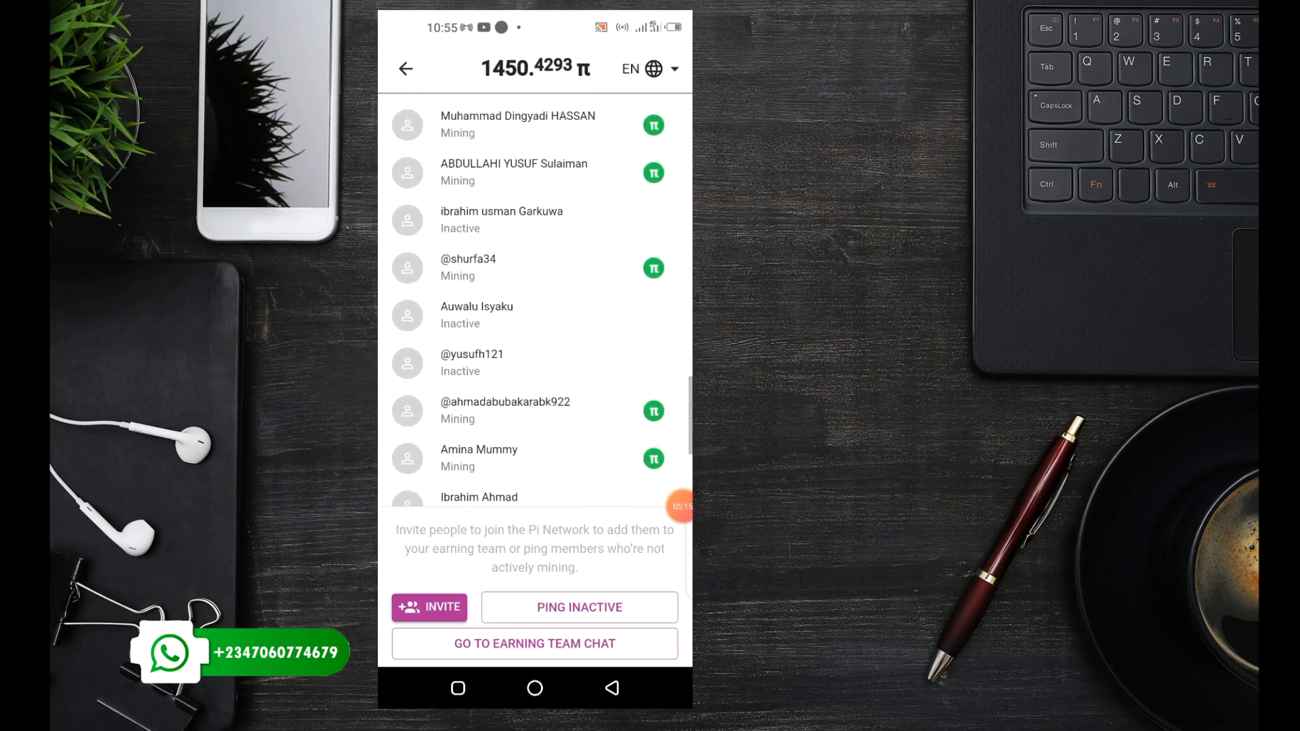
{"action": "scroll", "scroll_direction": "down", "scroll_amount": 3}
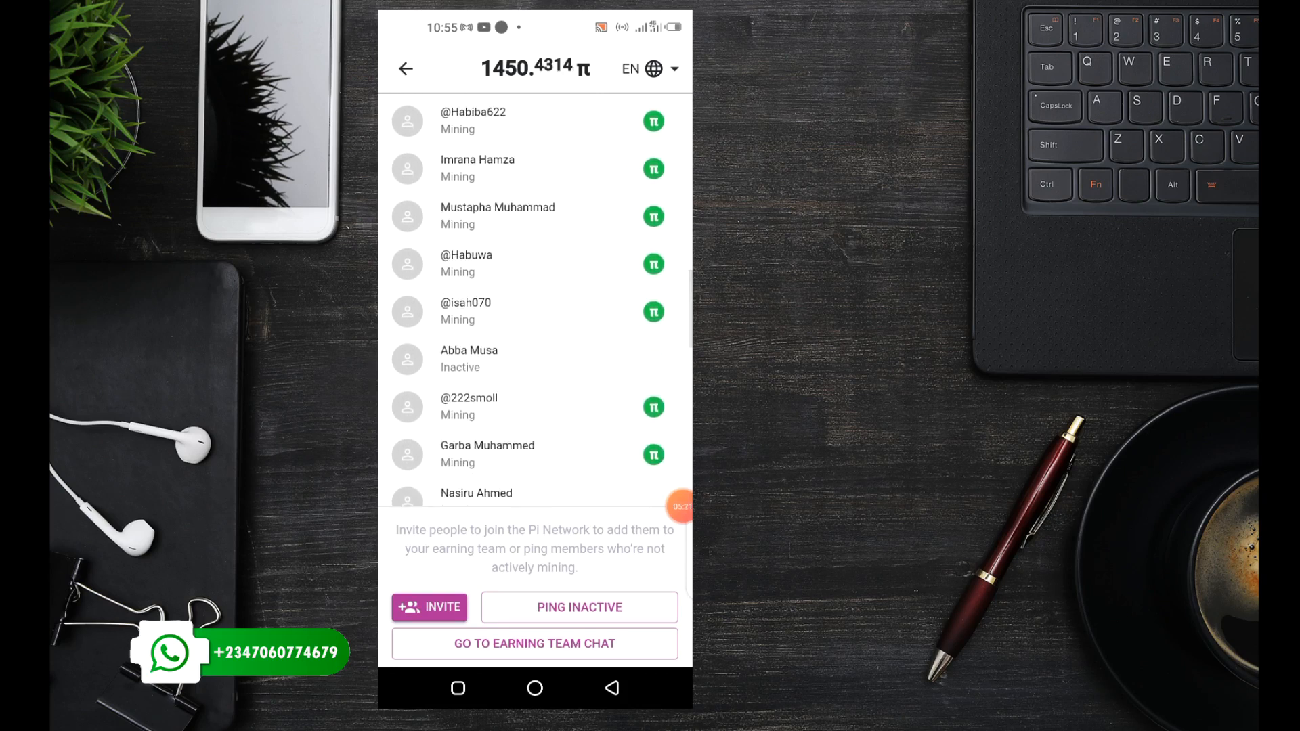
{"action": "scroll", "scroll_direction": "down", "scroll_amount": 3}
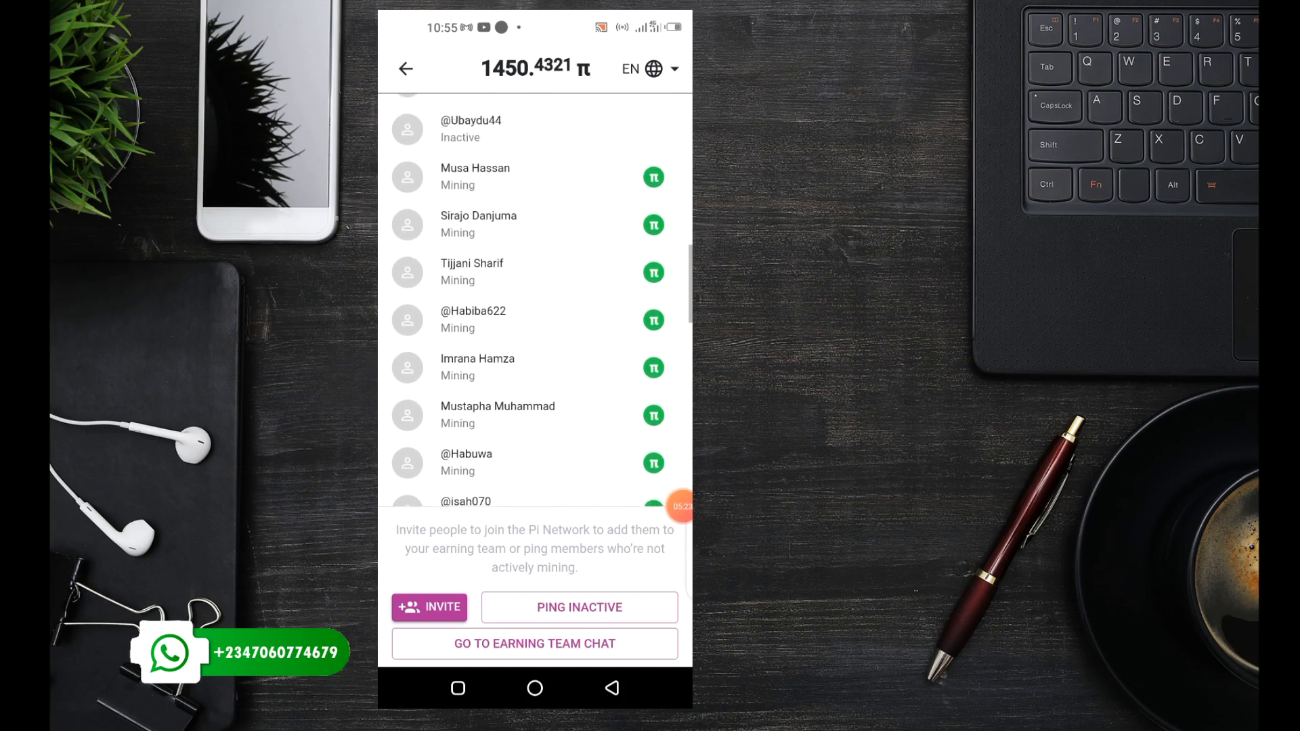
{"action": "scroll", "scroll_direction": "down", "scroll_amount": 3}
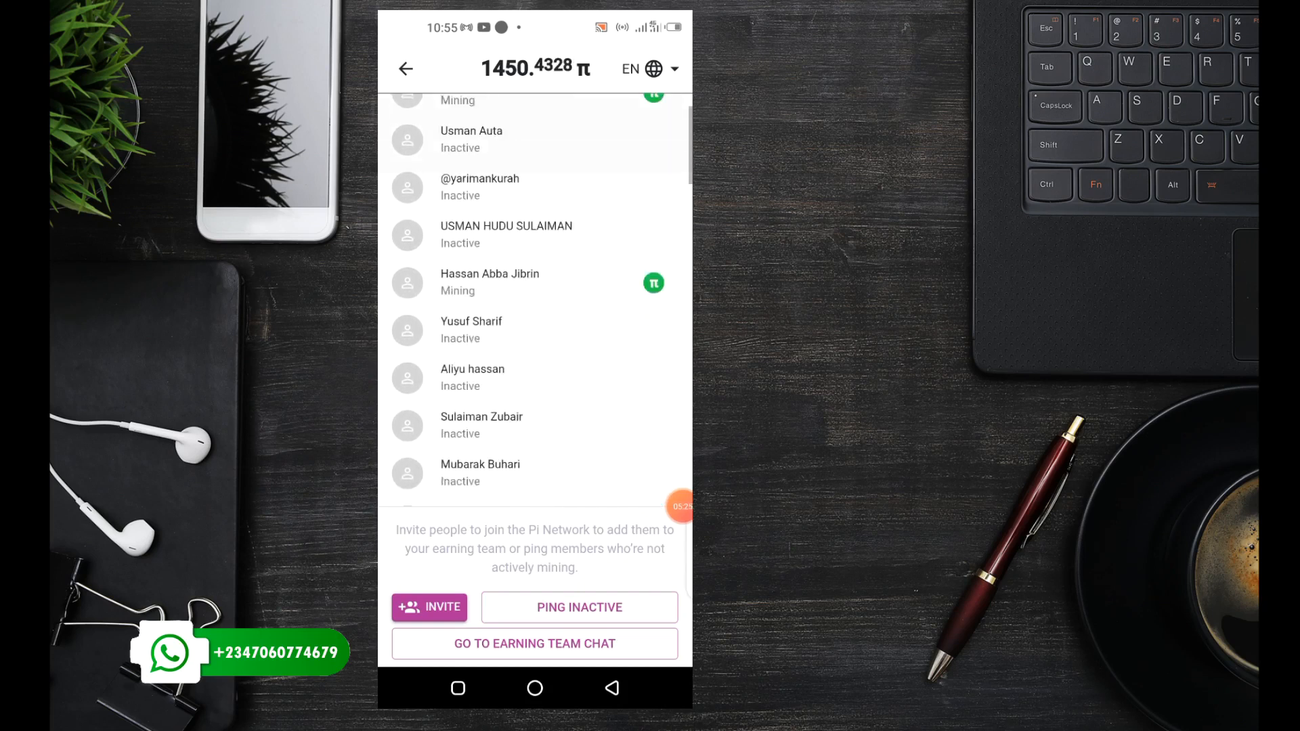
{"action": "scroll", "scroll_direction": "down", "scroll_amount": 3}
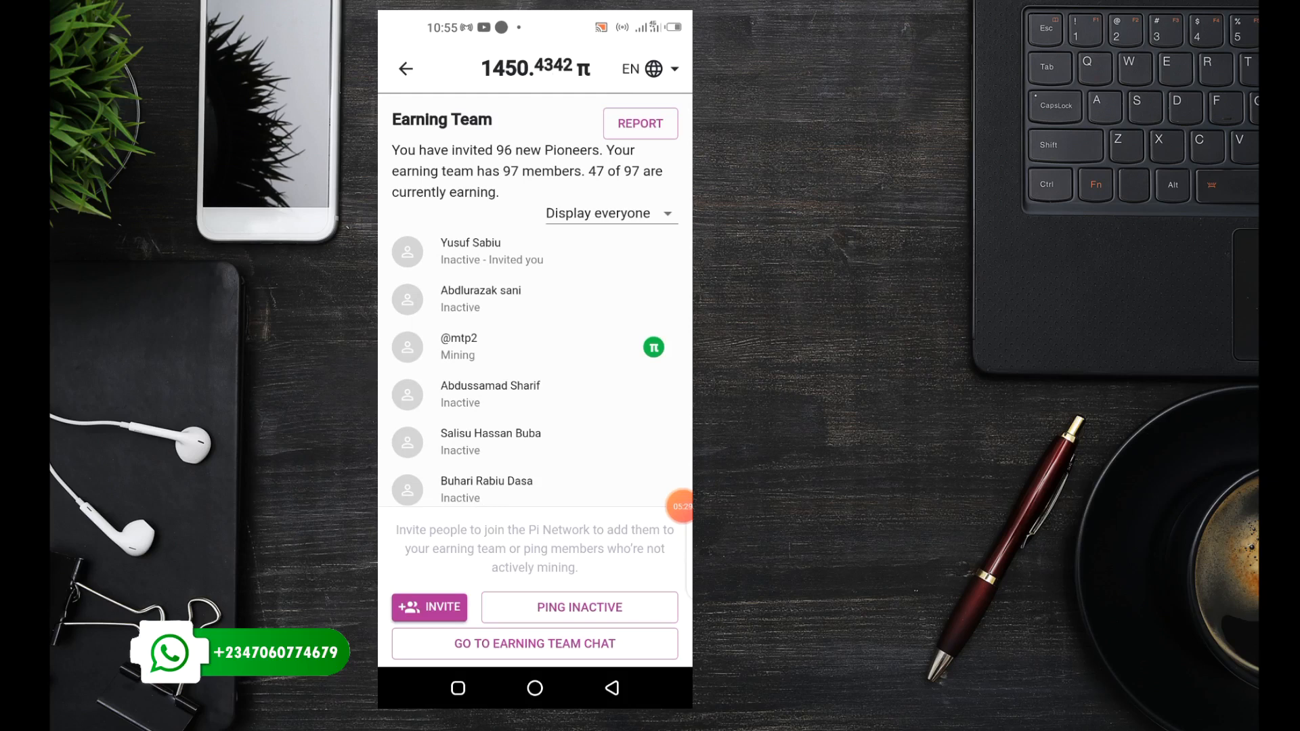
Go back to the home screen and close the 'Refer friends to join Pi Network' popup
{"action": "left_click", "coordinate": [405, 67]}
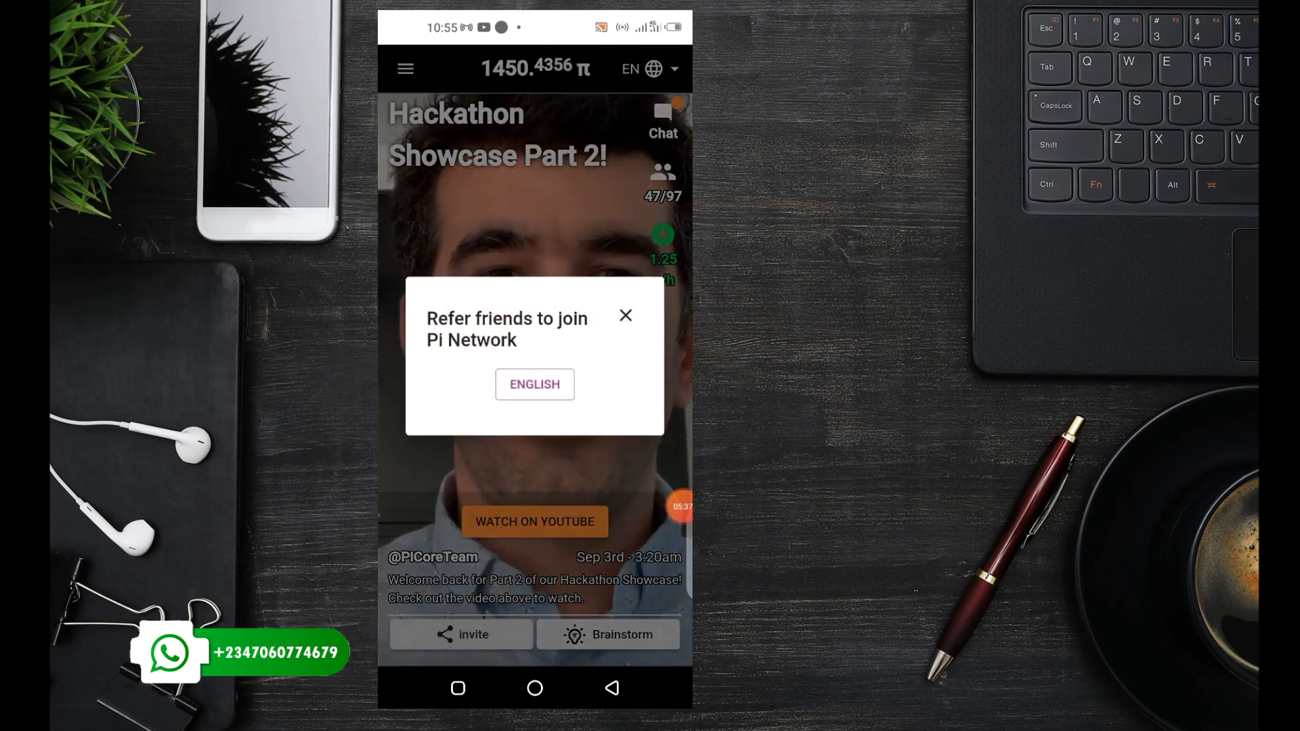
{"action": "left_click", "coordinate": [626, 315]}
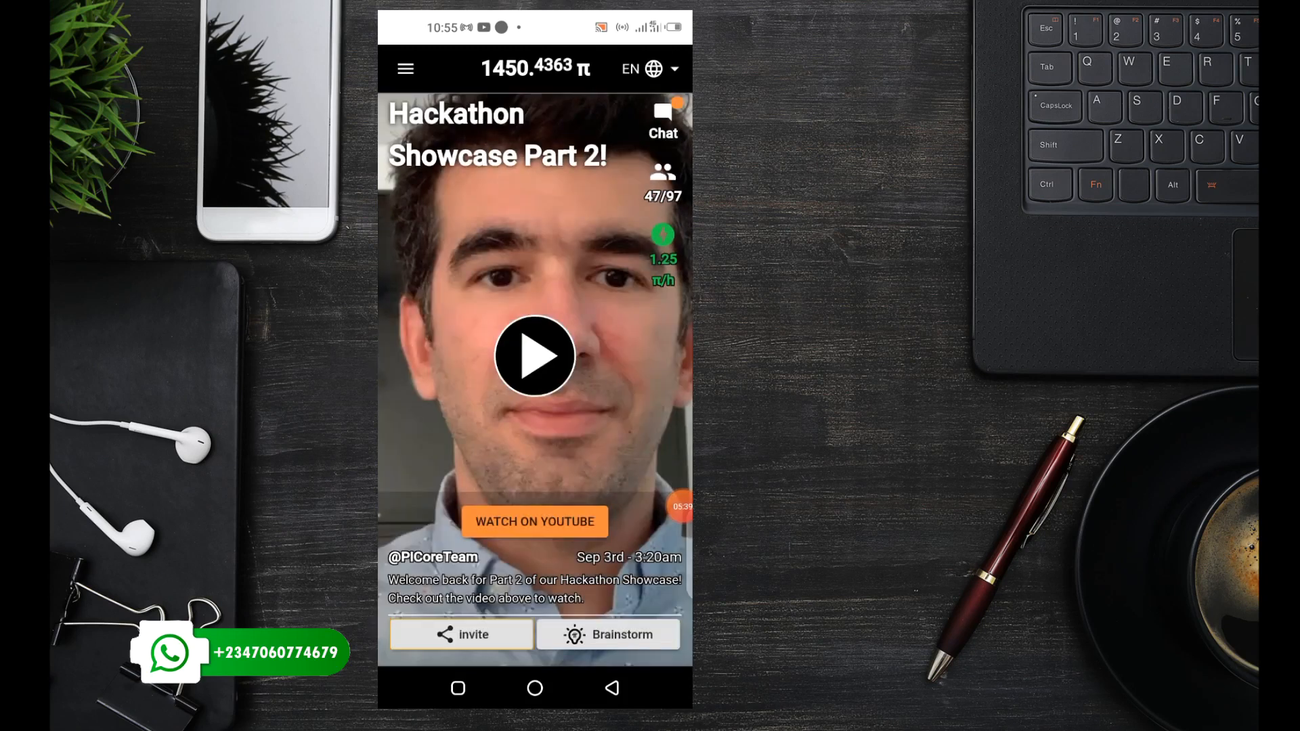
{"action": "left_click", "coordinate": [459, 633]}
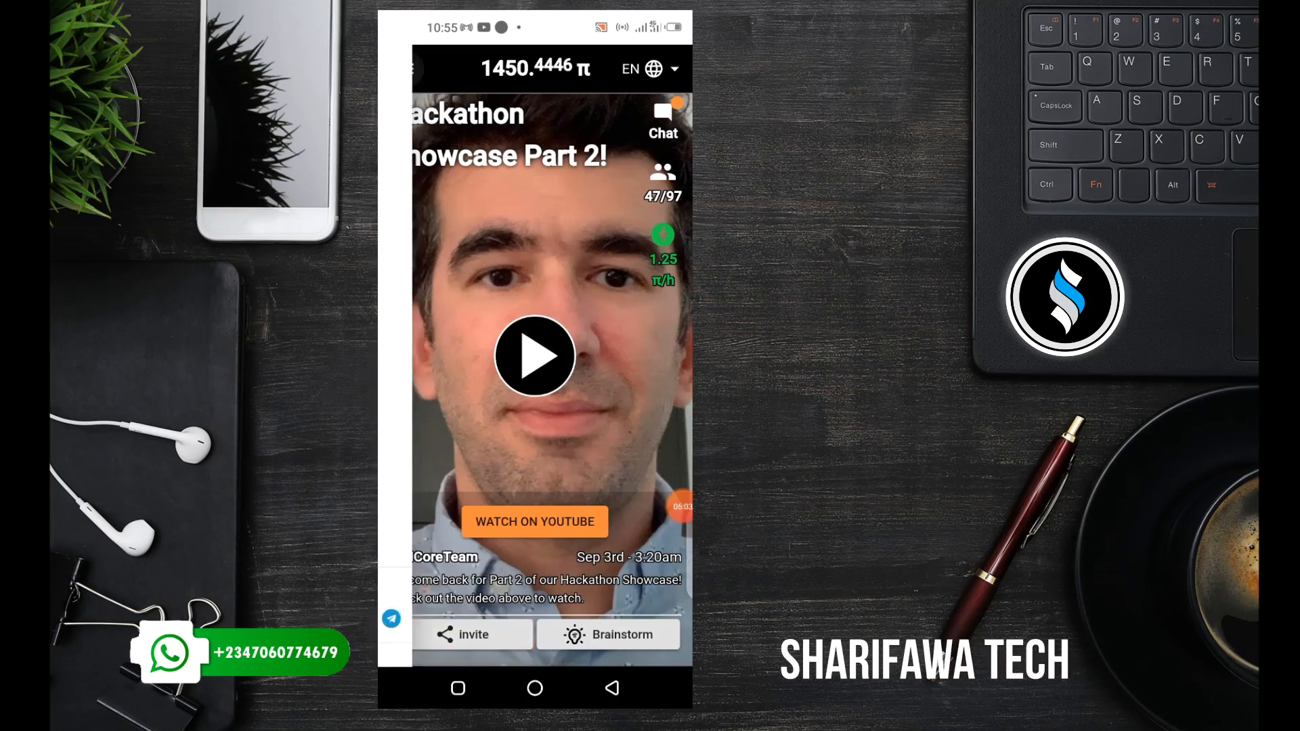
Visit the account profile page from the navigation menu and close it again
{"action": "left_click", "coordinate": [418, 69]}
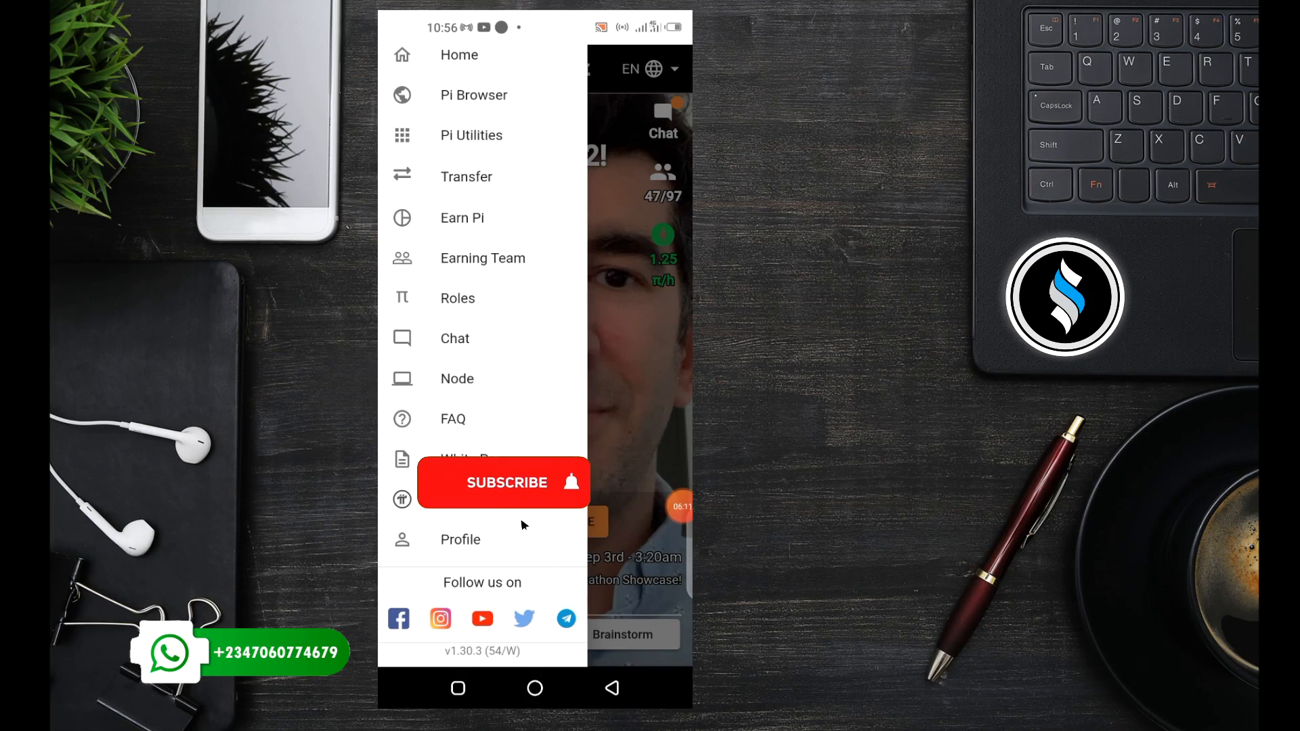
{"action": "left_click", "coordinate": [505, 483]}
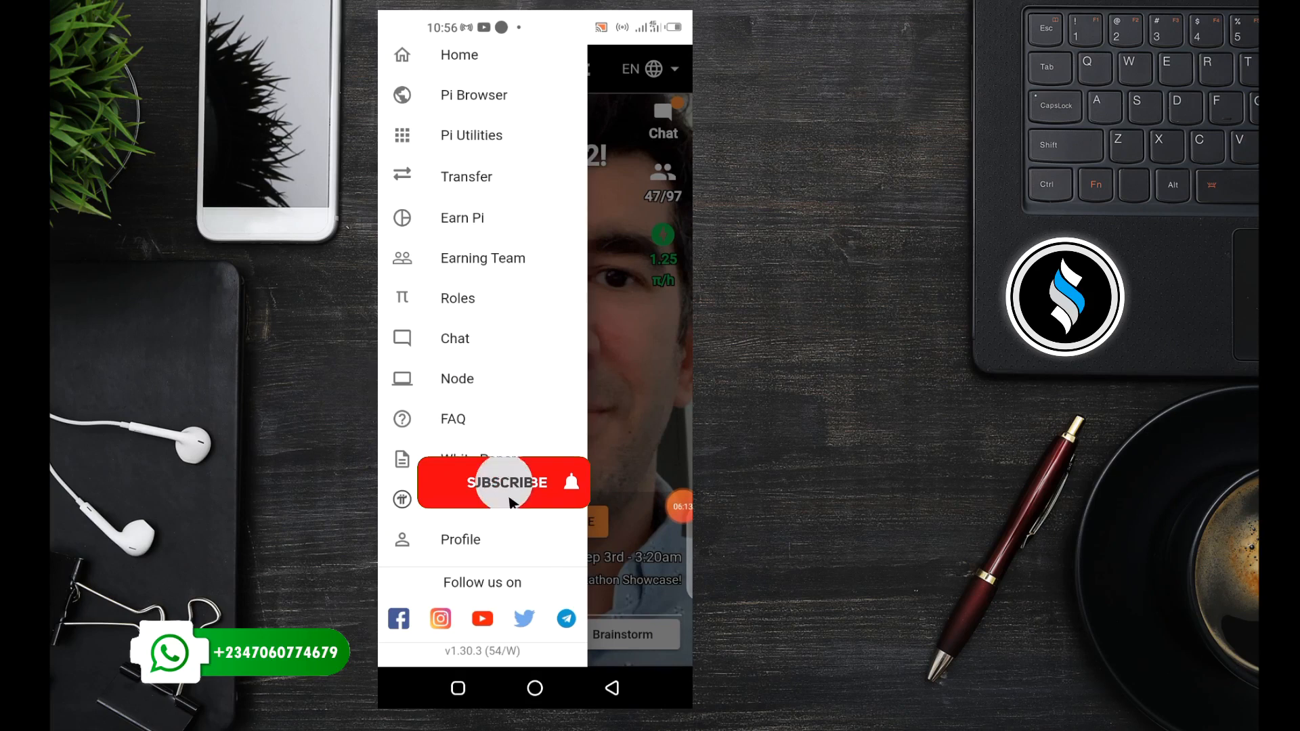
{"action": "left_click", "coordinate": [503, 483]}
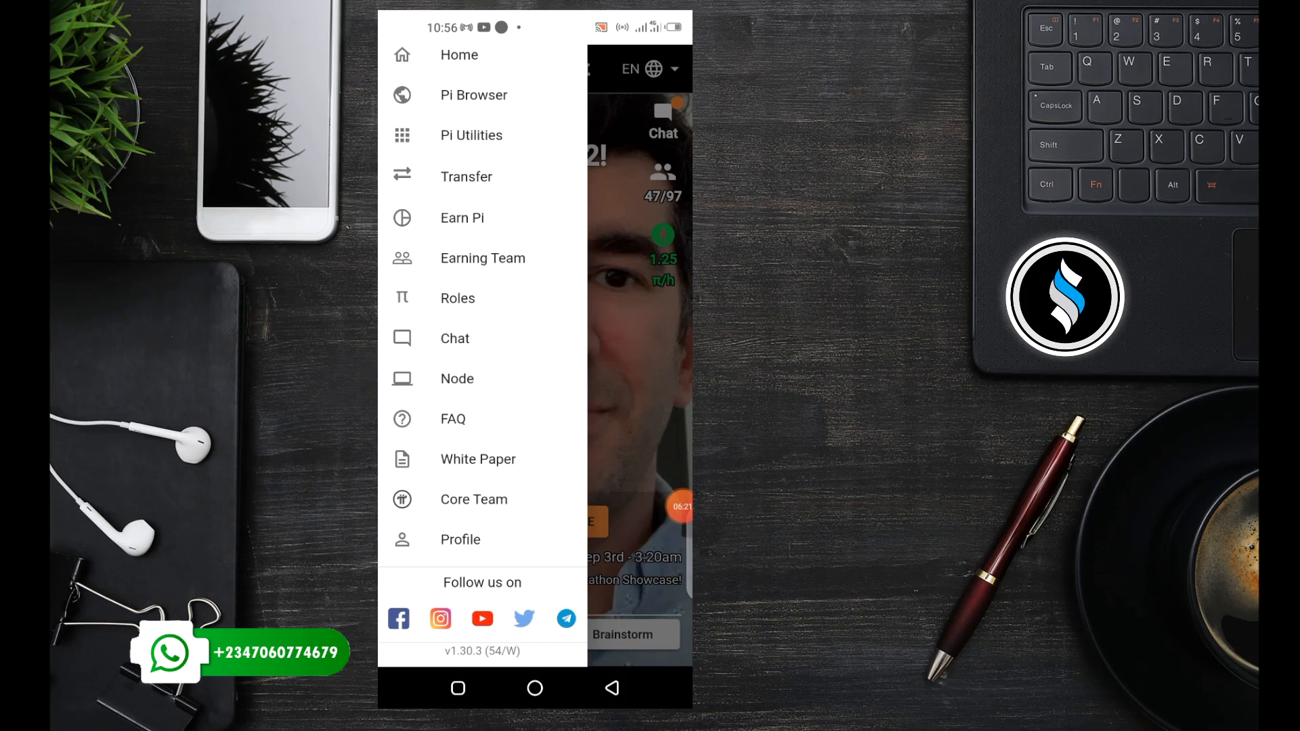
{"action": "left_click", "coordinate": [455, 338]}
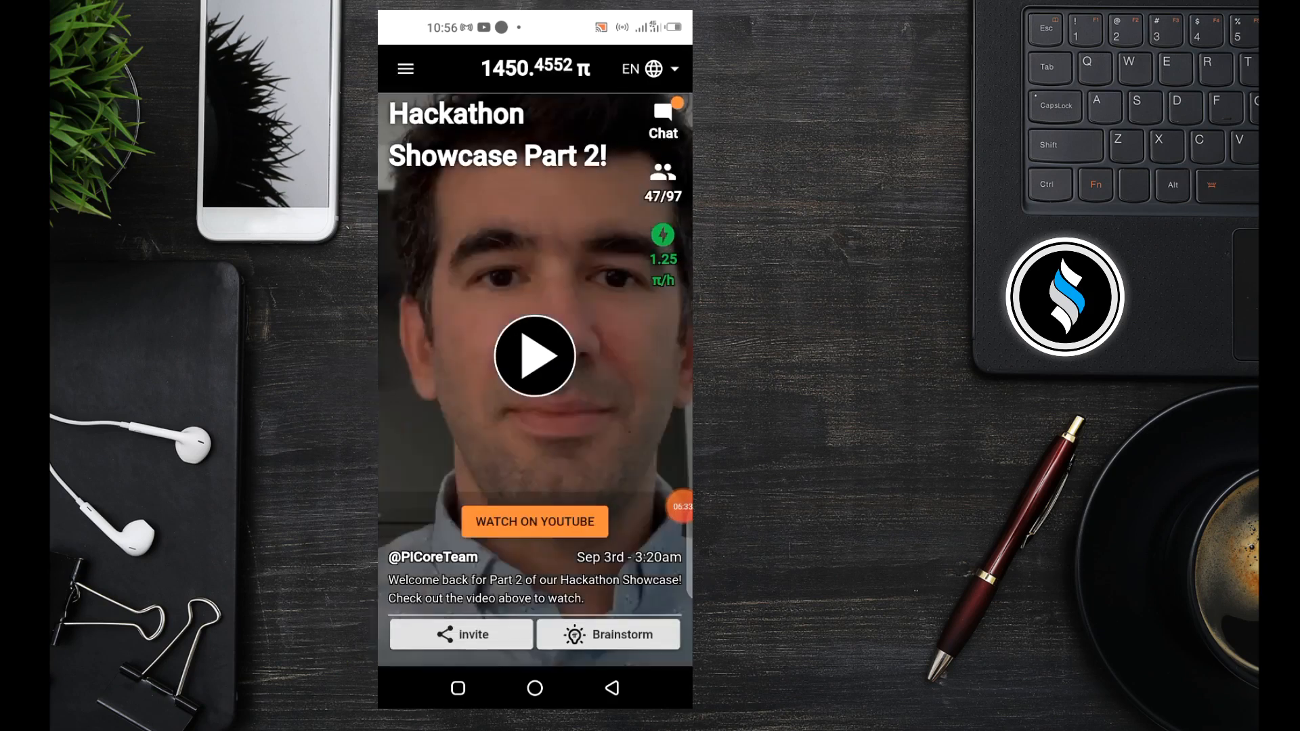
{"action": "left_click", "coordinate": [662, 120]}
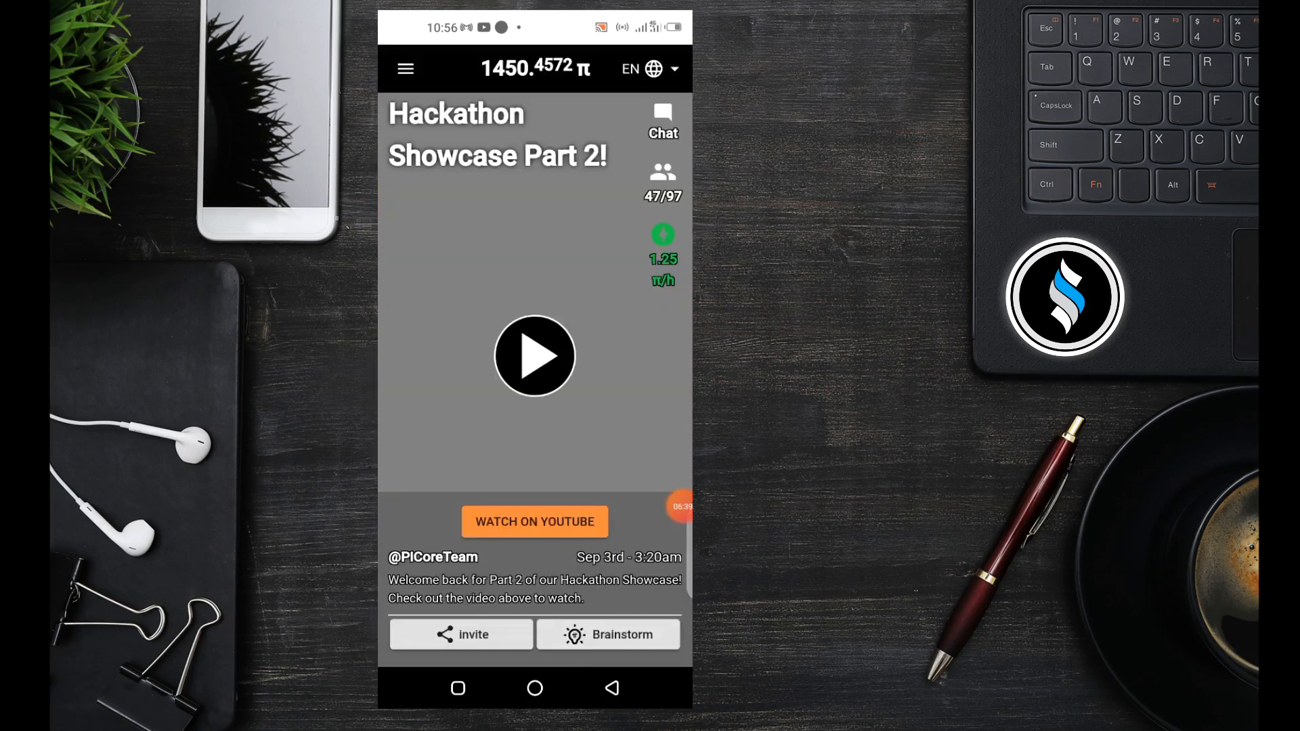
Choose Earning Team from the menu, showing 97 members with 47 currently earning
{"action": "left_click", "coordinate": [405, 68]}
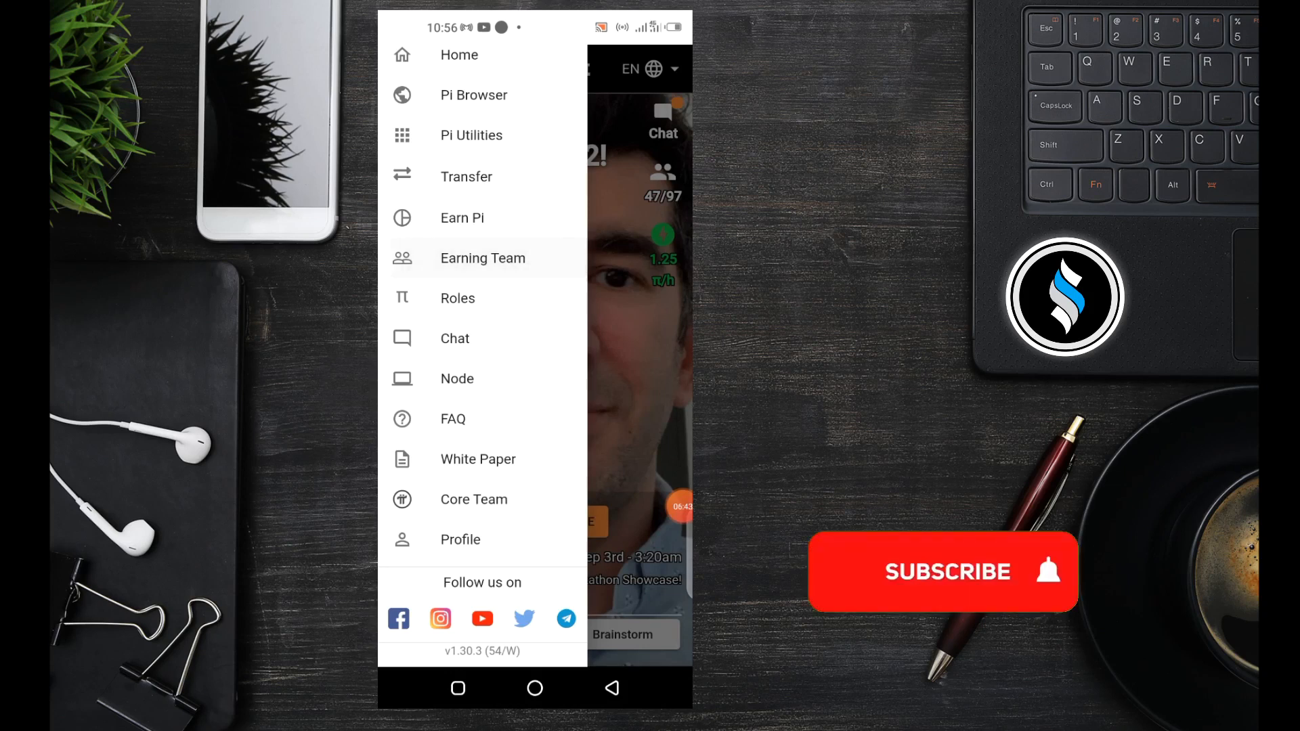
{"action": "left_click", "coordinate": [482, 257]}
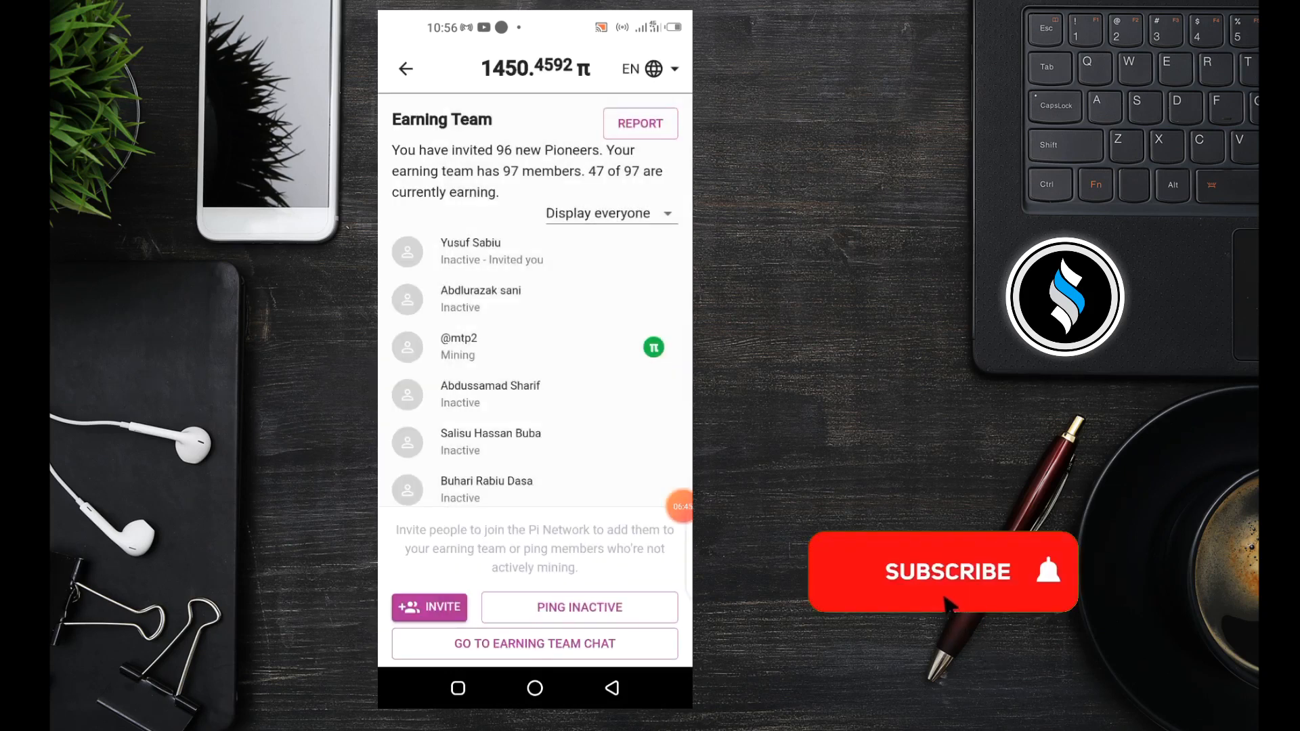
Scroll down the Earning Team page and enter the team chat via GO TO EARNING TEAM CHAT
{"action": "left_click", "coordinate": [942, 572]}
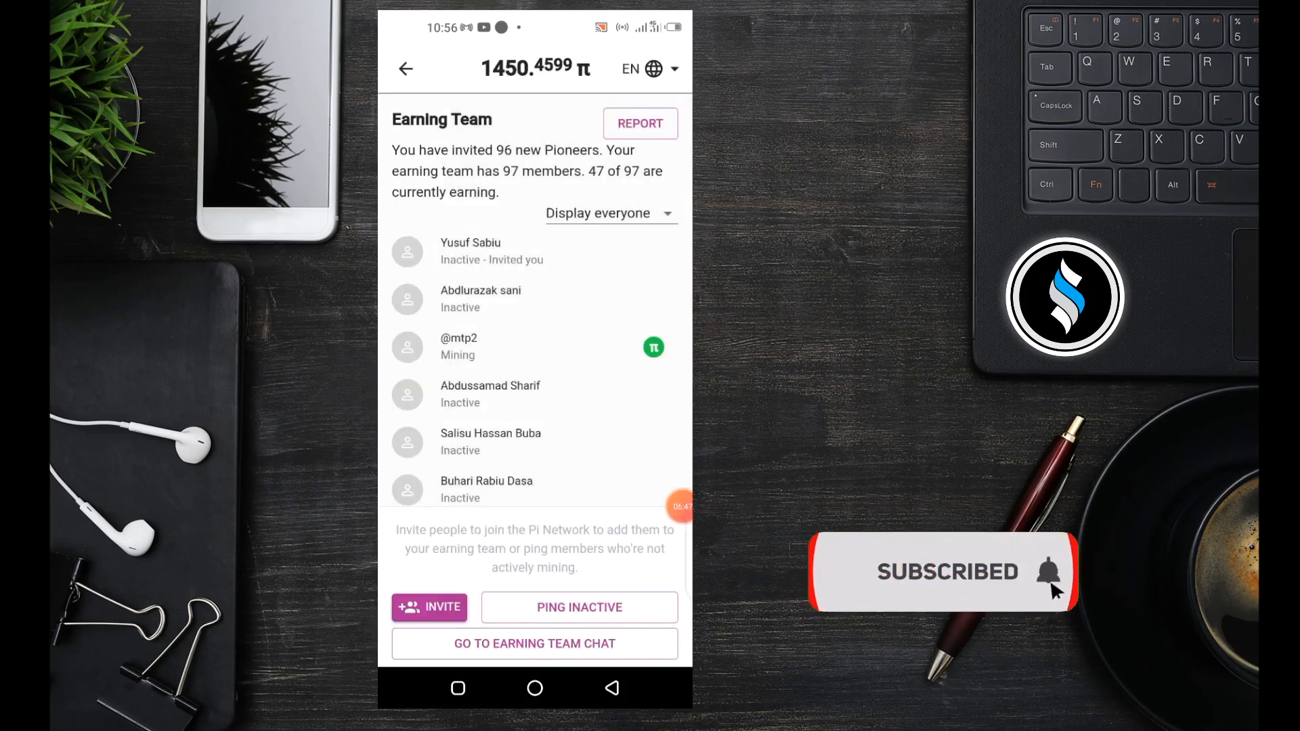
{"action": "scroll", "scroll_direction": "down", "scroll_amount": 3}
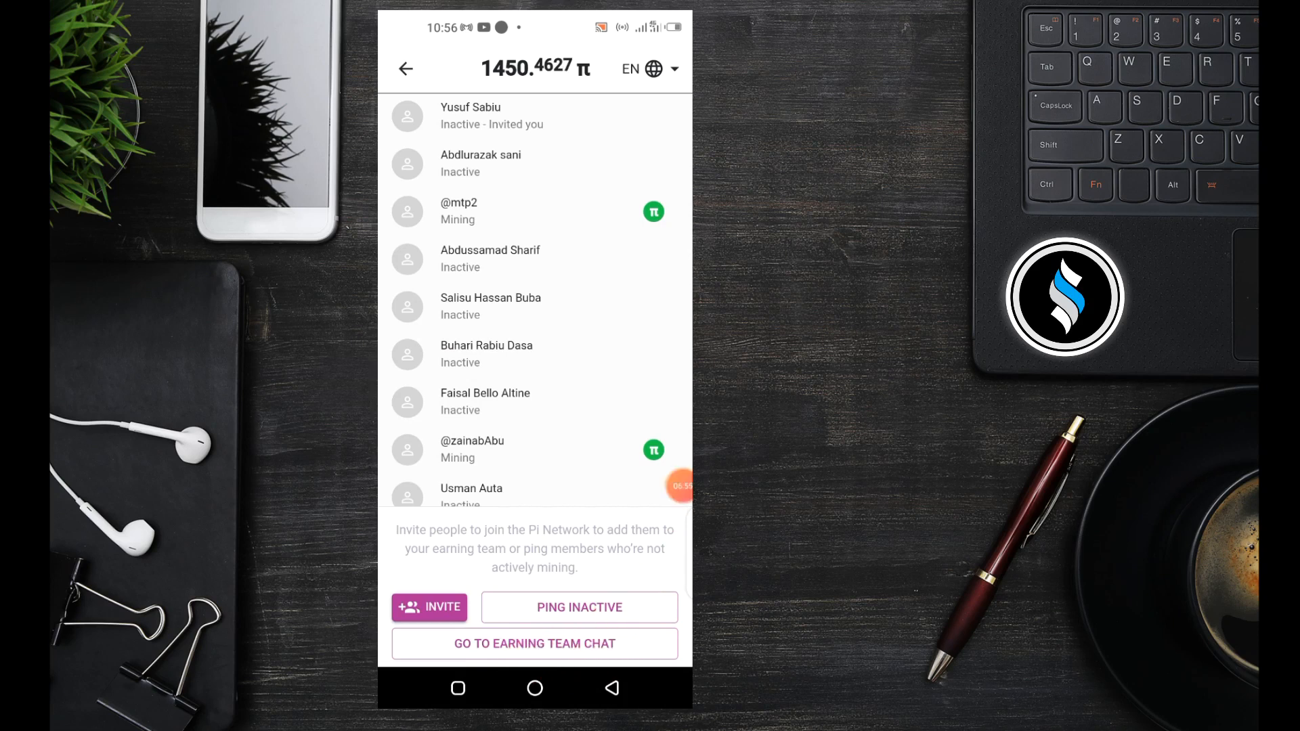
{"action": "left_click", "coordinate": [535, 643]}
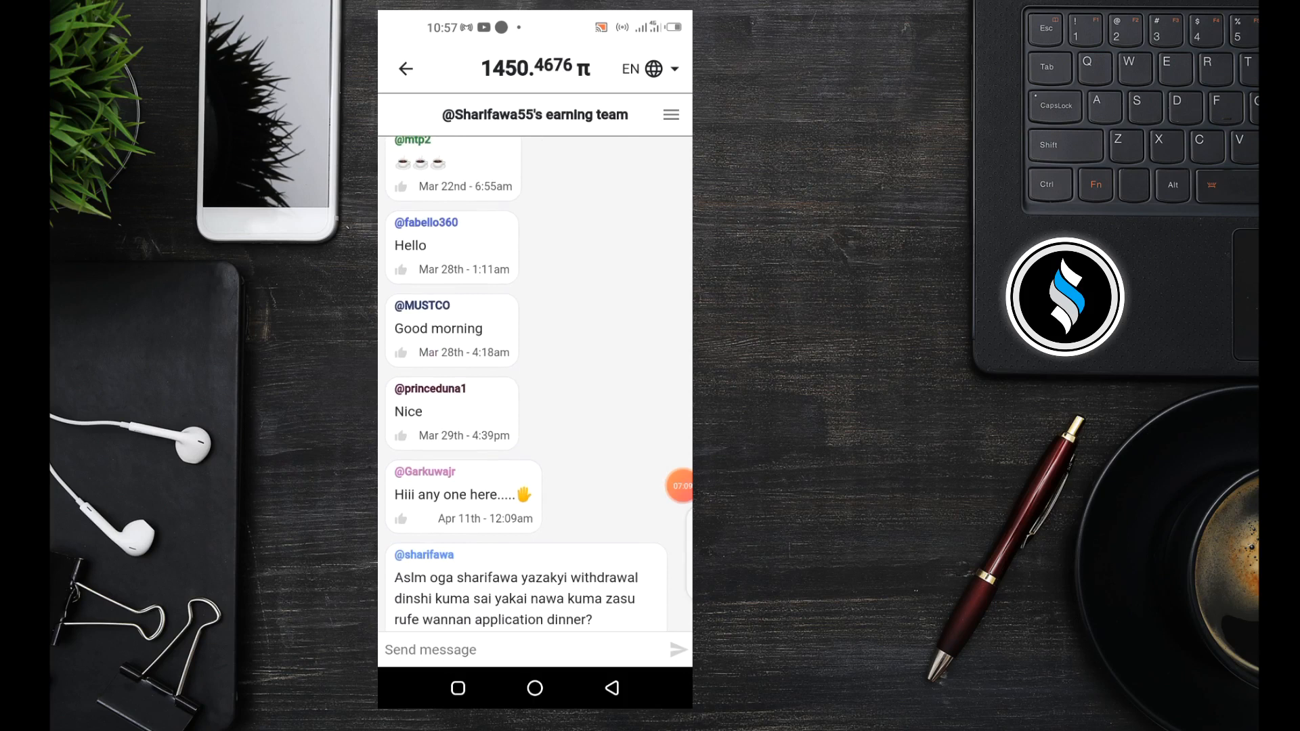
Browse the team chat history, then leave it for the profile settings showing phone and Facebook verified
{"action": "scroll", "scroll_direction": "down", "scroll_amount": 3}
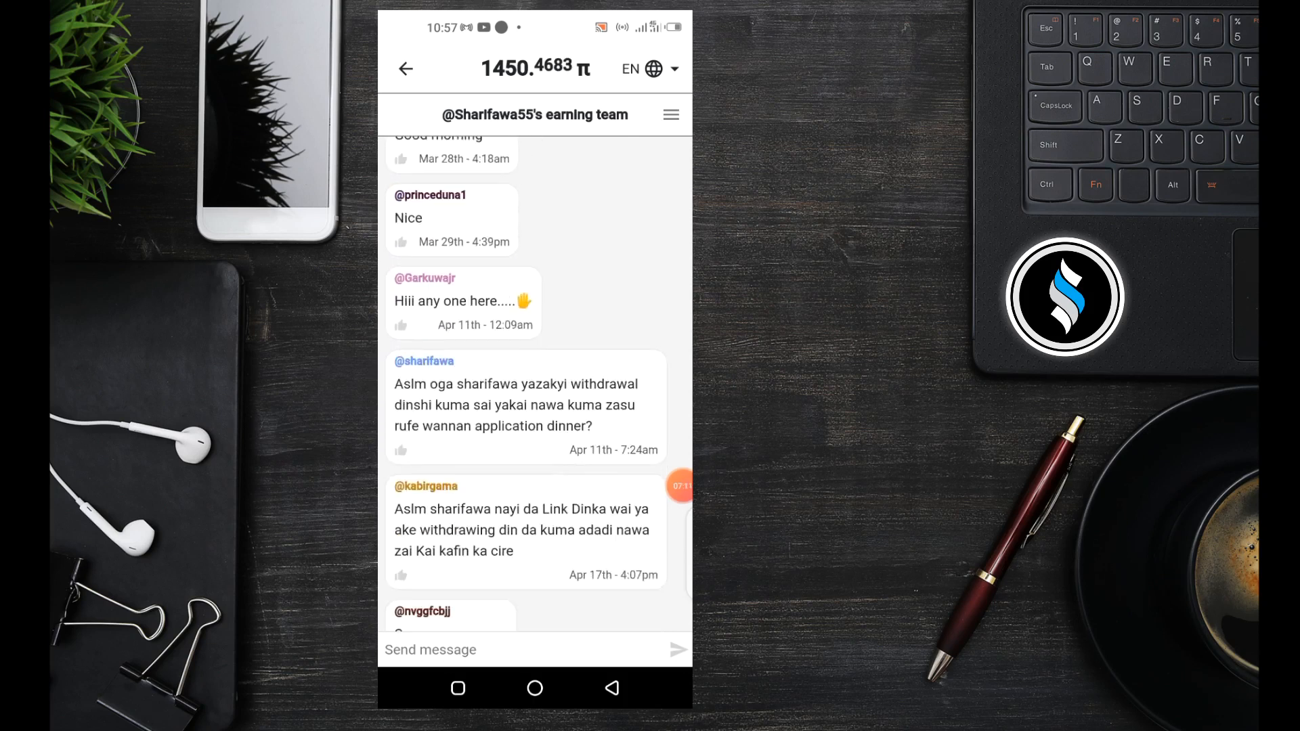
{"action": "scroll", "scroll_direction": "down", "scroll_amount": 3}
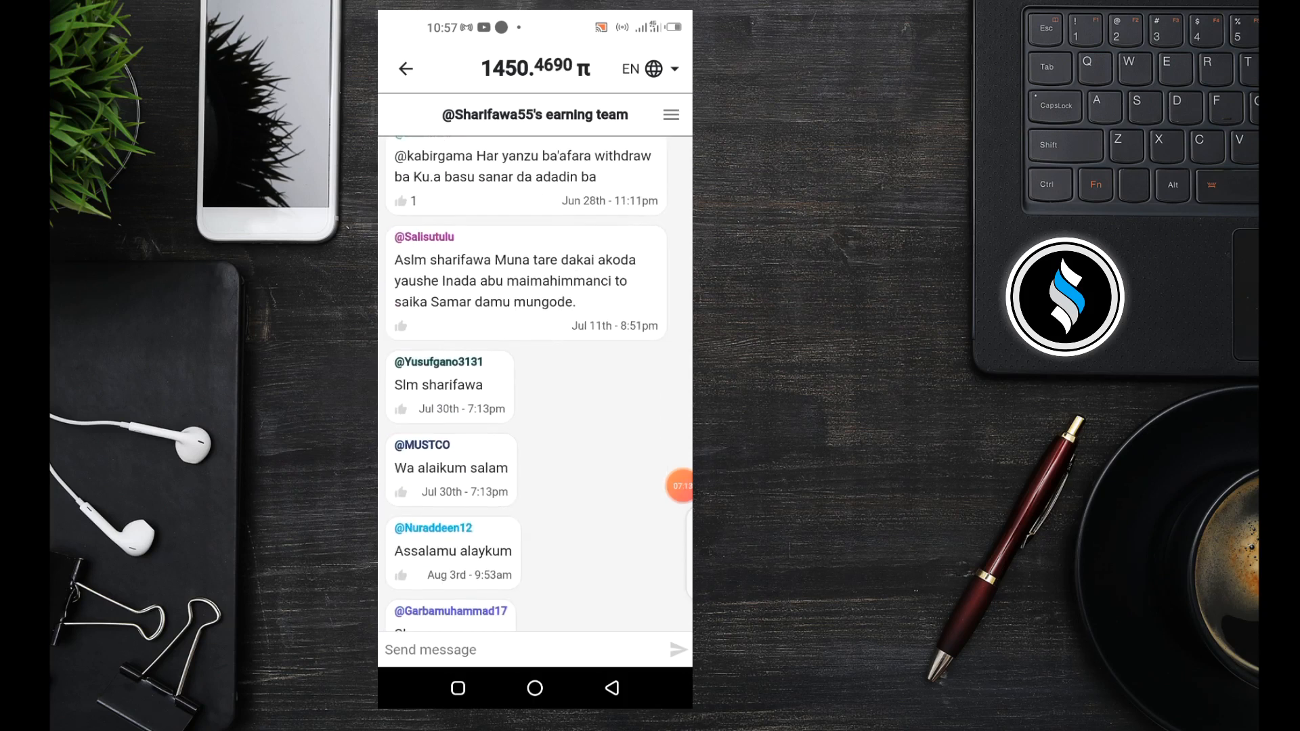
{"action": "scroll", "scroll_direction": "down", "scroll_amount": 3}
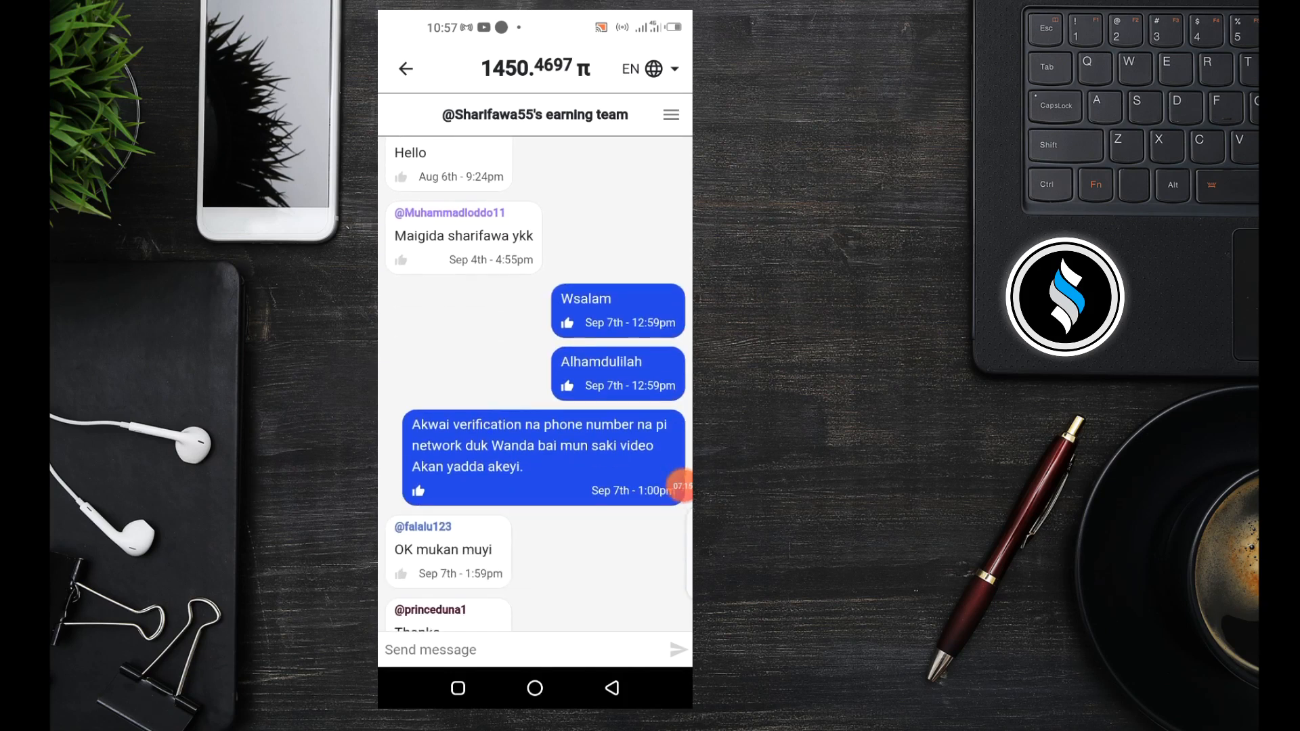
{"action": "scroll", "scroll_direction": "up", "scroll_amount": 3}
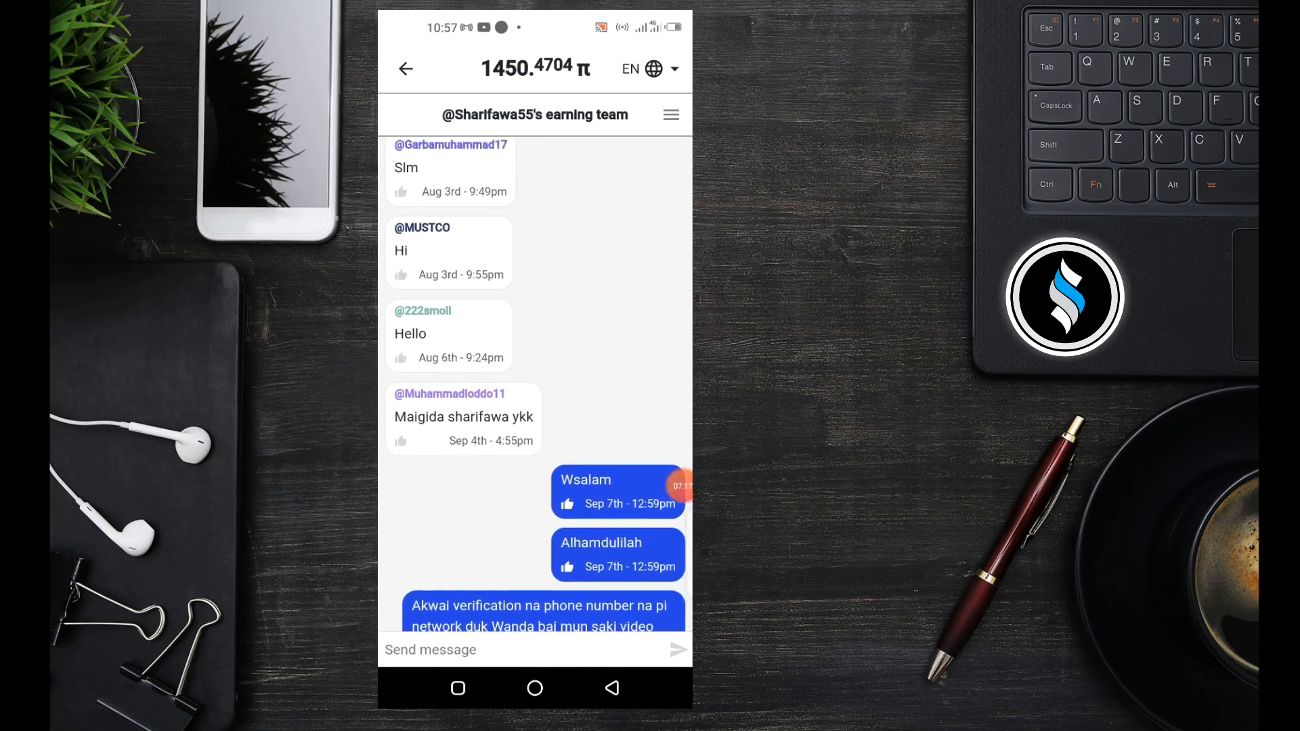
{"action": "scroll", "scroll_direction": "down", "scroll_amount": 3}
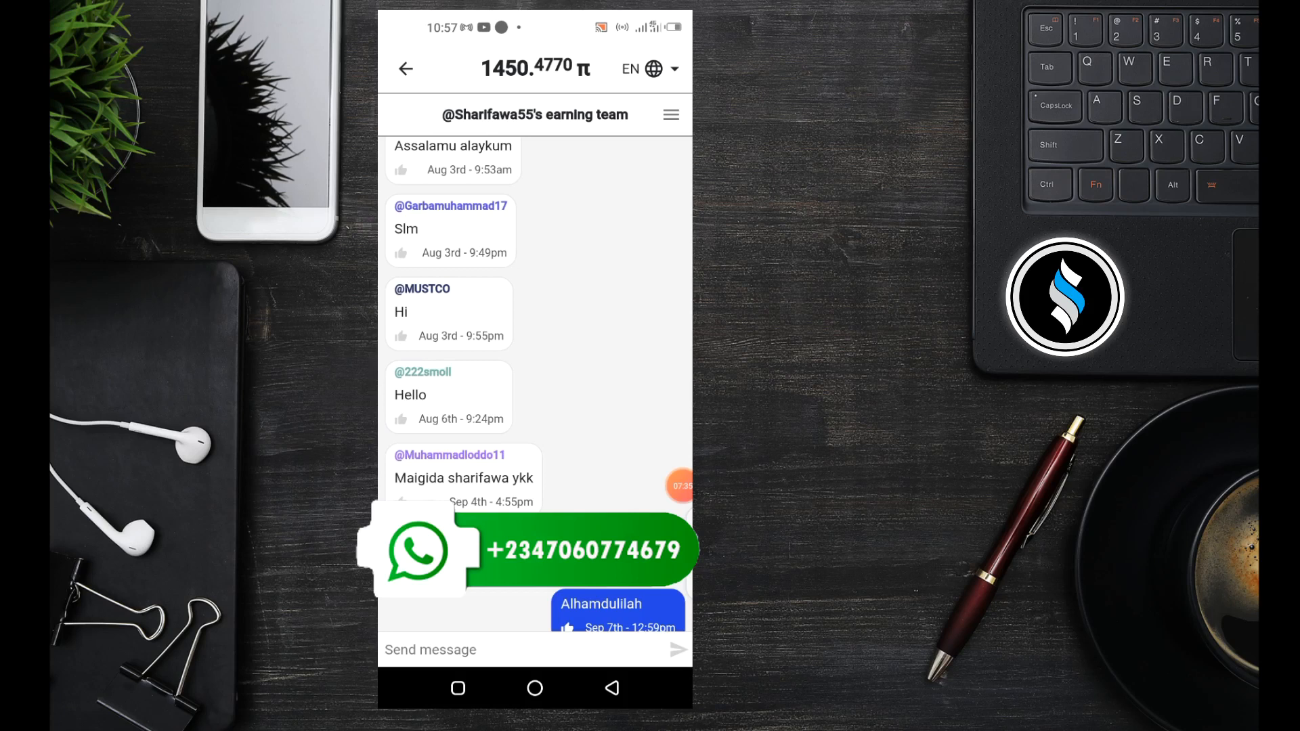
{"action": "left_click", "coordinate": [670, 113]}
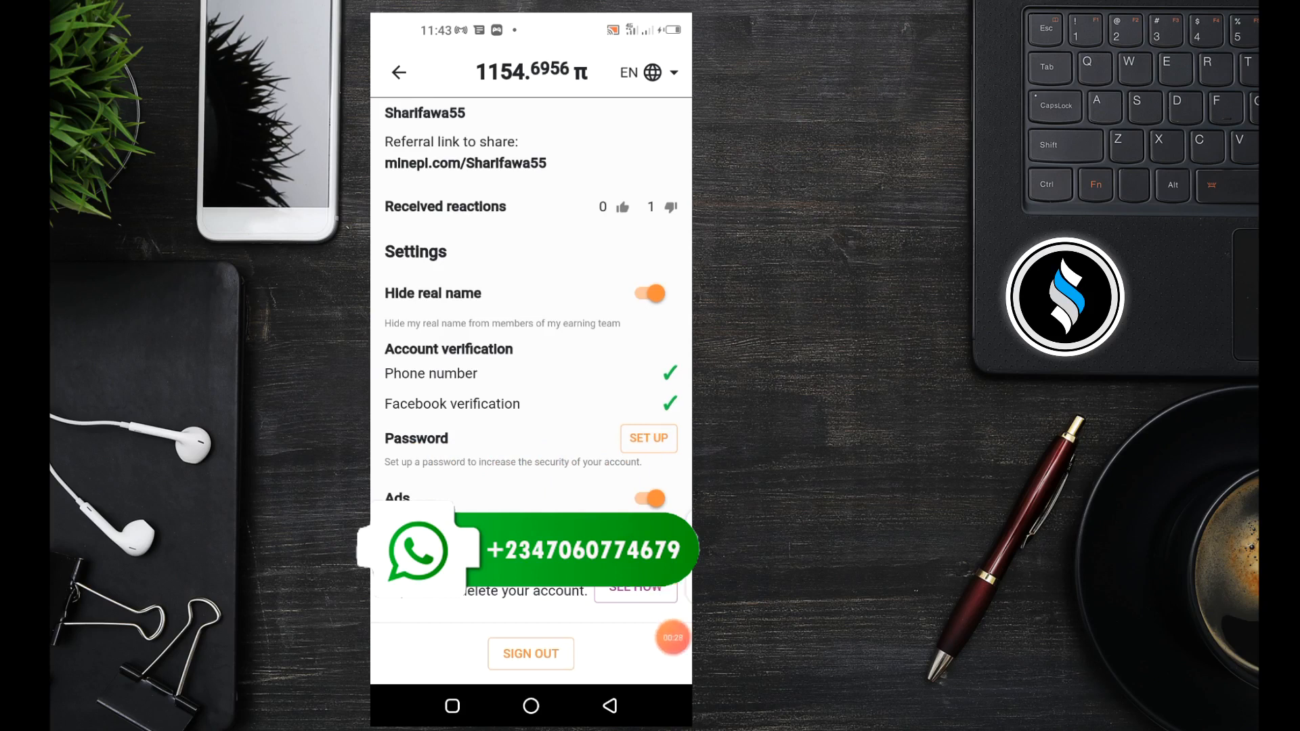
Start password SET UP and enter the new password in both the password and confirmation fields
{"action": "left_click", "coordinate": [649, 439]}
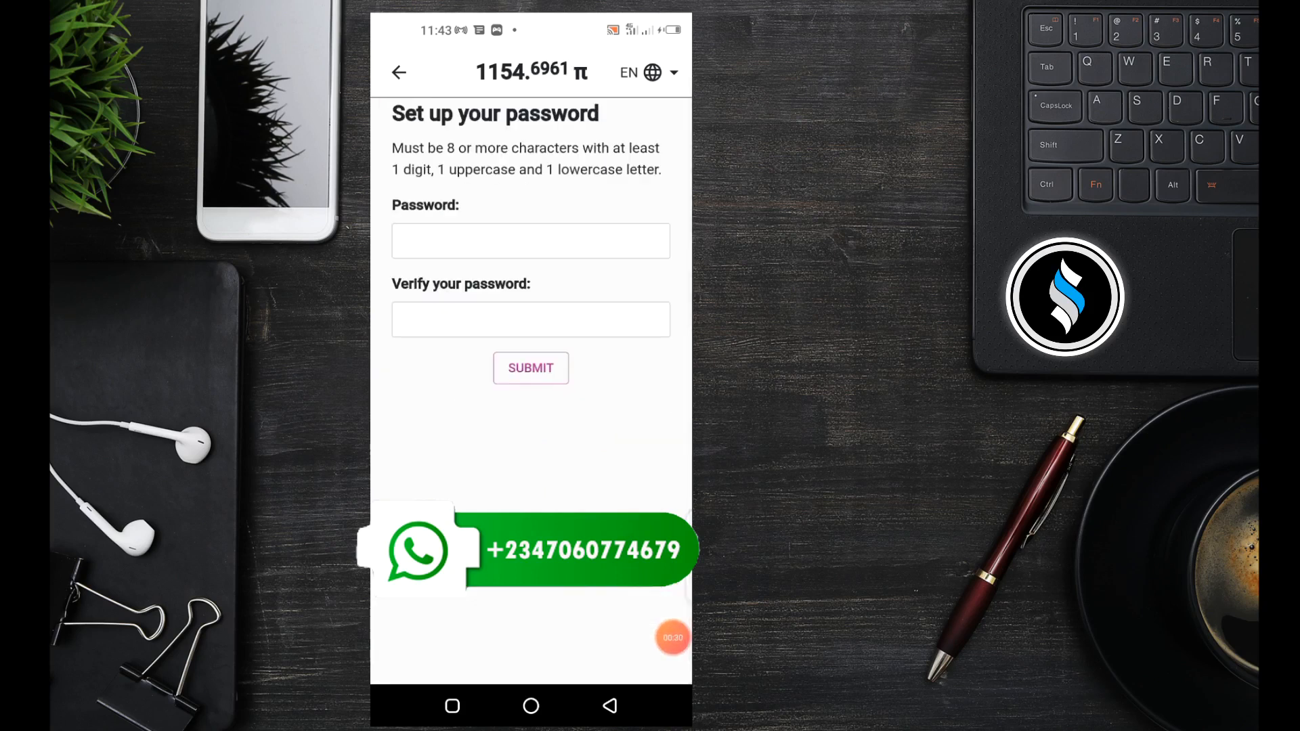
{"action": "left_click", "coordinate": [529, 241]}
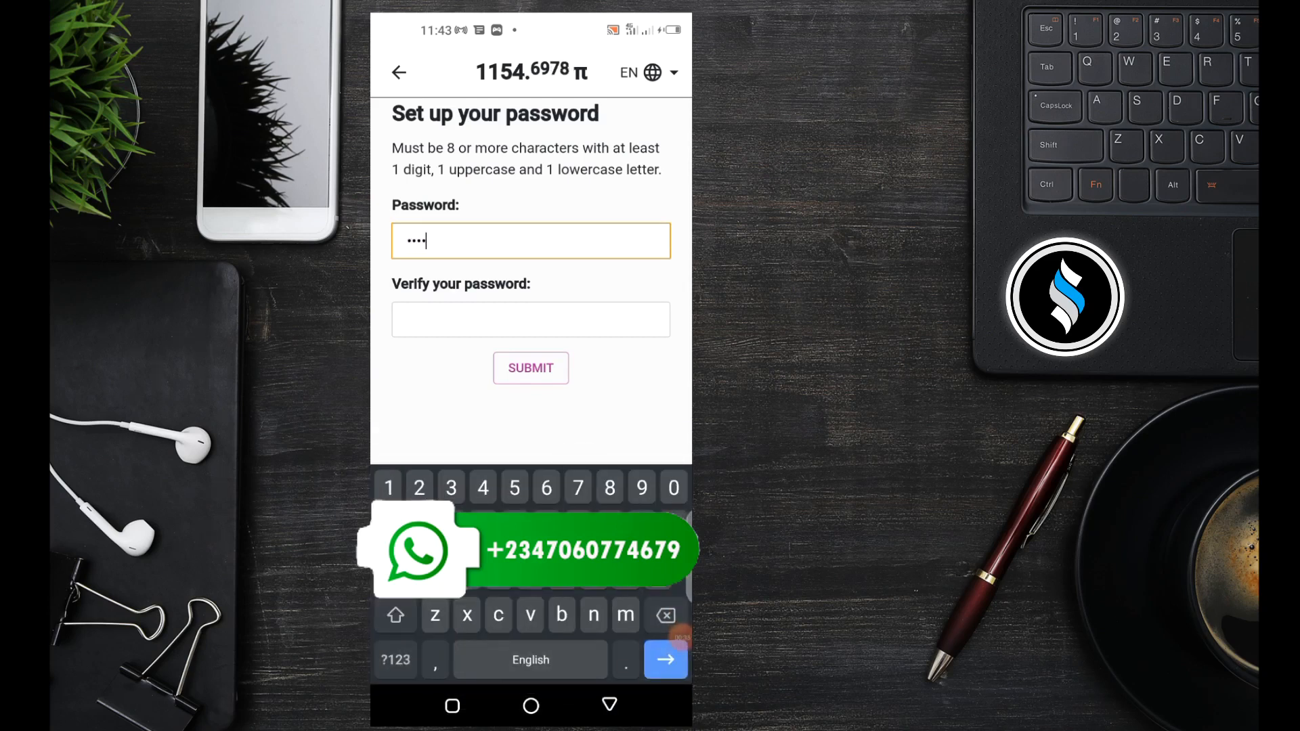
{"action": "left_click", "coordinate": [418, 487]}
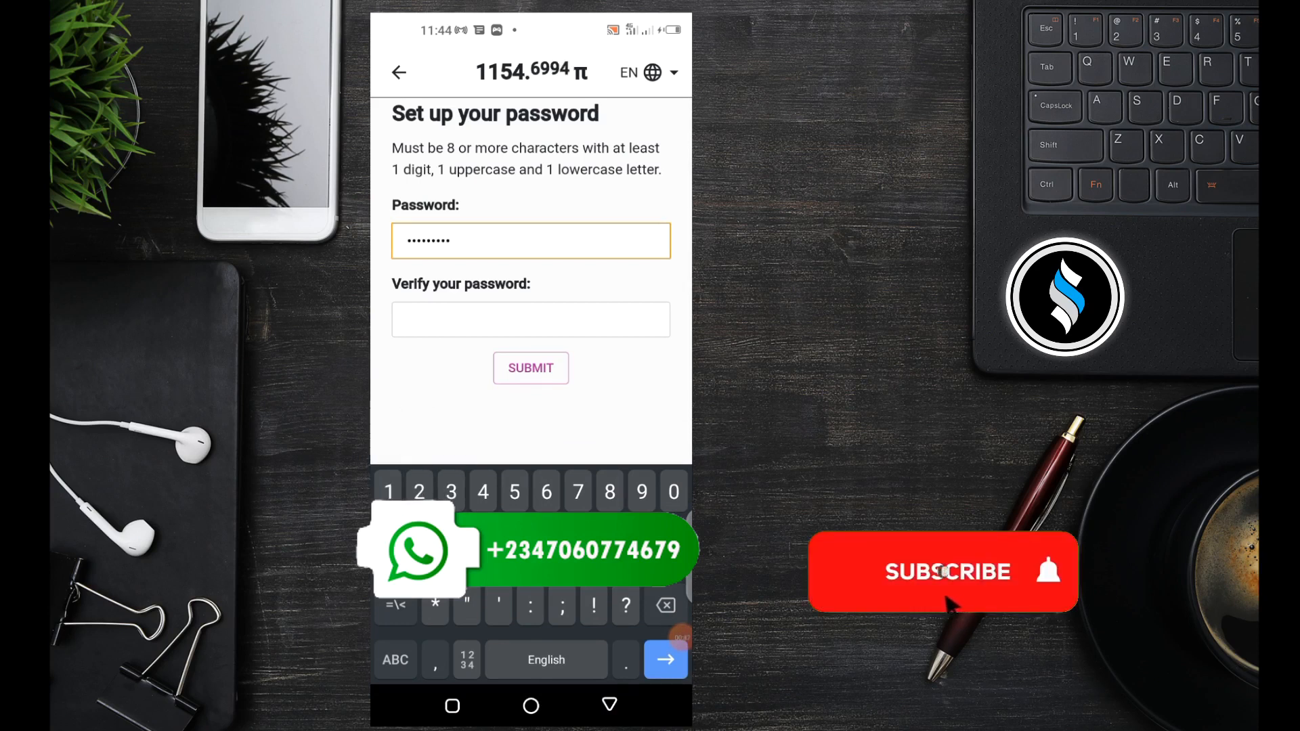
{"action": "left_click", "coordinate": [529, 320]}
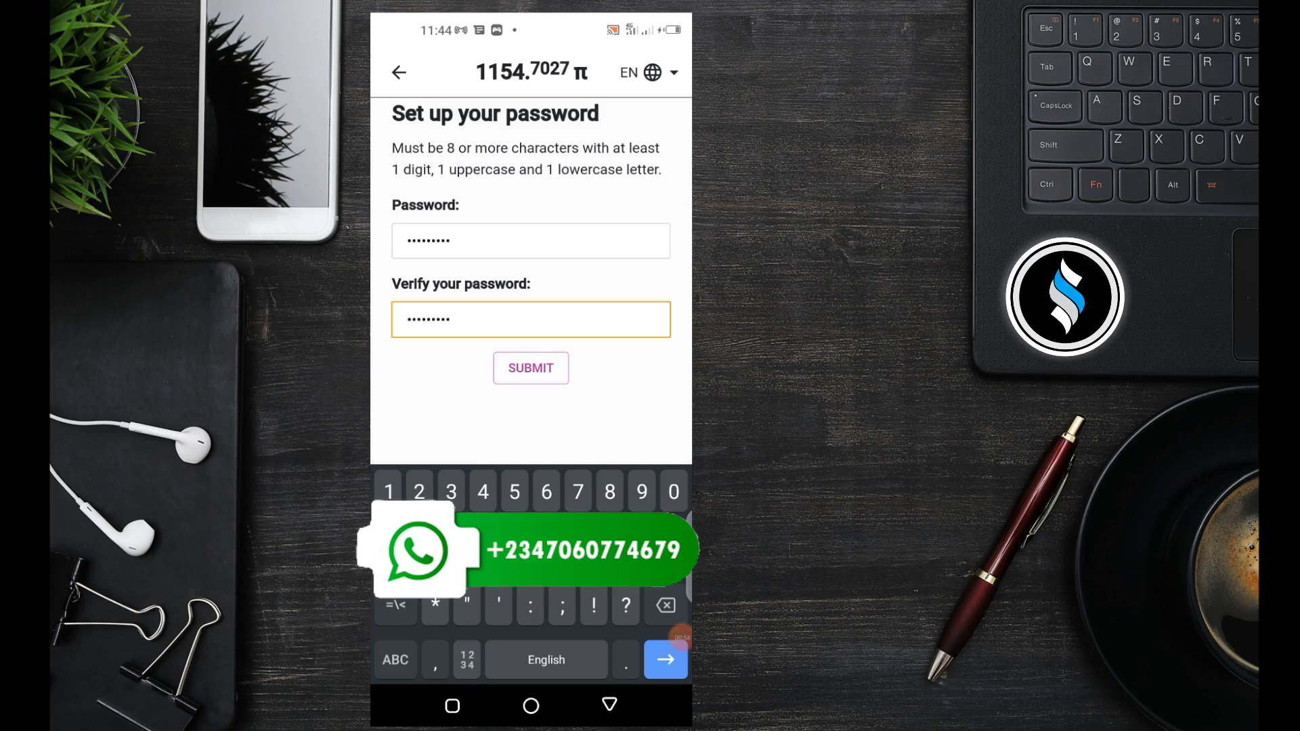
{"action": "left_click", "coordinate": [665, 660]}
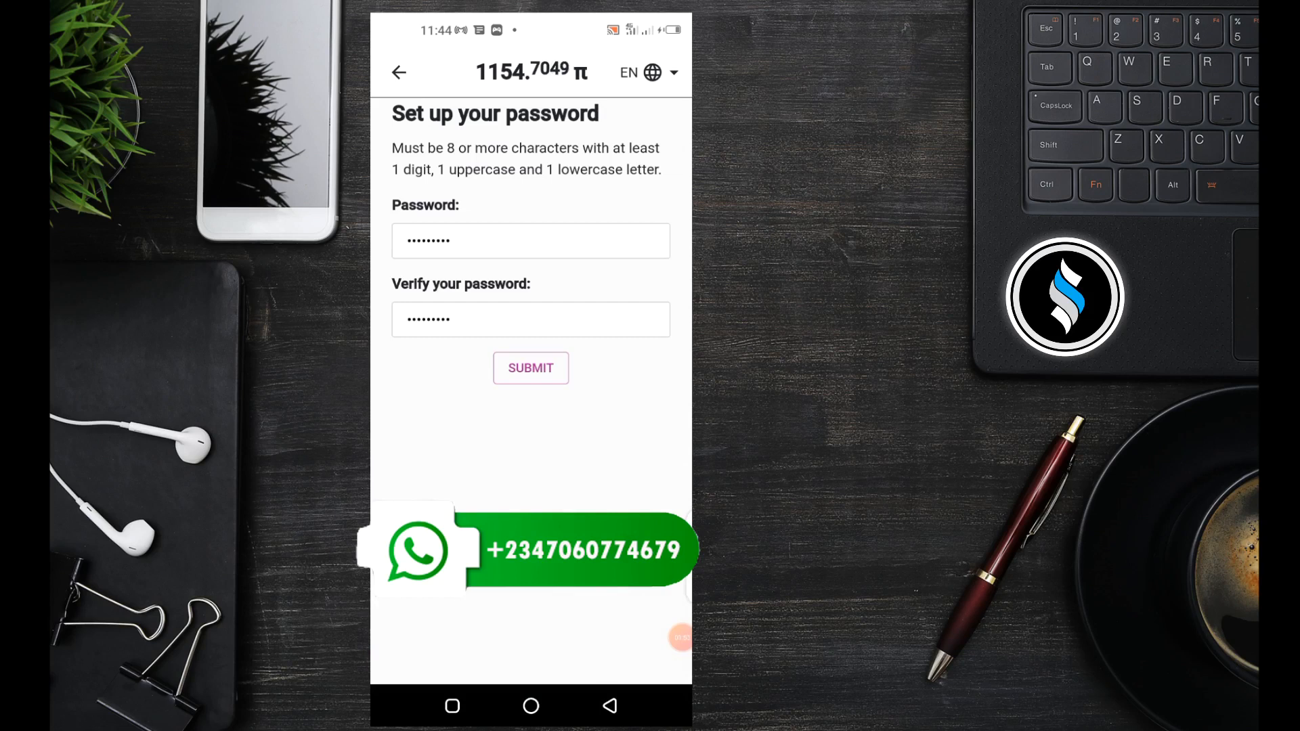
Submit the new account password, returning to the home screen
{"action": "left_click", "coordinate": [529, 366]}
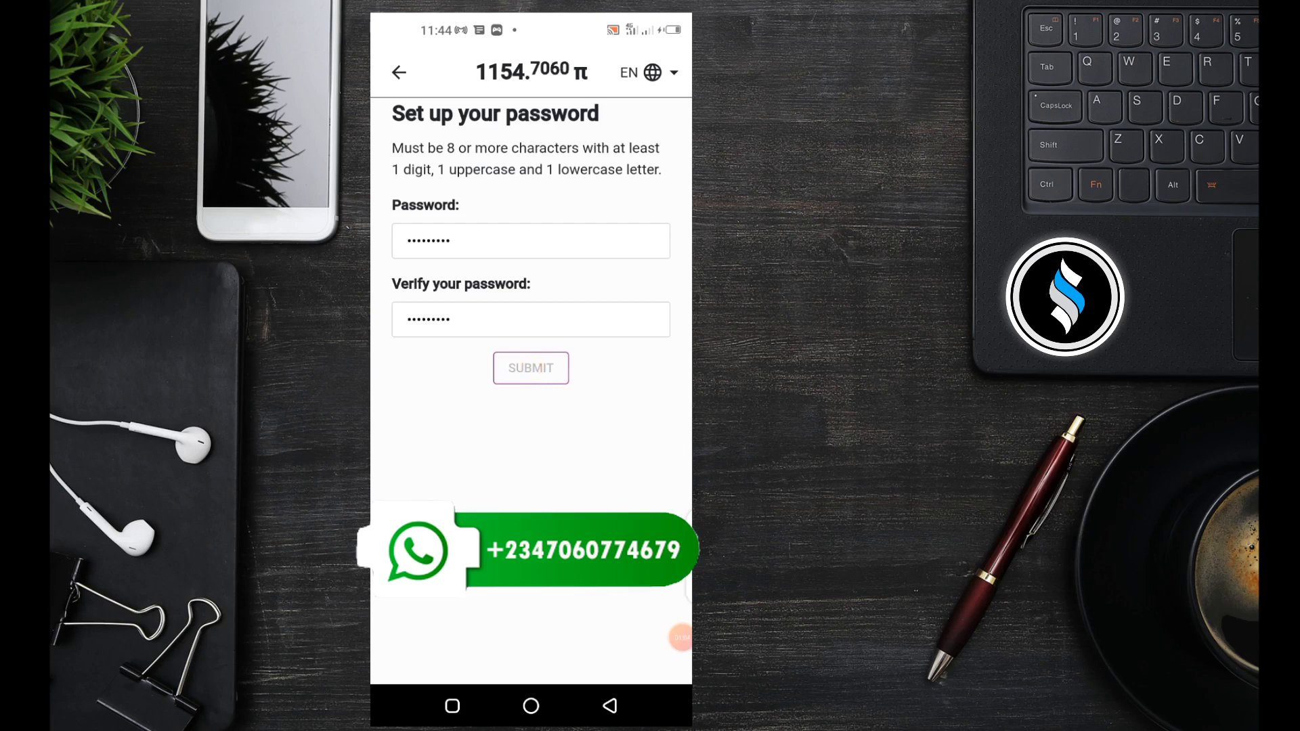
{"action": "left_click", "coordinate": [529, 367]}
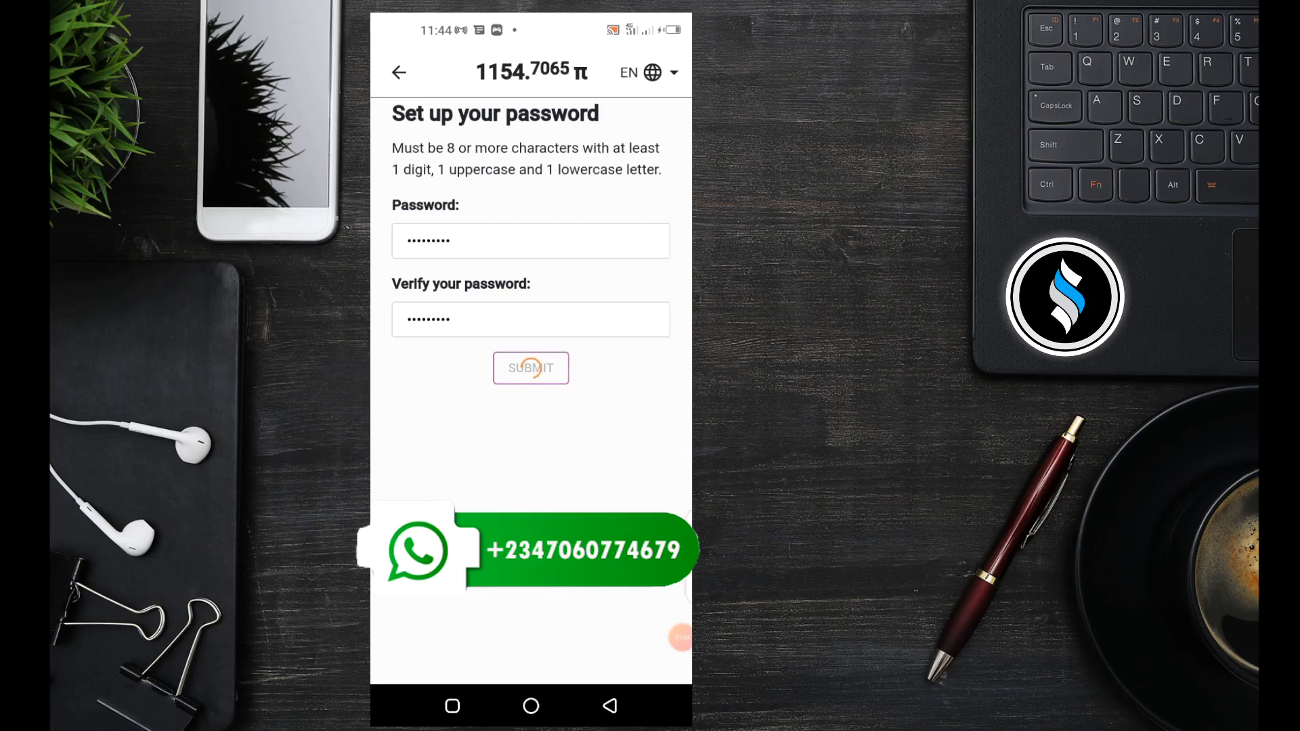
{"action": "left_click", "coordinate": [531, 367]}
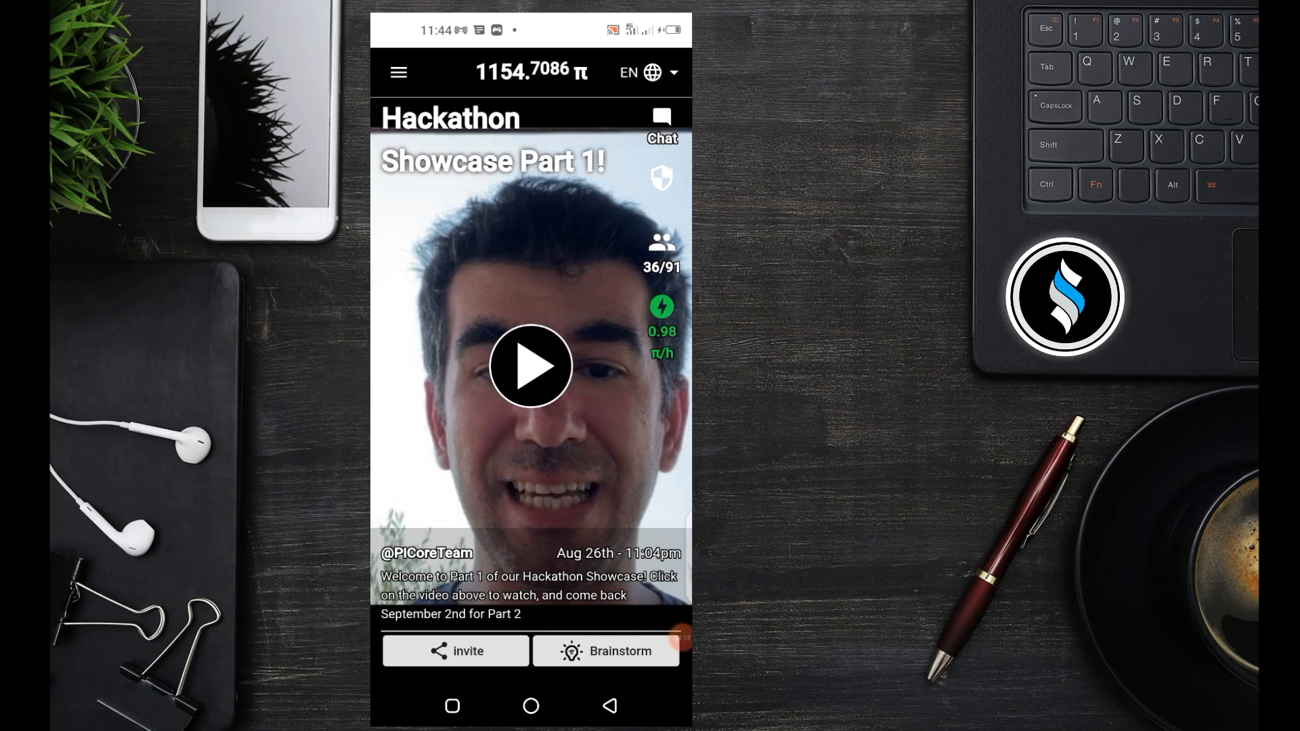
Reopen the profile's Account verification showing phone, Facebook and password all checked and the account secure
{"action": "left_click", "coordinate": [397, 72]}
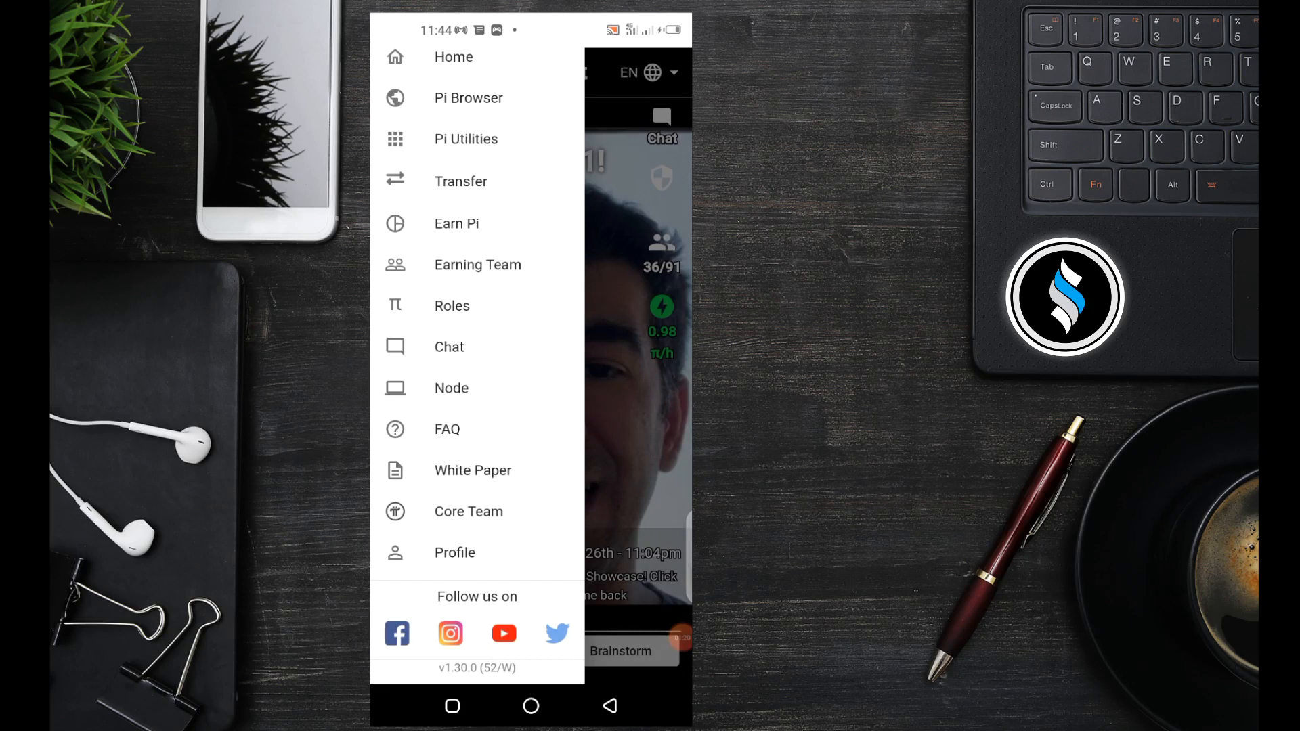
{"action": "left_click", "coordinate": [455, 552]}
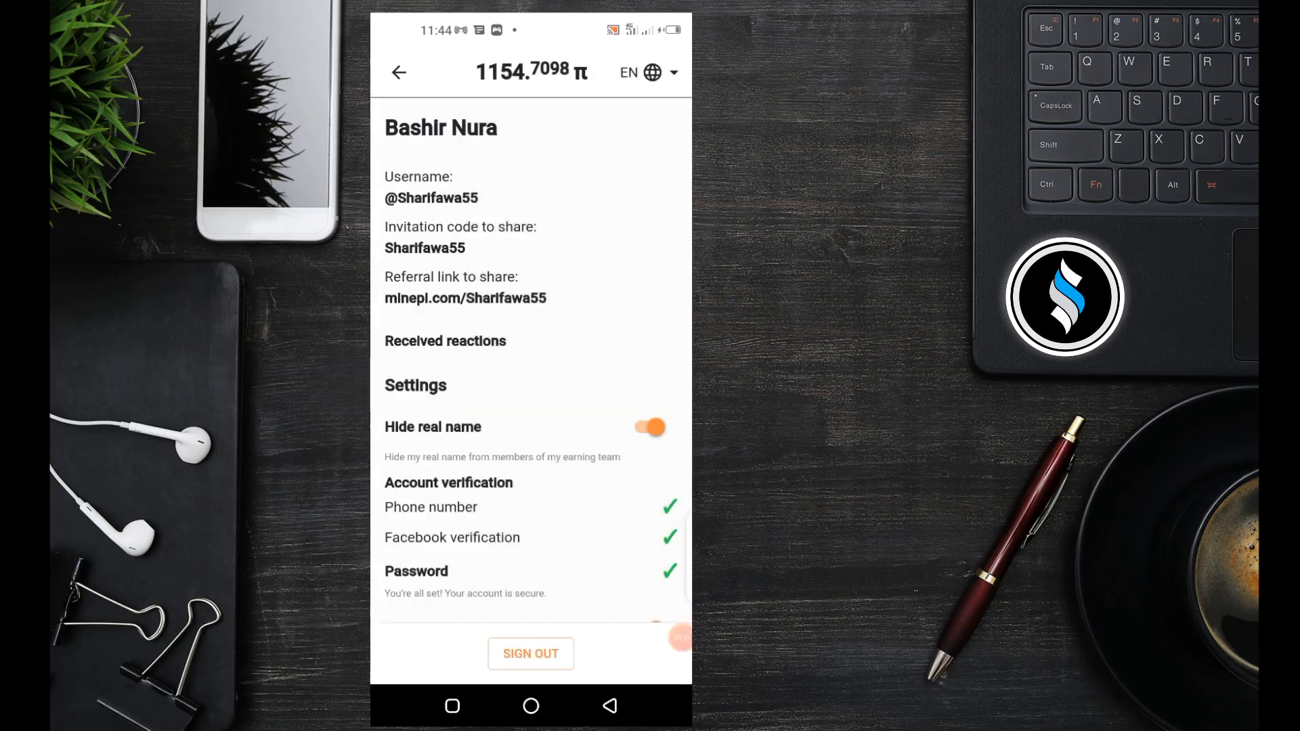
{"action": "scroll", "scroll_direction": "down", "scroll_amount": 3}
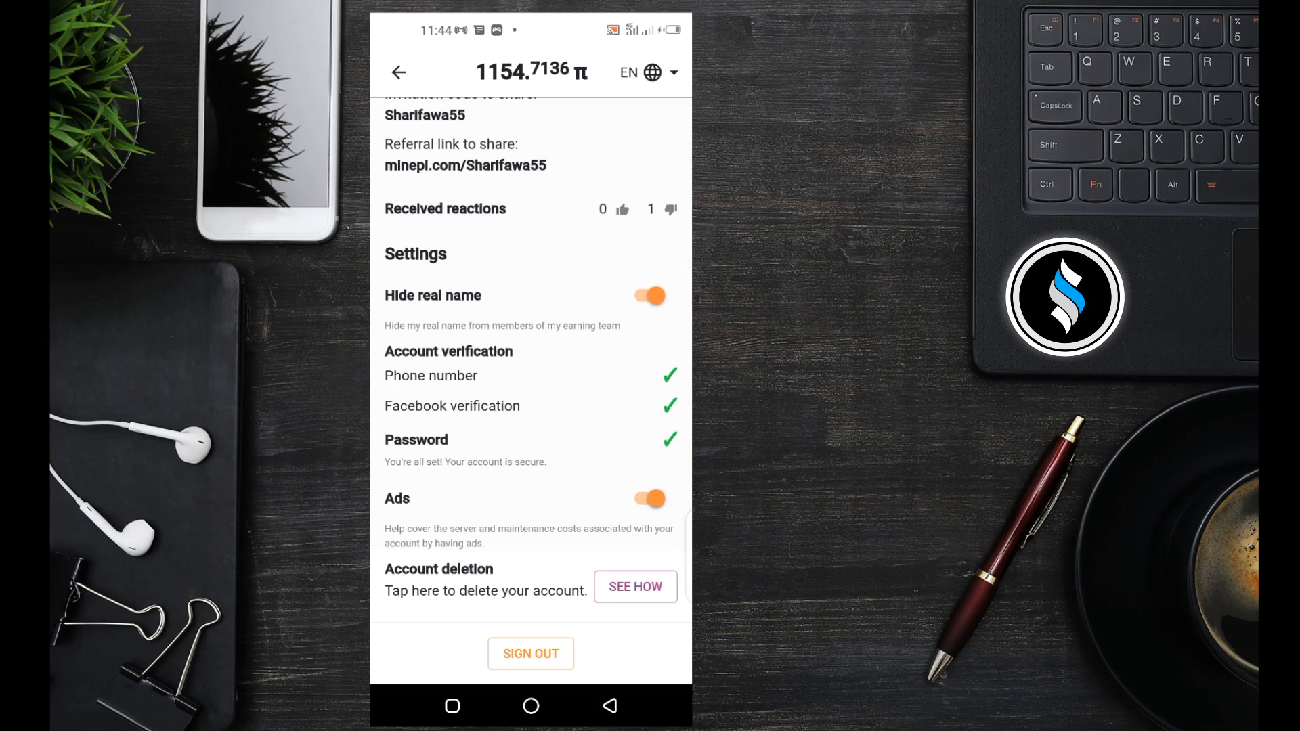
{"action": "left_click", "coordinate": [664, 499]}
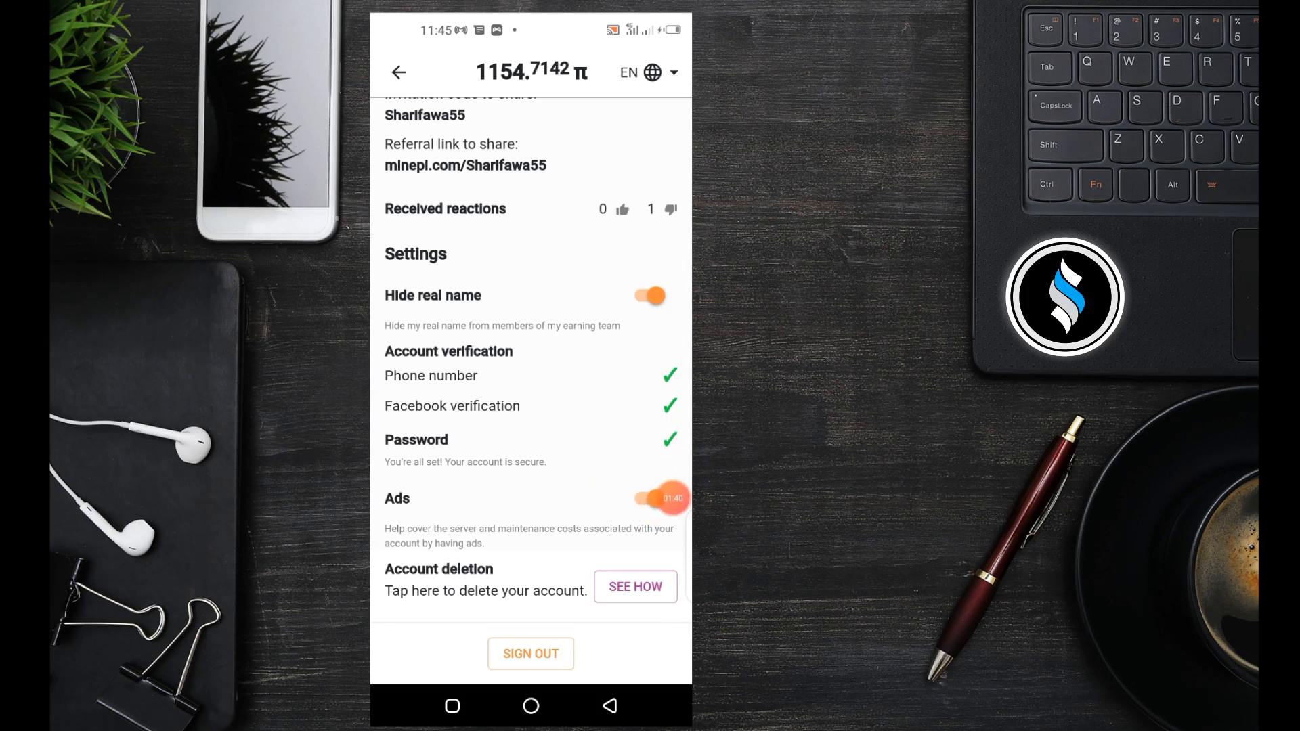